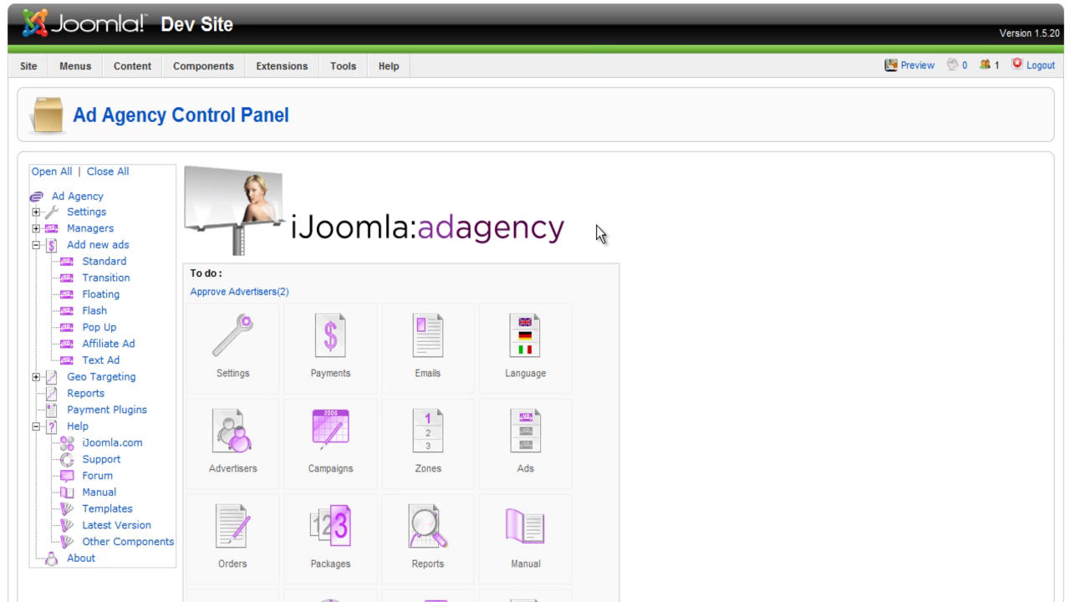
mouse_move(606, 238)
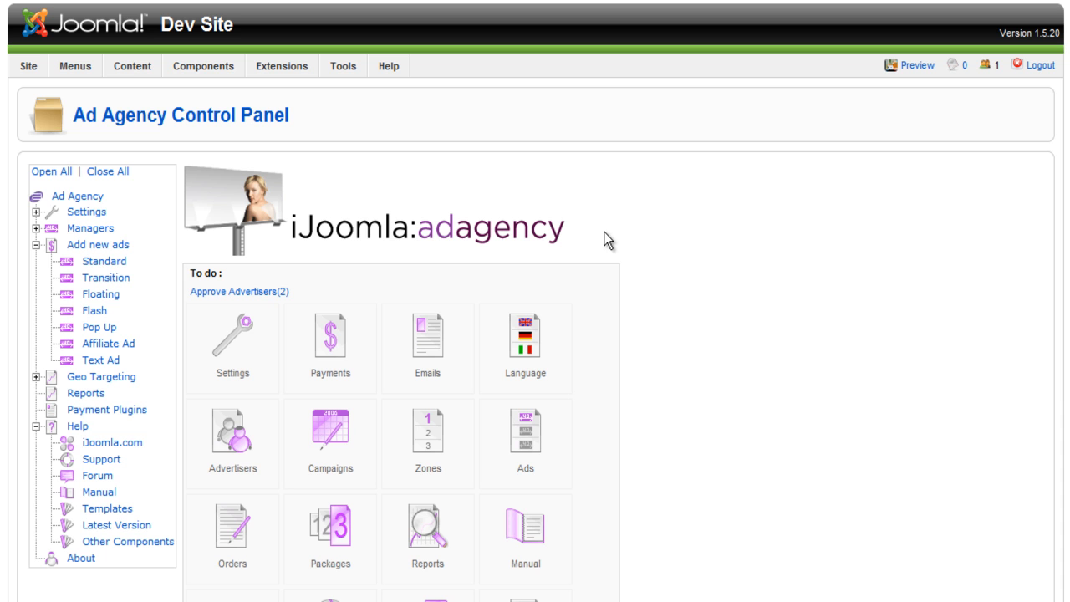
mouse_move(581, 232)
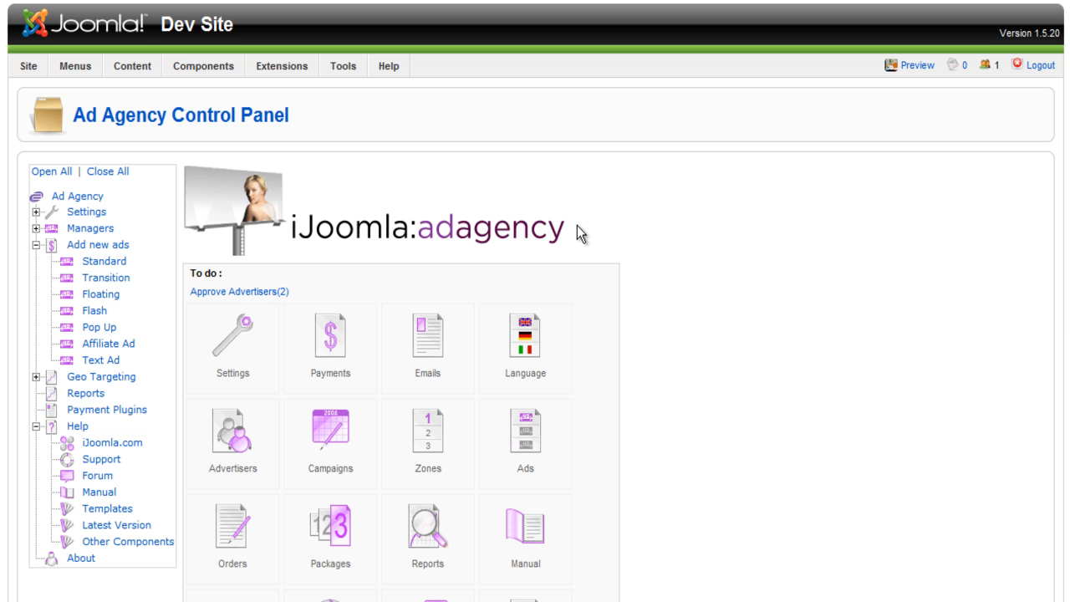
mouse_move(97, 244)
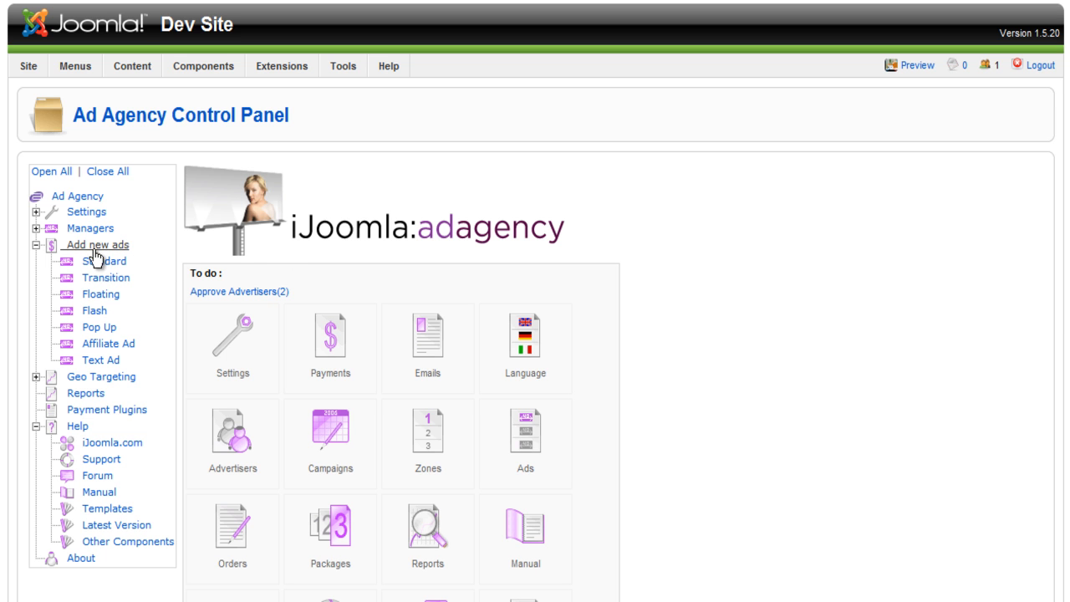
mouse_move(113, 329)
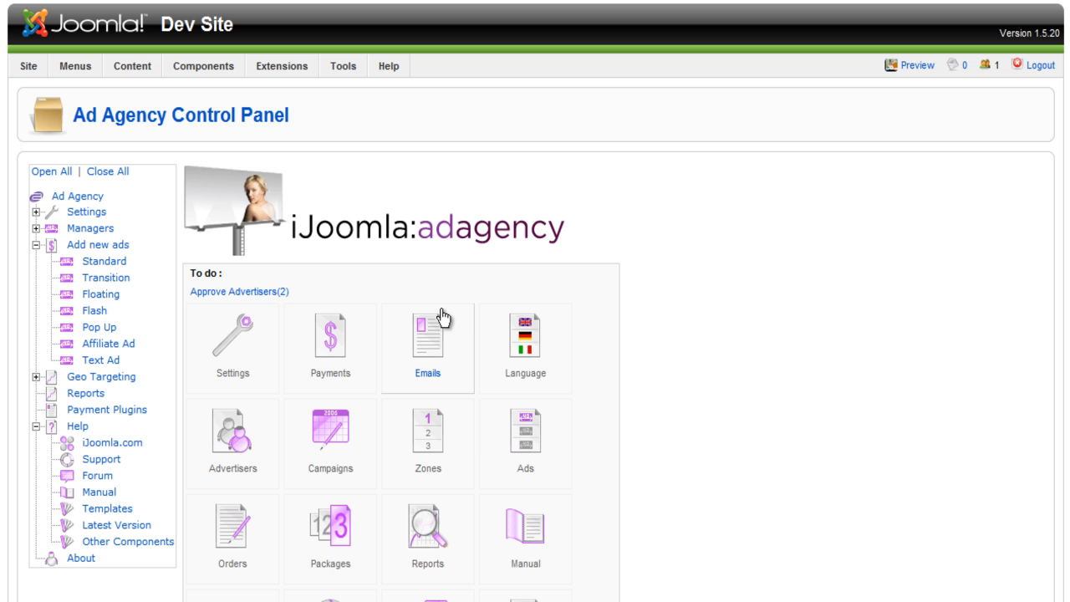
Create a new Pop Up ad, keep its Choose Popup type as webpage, and start the title
click(99, 327)
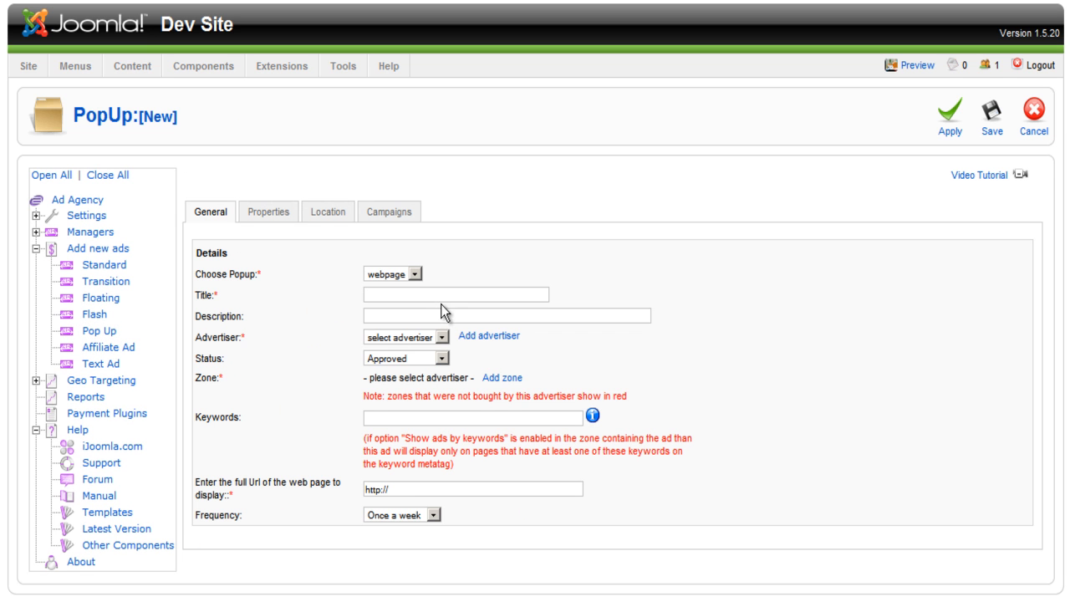
mouse_move(449, 222)
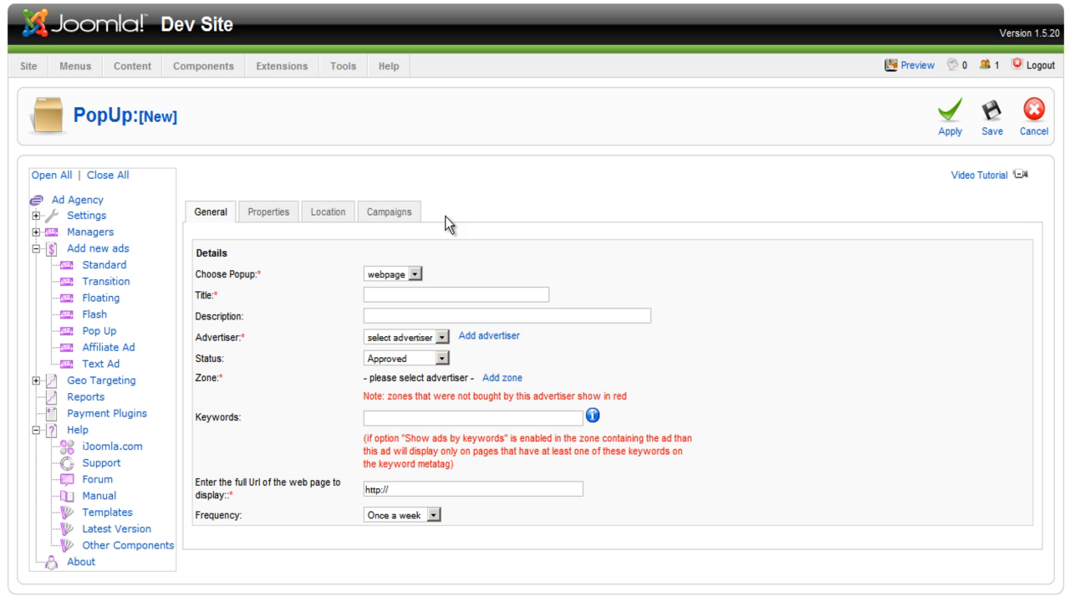
mouse_move(429, 245)
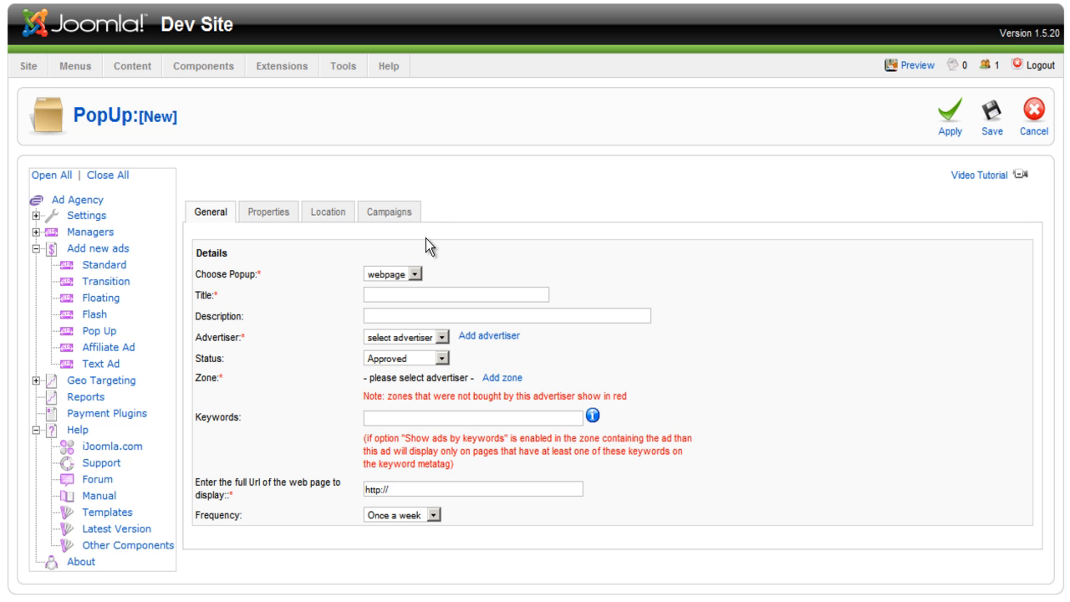
mouse_move(440, 265)
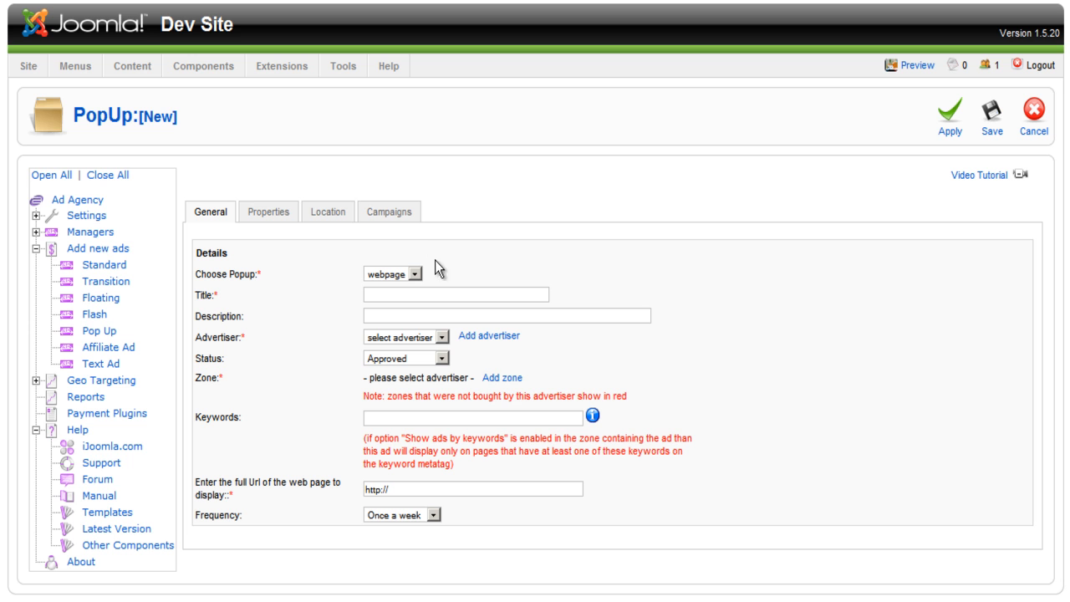
mouse_move(439, 272)
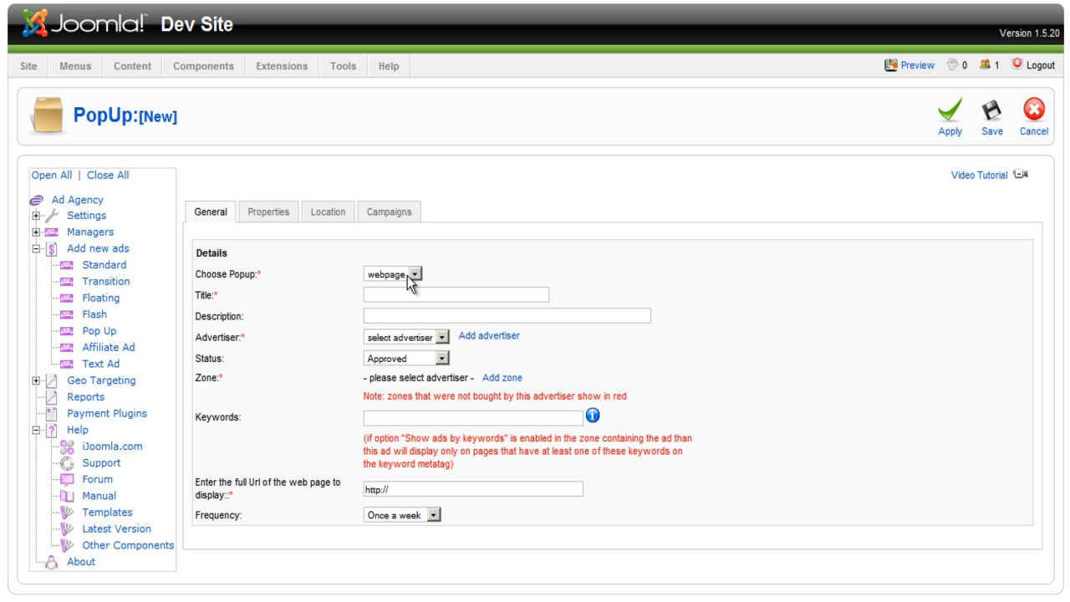
mouse_move(366, 273)
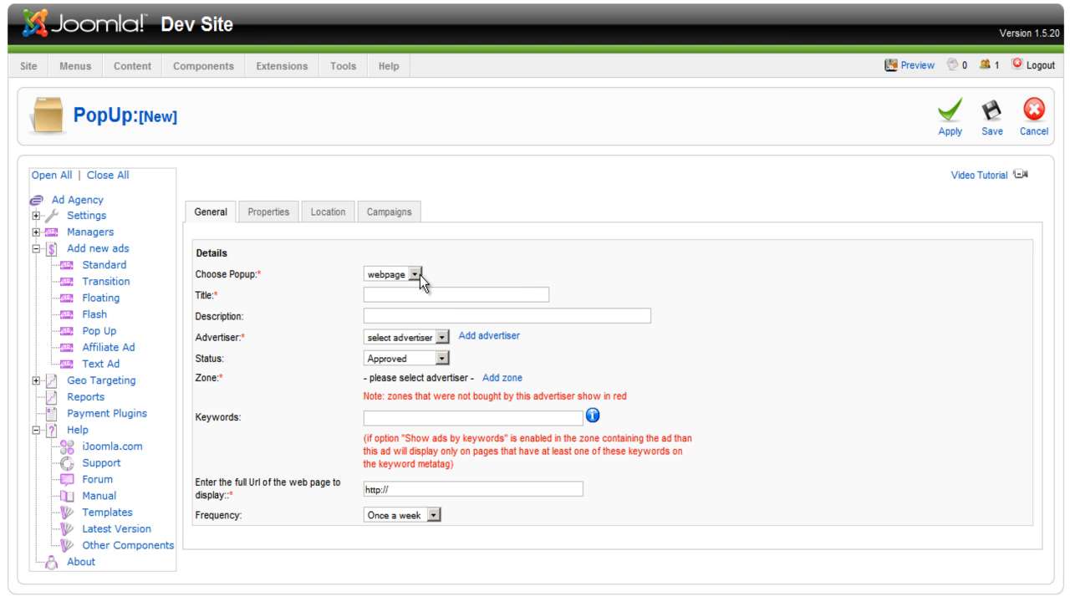
click(401, 270)
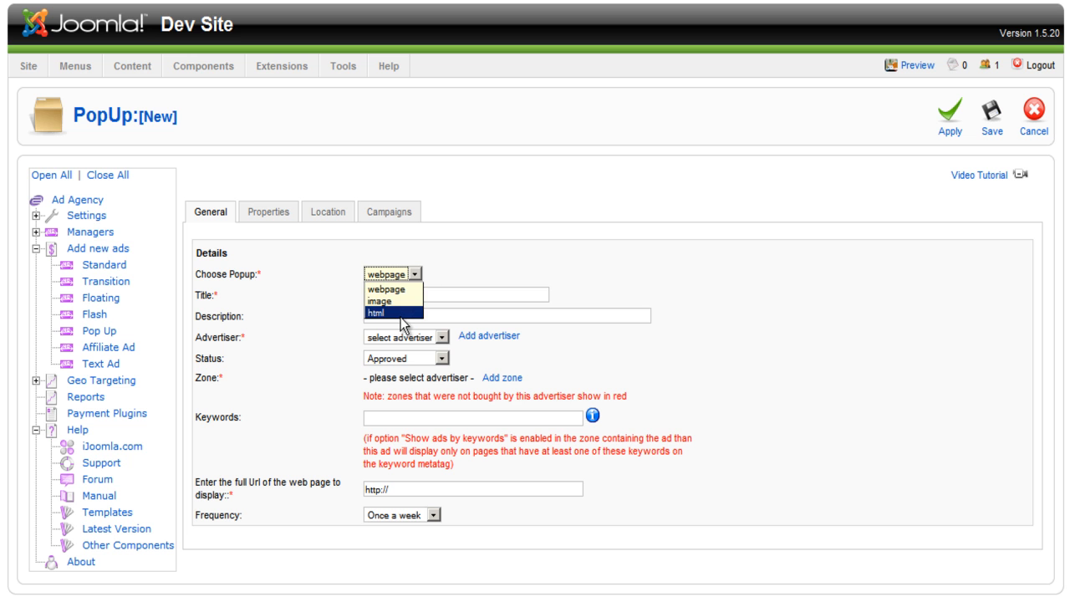
click(392, 289)
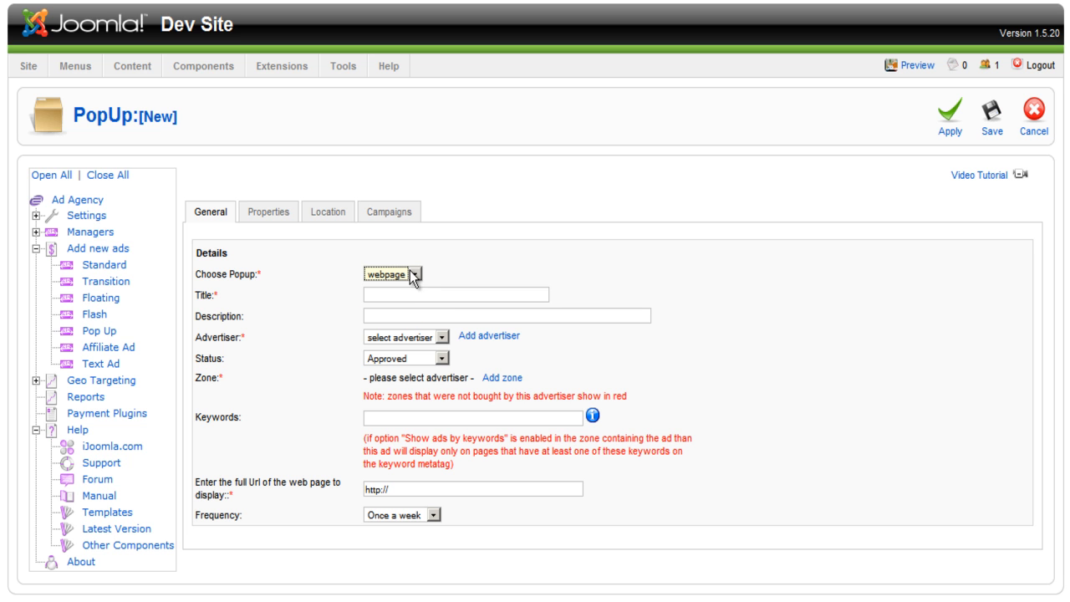
click(454, 296)
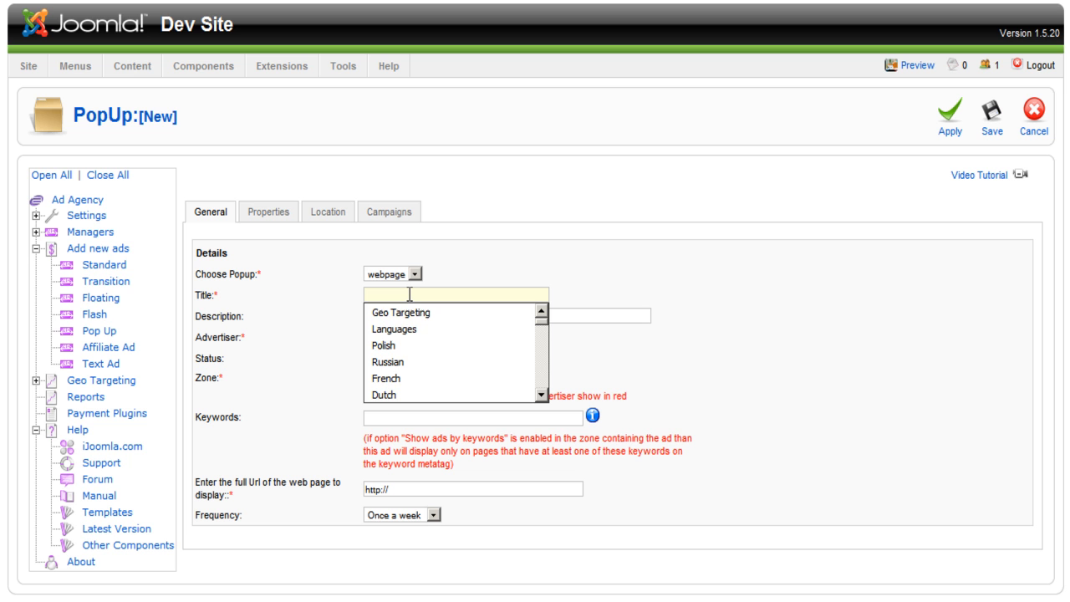
Enter the title iJoomla.com and choose ijoomla as the advertiser
text(iJoomla.com)
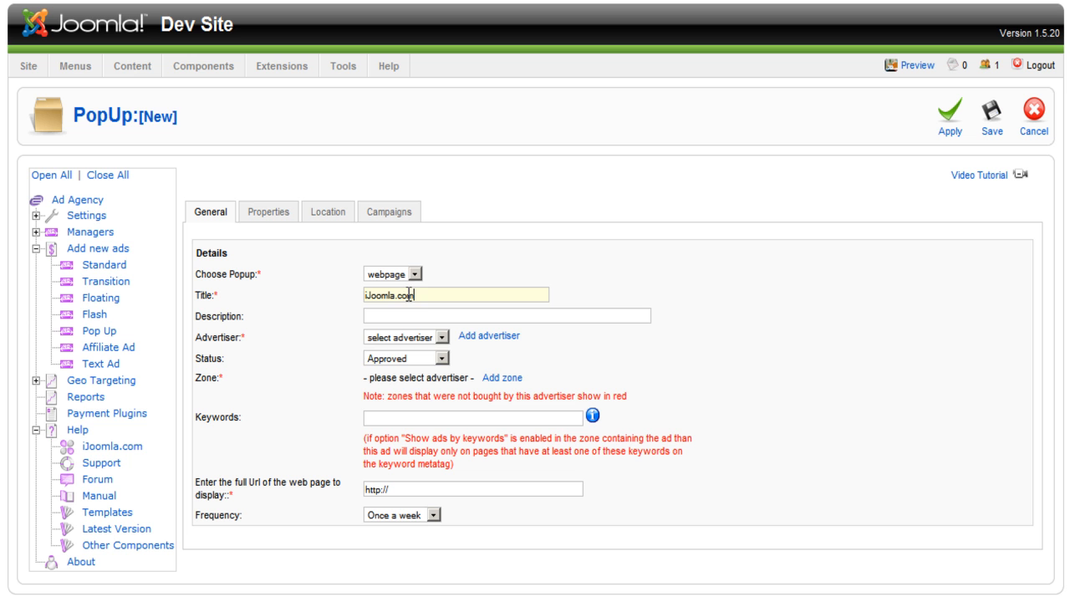
click(409, 336)
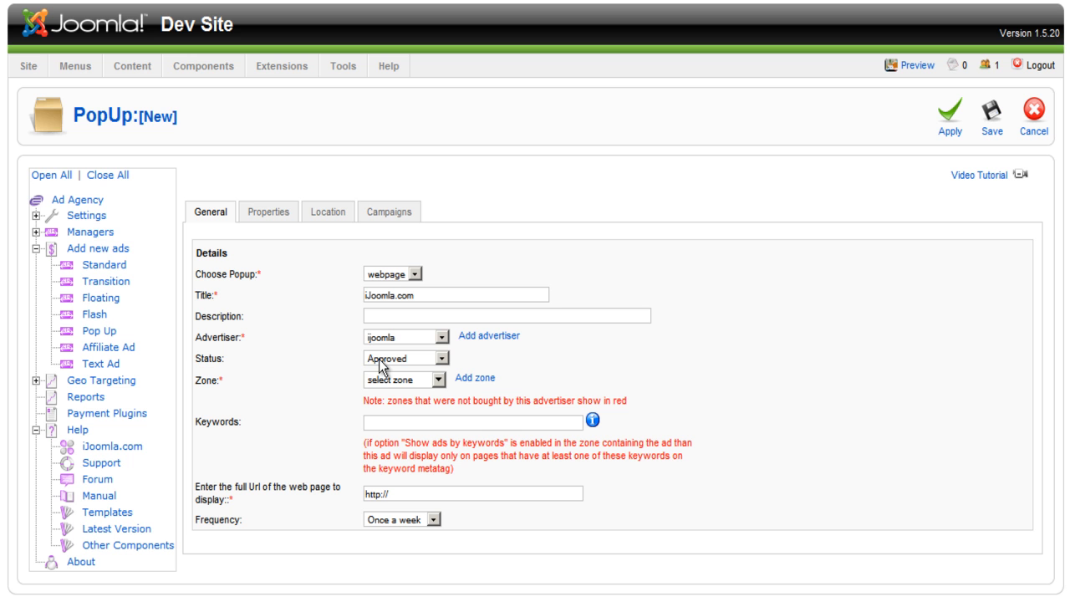
mouse_move(393, 384)
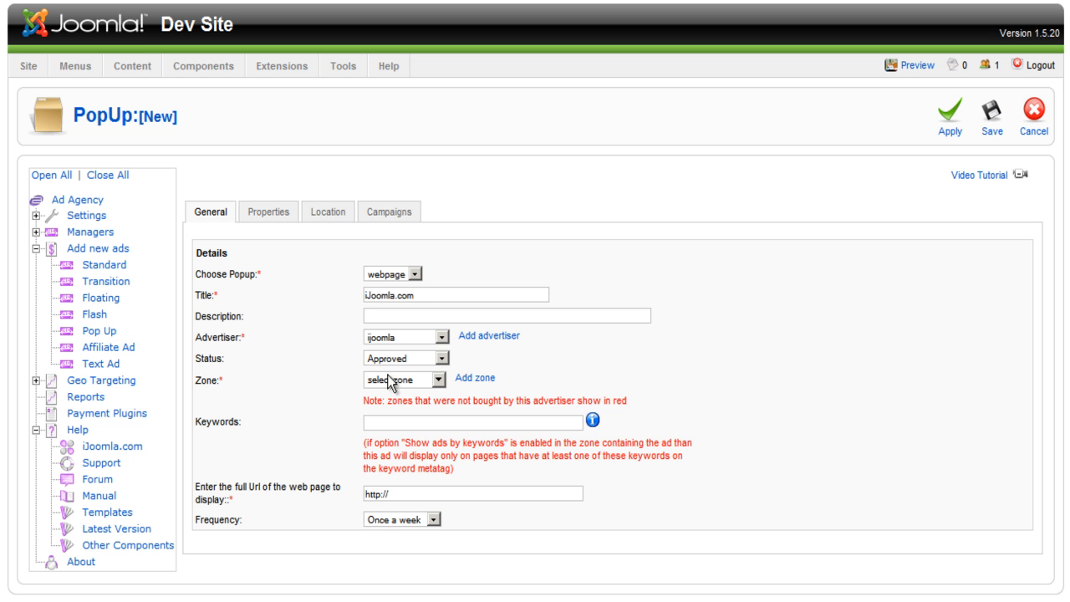
mouse_move(393, 387)
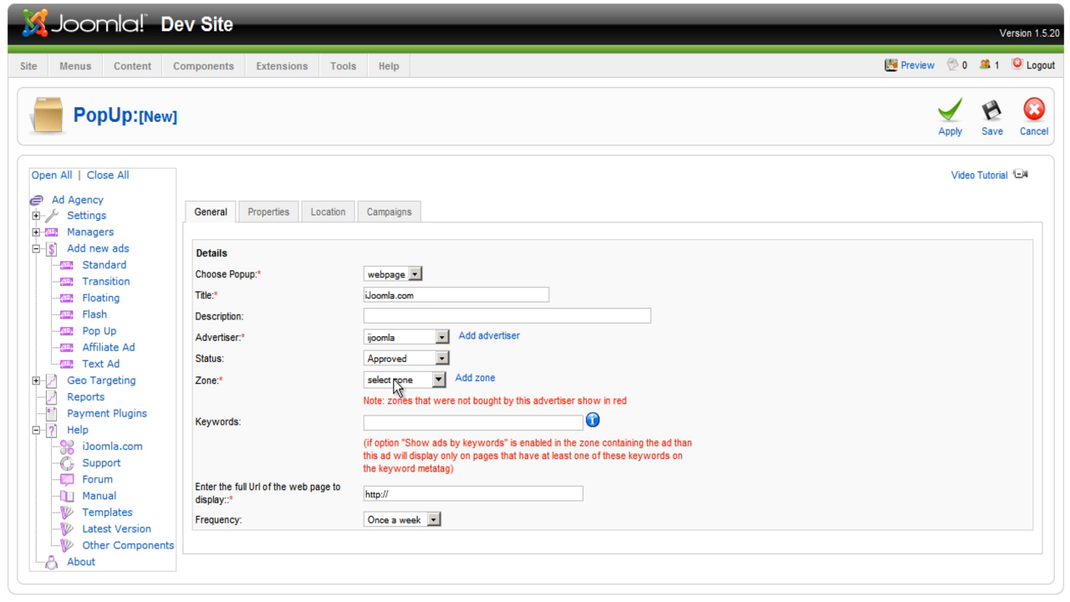
mouse_move(465, 249)
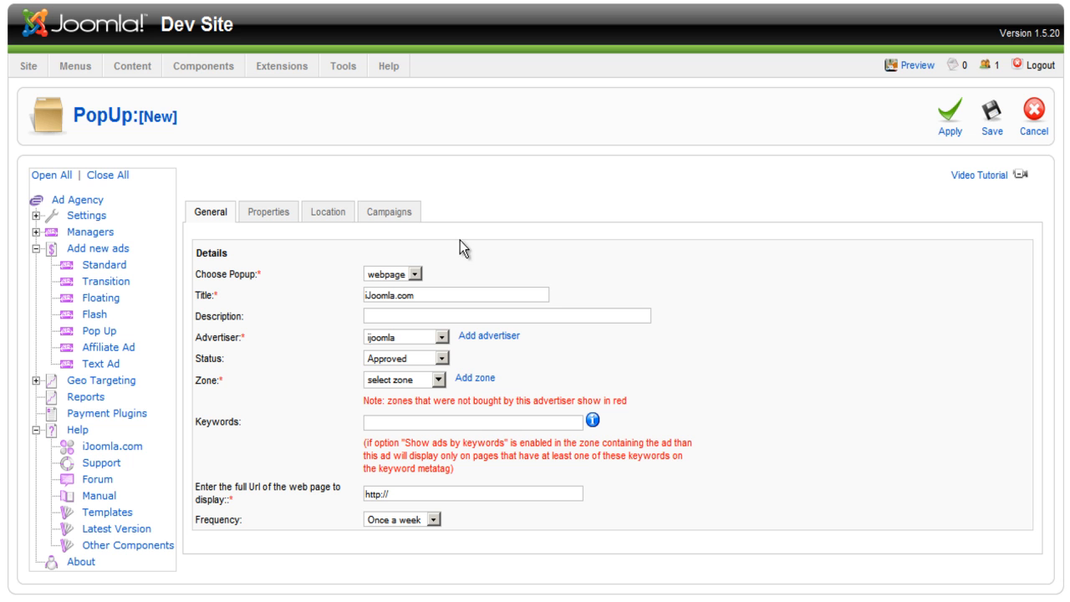
mouse_move(749, 333)
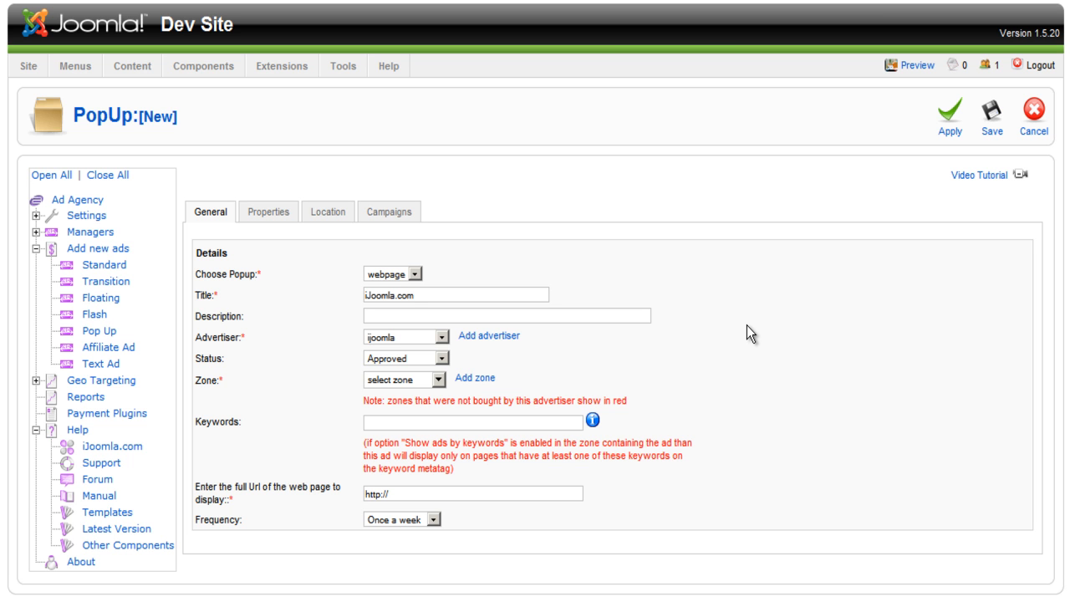
mouse_move(592, 144)
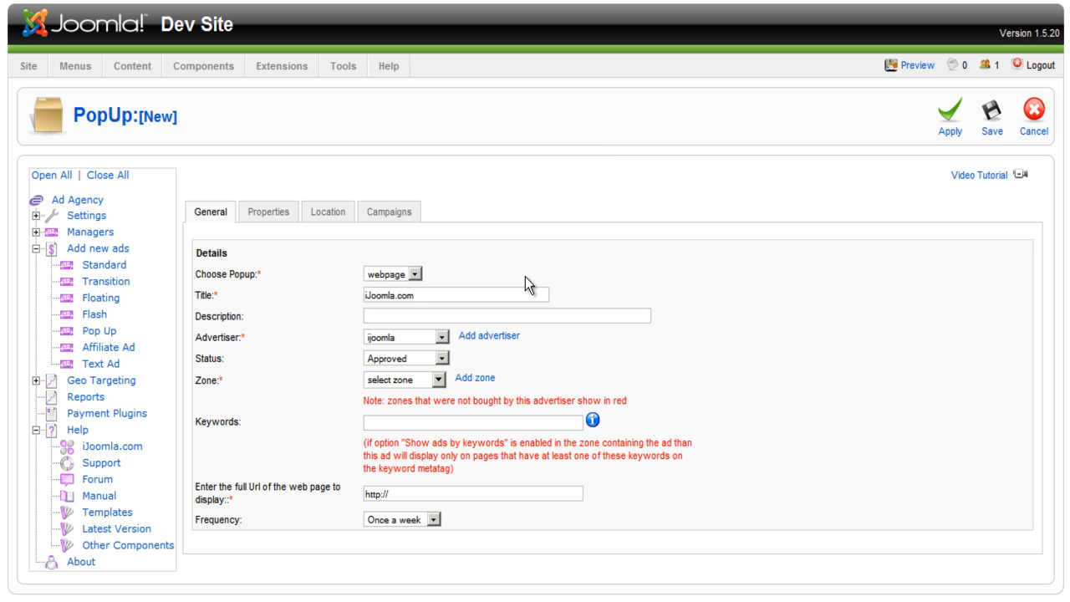
mouse_move(445, 386)
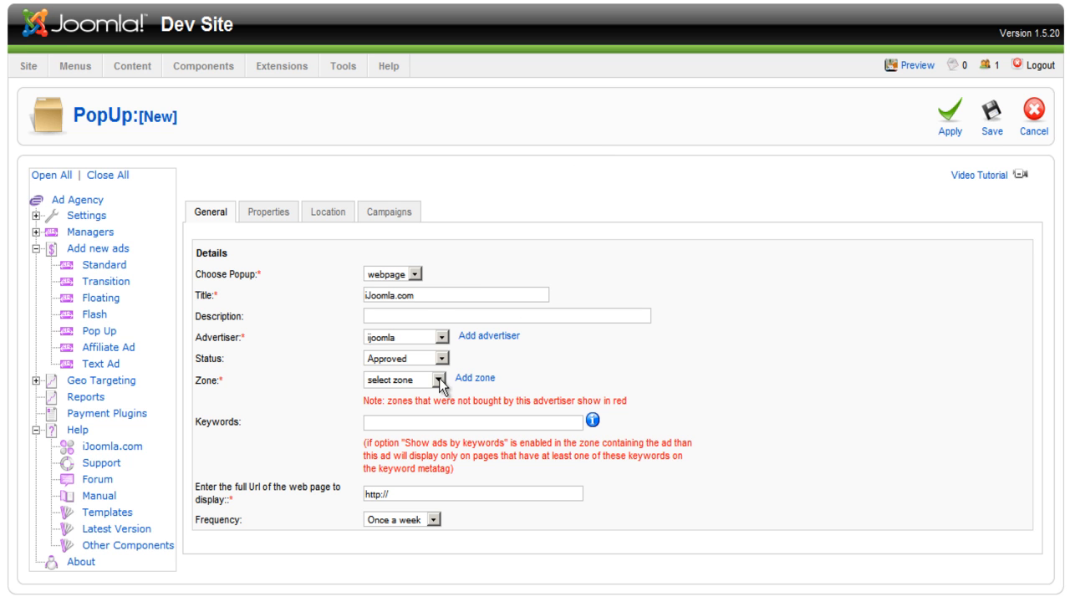
mouse_move(442, 420)
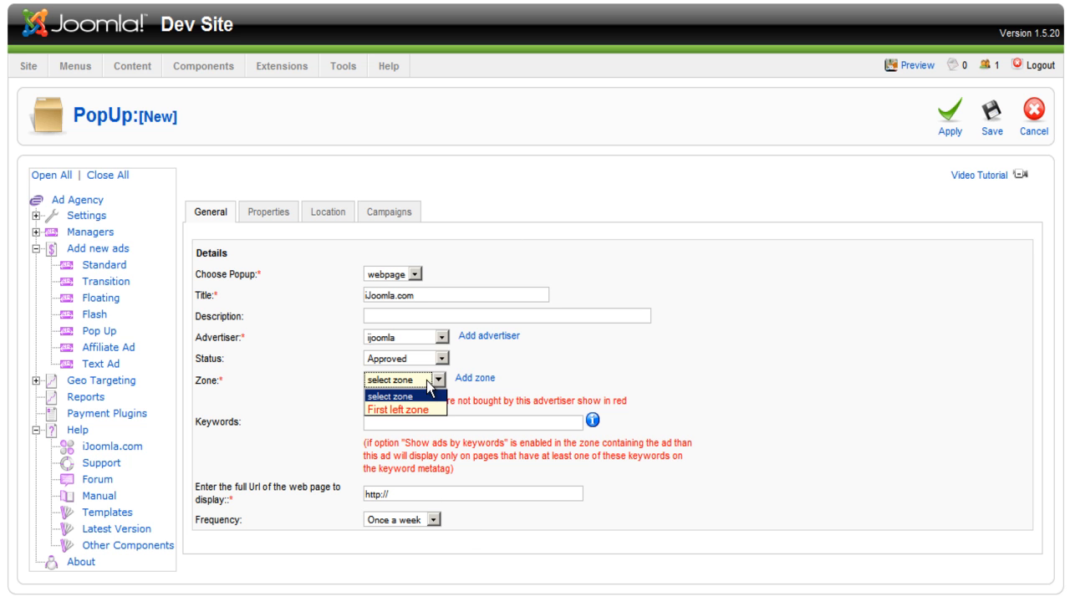
click(397, 410)
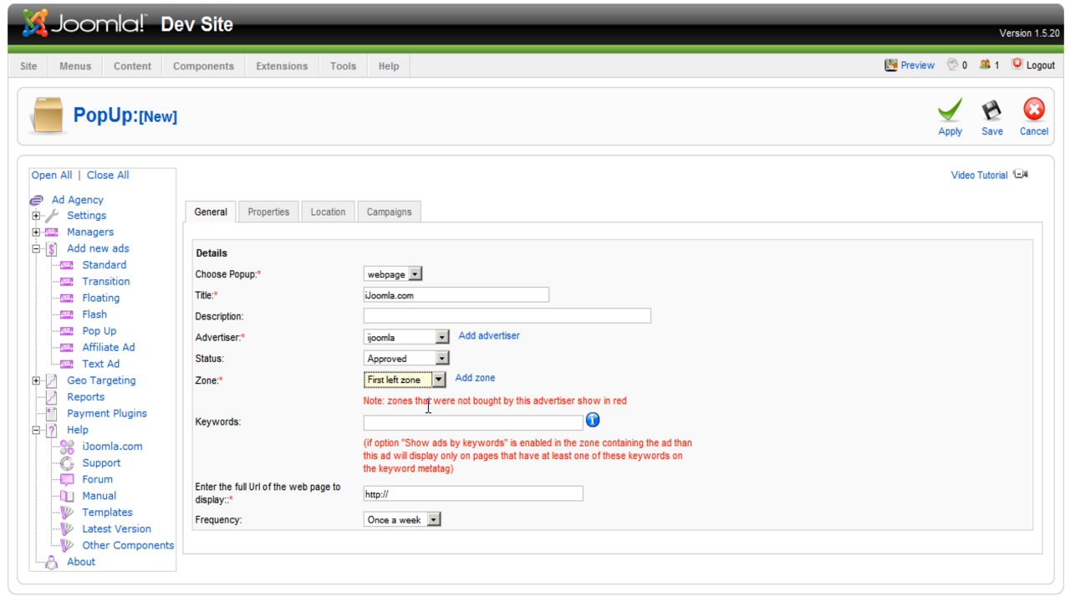
mouse_move(340, 422)
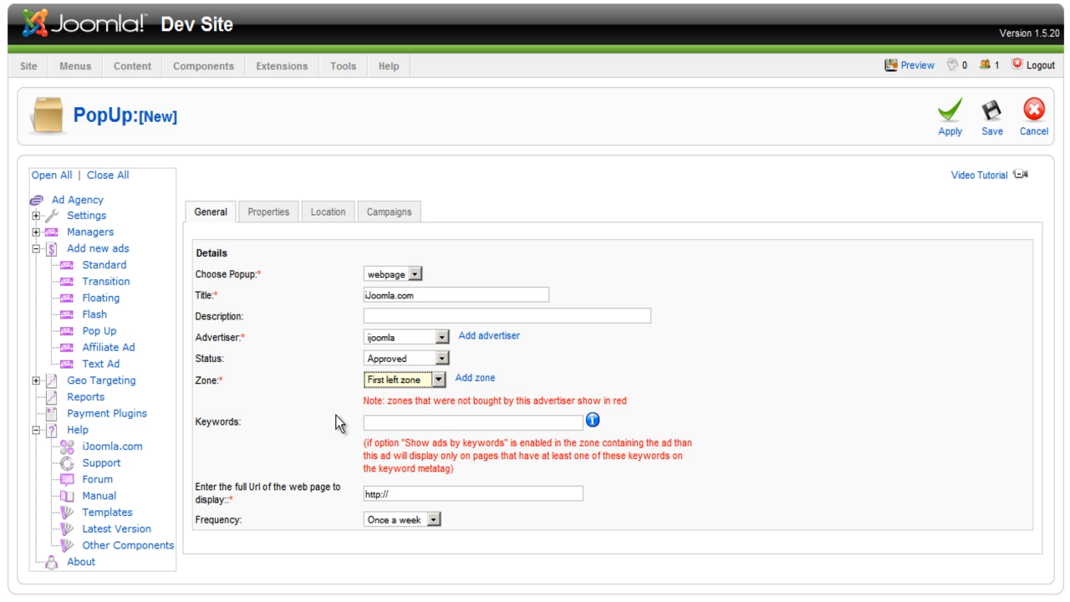
mouse_move(388, 397)
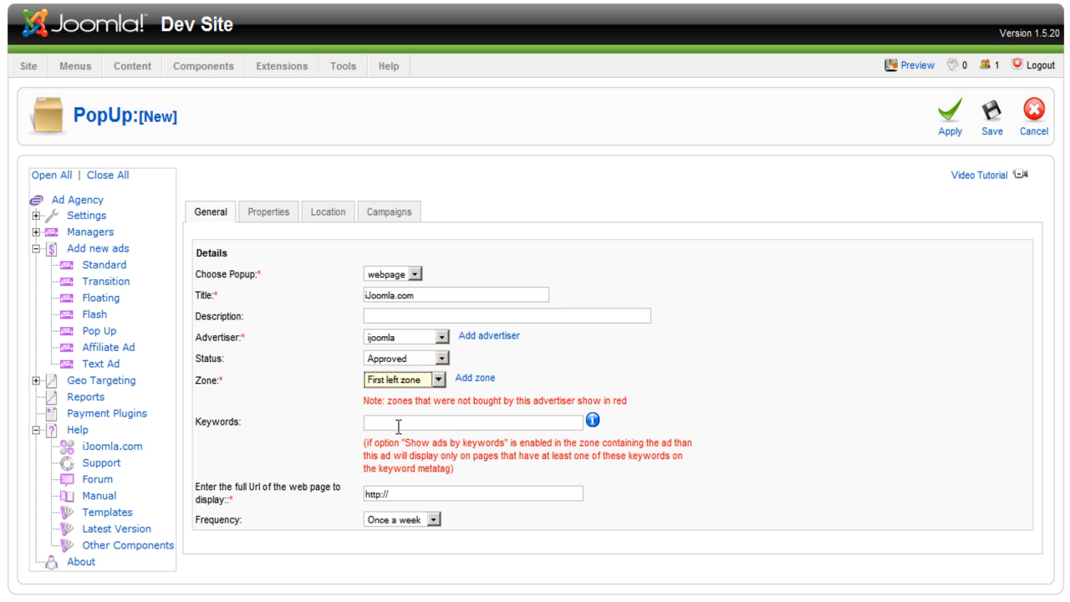
click(468, 421)
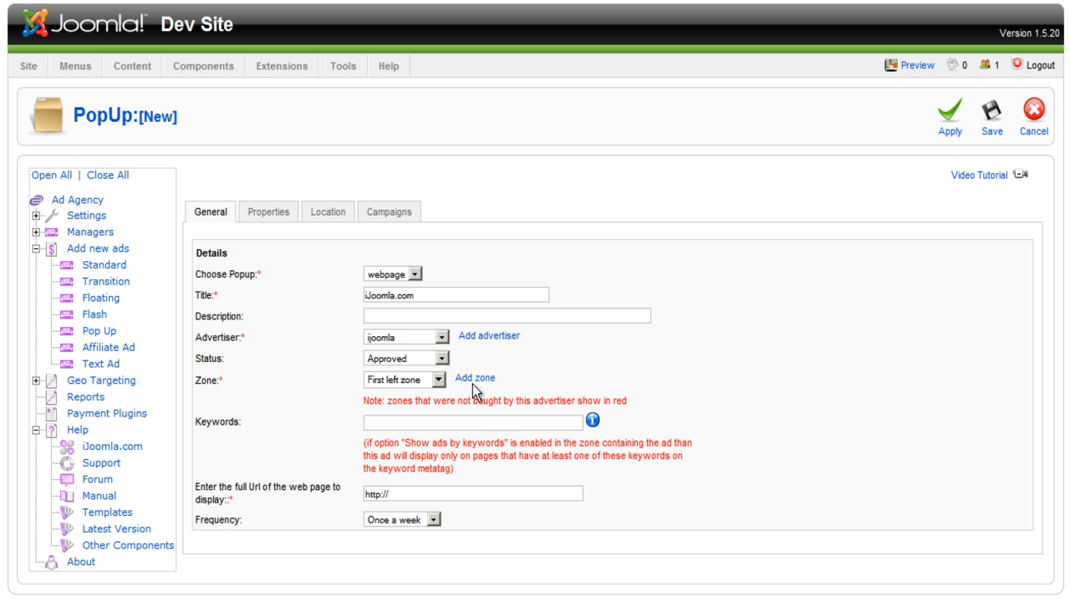
mouse_move(410, 418)
text(ijoomla.com)
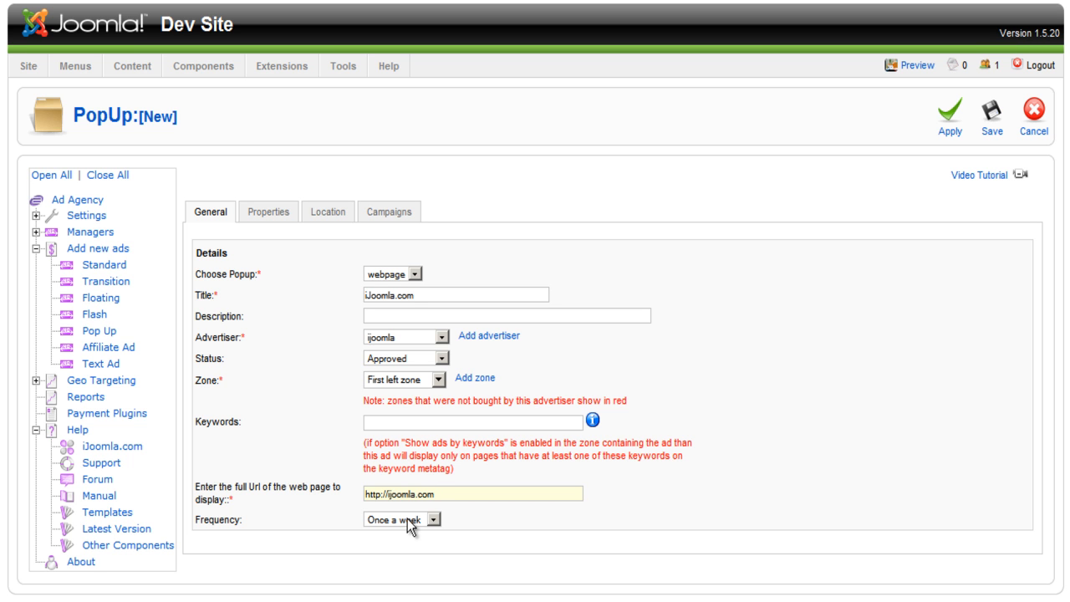
click(397, 520)
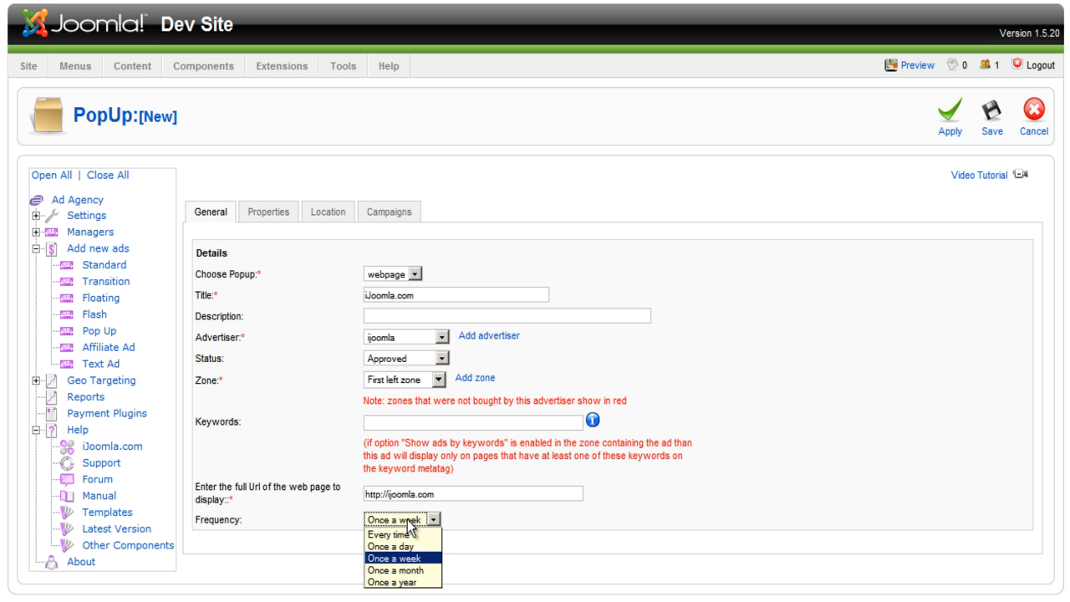
mouse_move(402, 582)
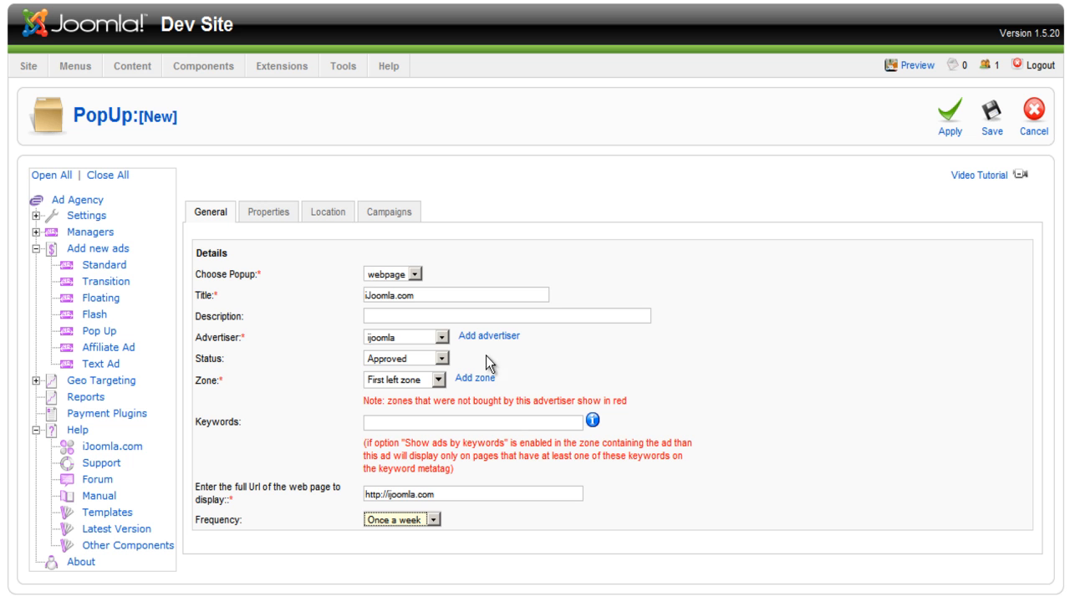
Set the window to Popup type, 800 by 600, with all include options off
click(268, 211)
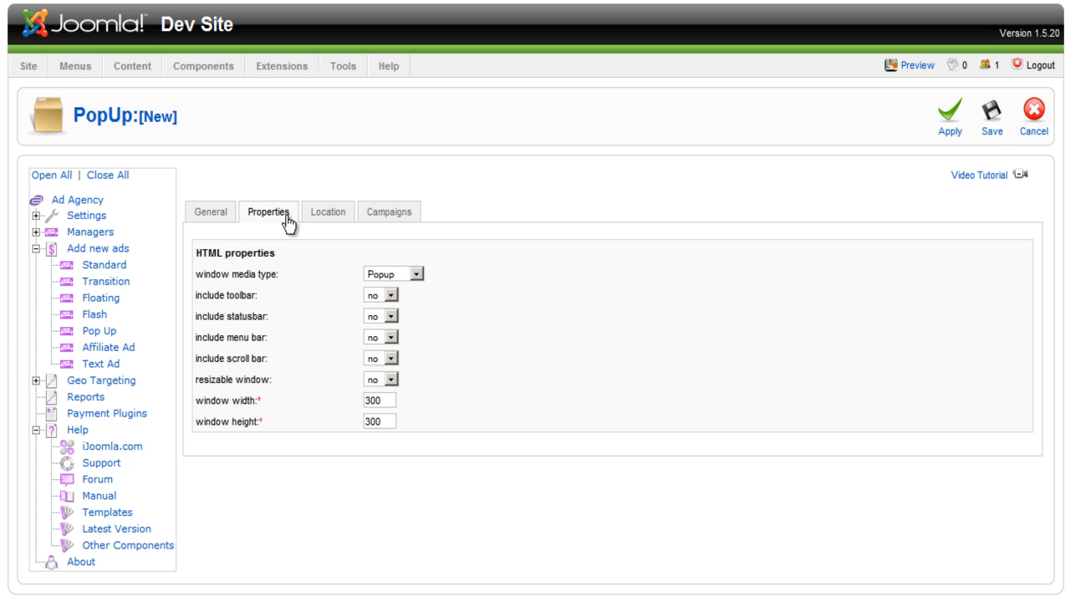
mouse_move(338, 269)
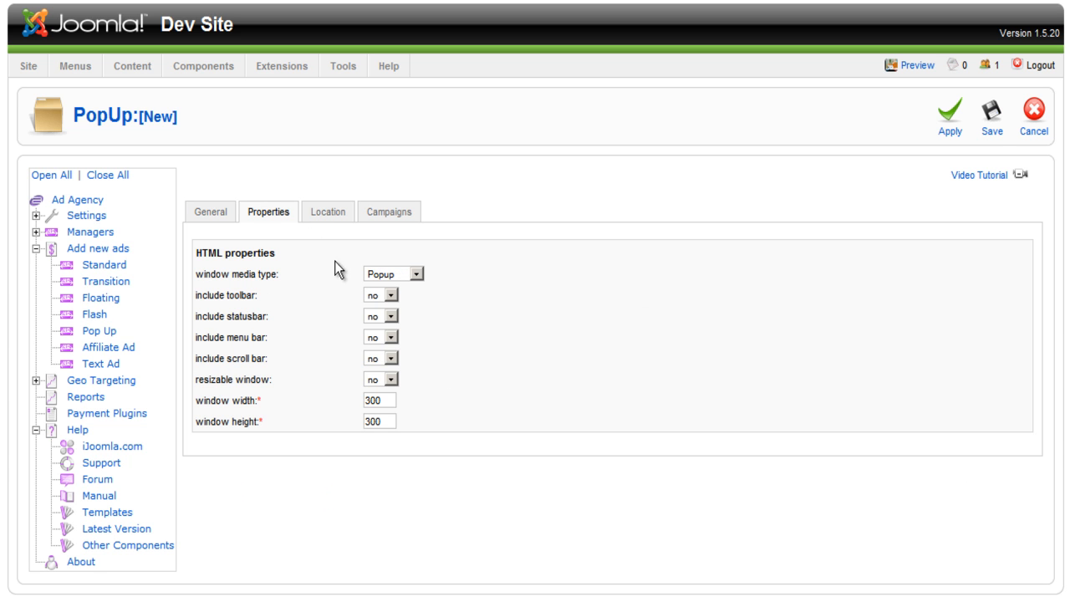
mouse_move(420, 303)
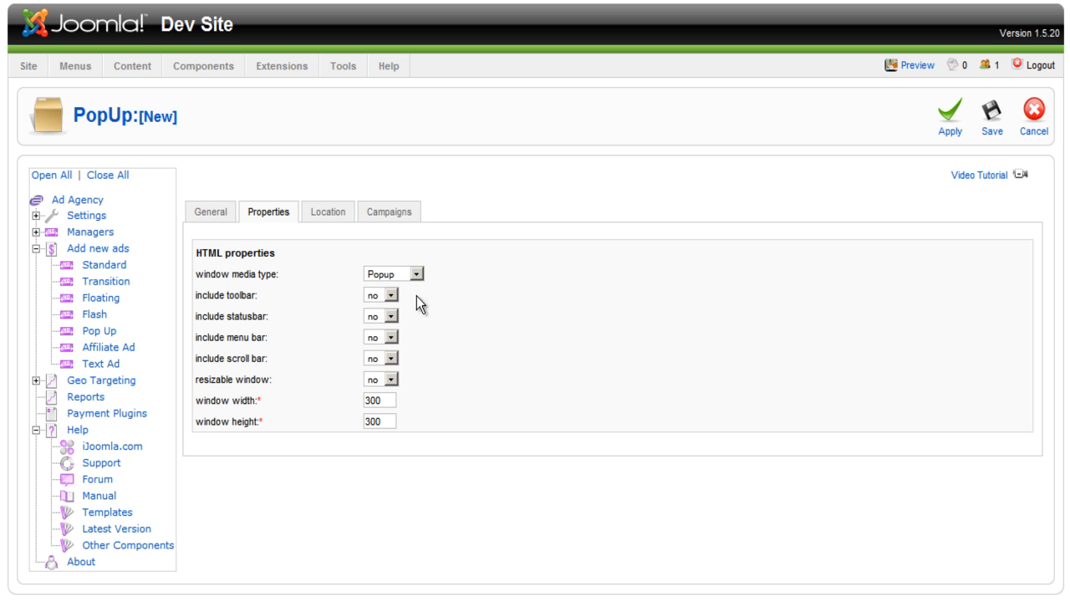
click(386, 274)
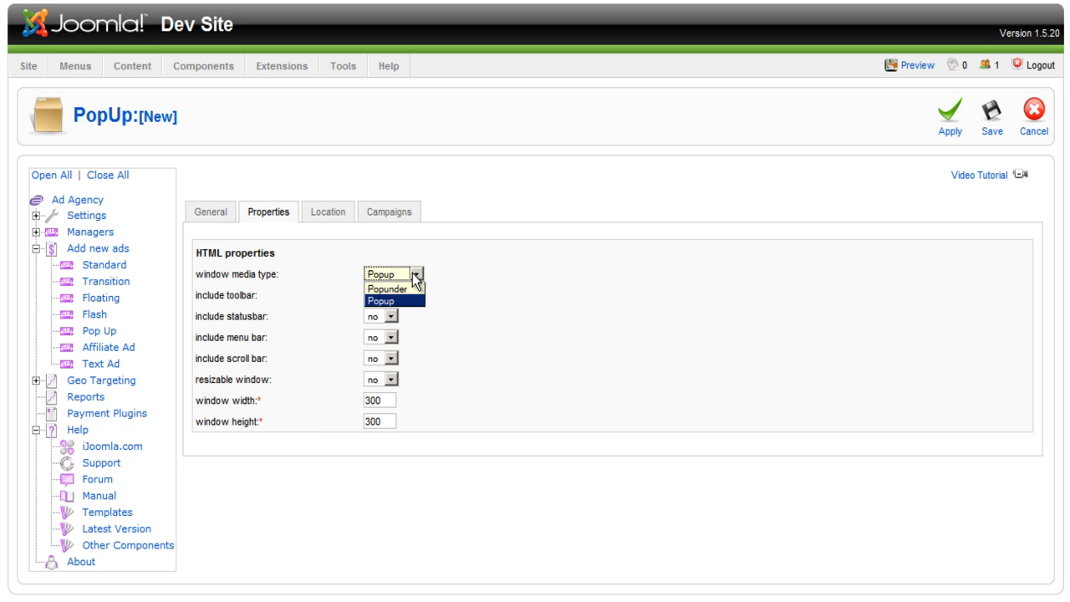
mouse_move(385, 296)
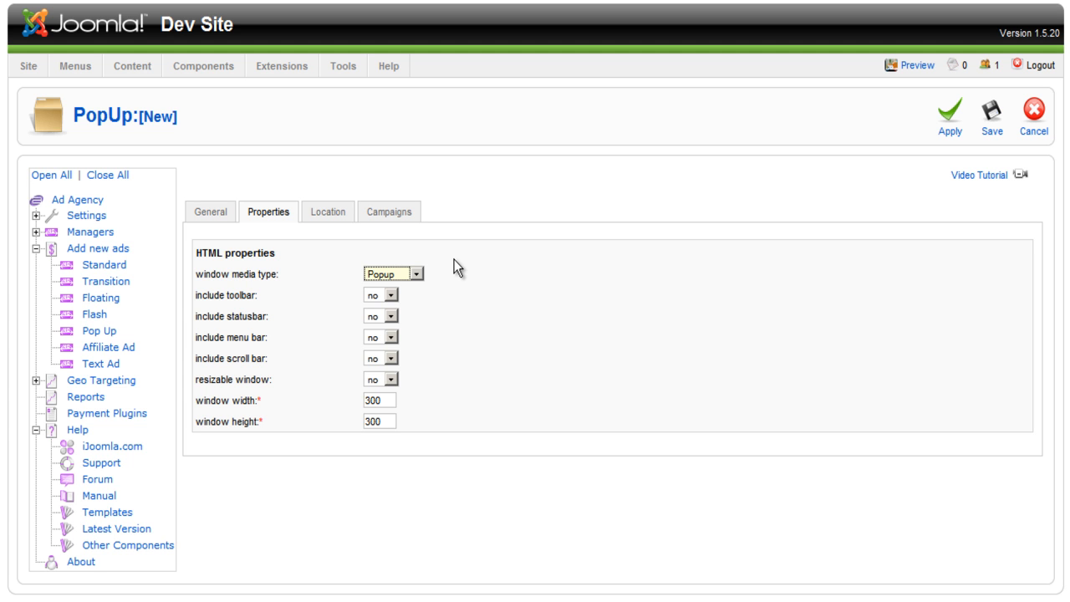
mouse_move(458, 266)
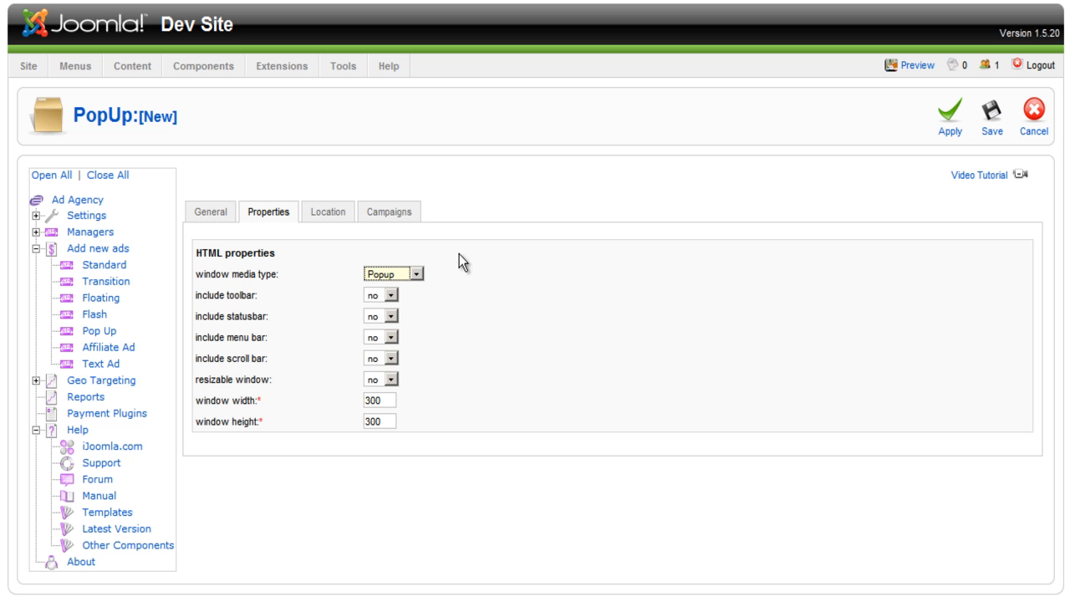
click(393, 274)
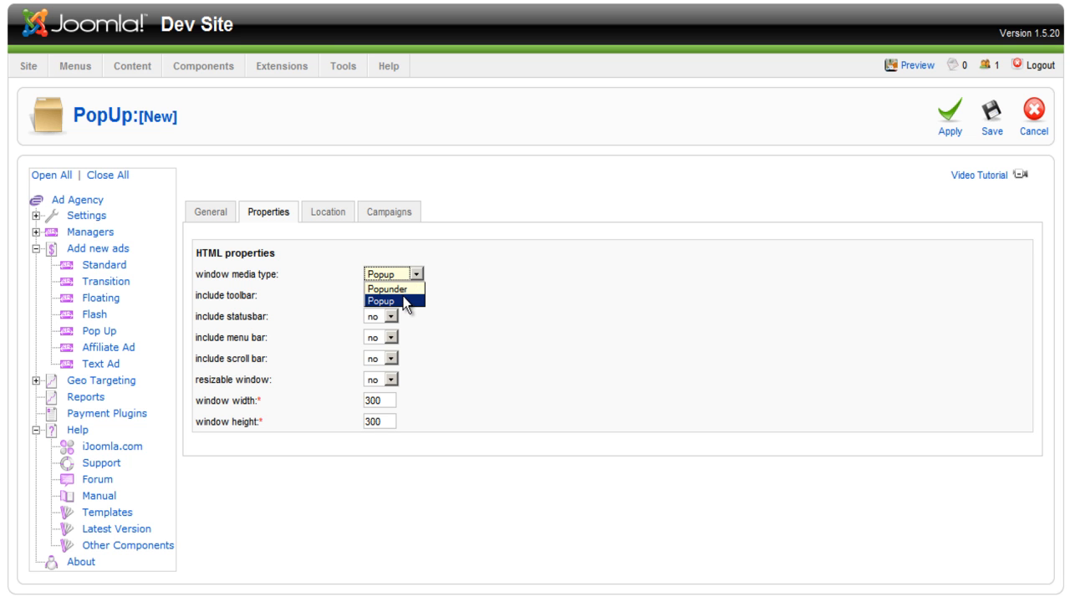
click(393, 305)
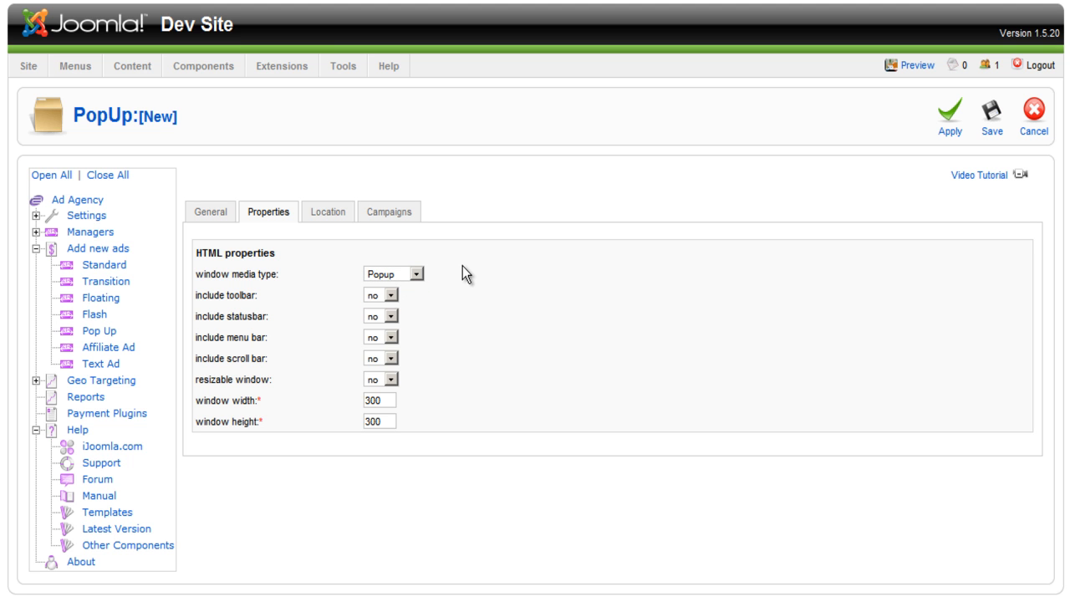
mouse_move(366, 308)
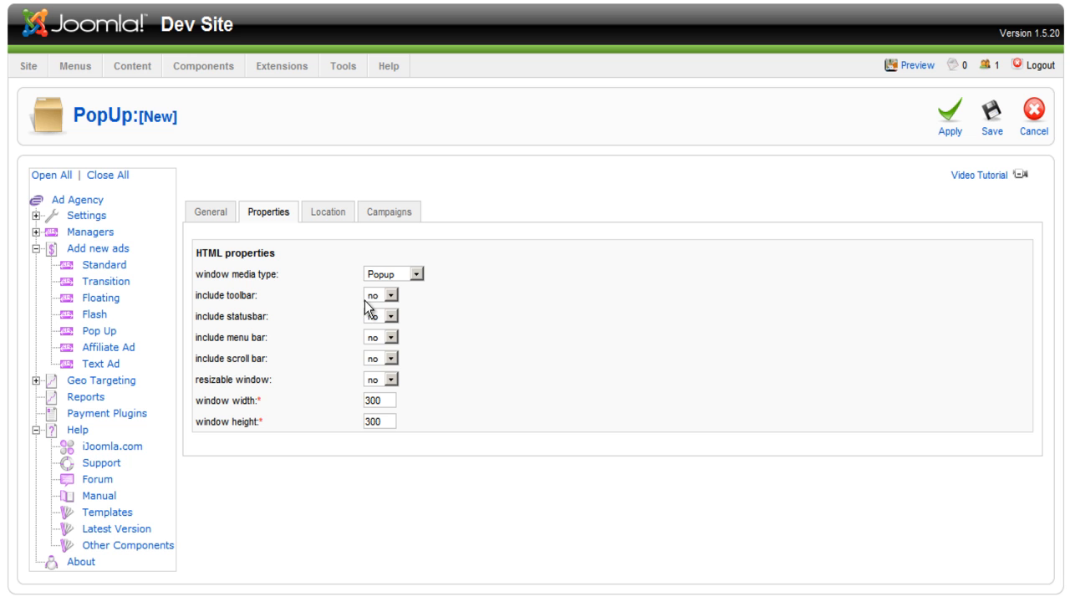
mouse_move(288, 360)
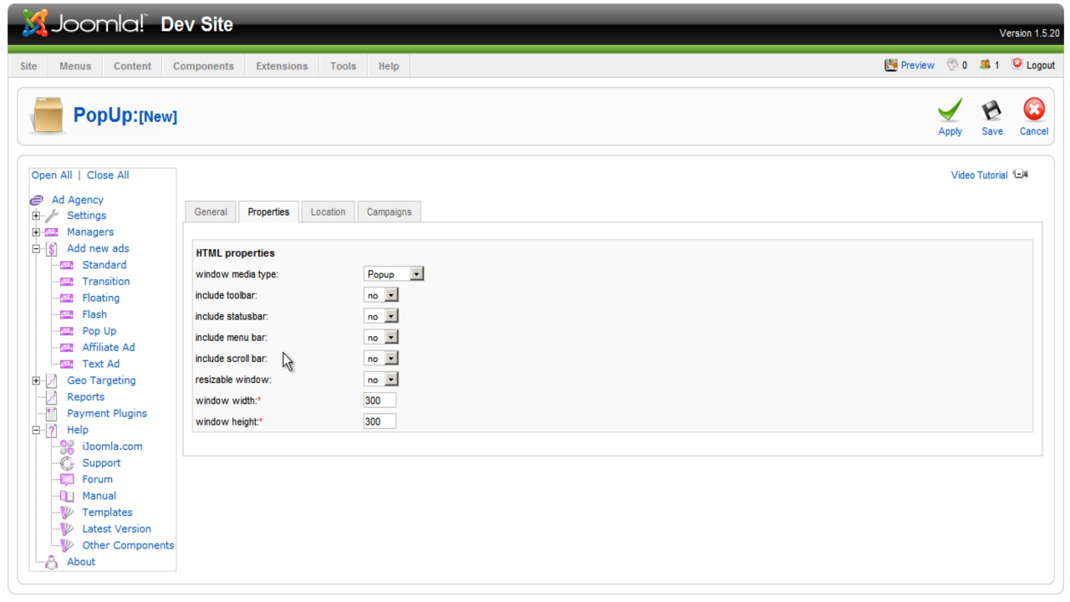
mouse_move(289, 355)
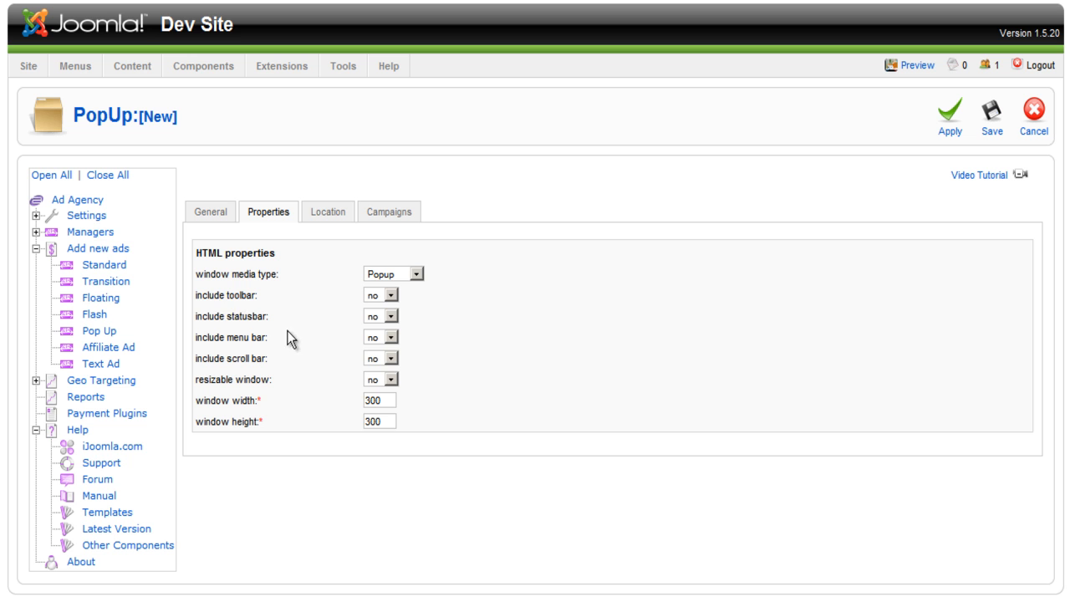
mouse_move(239, 296)
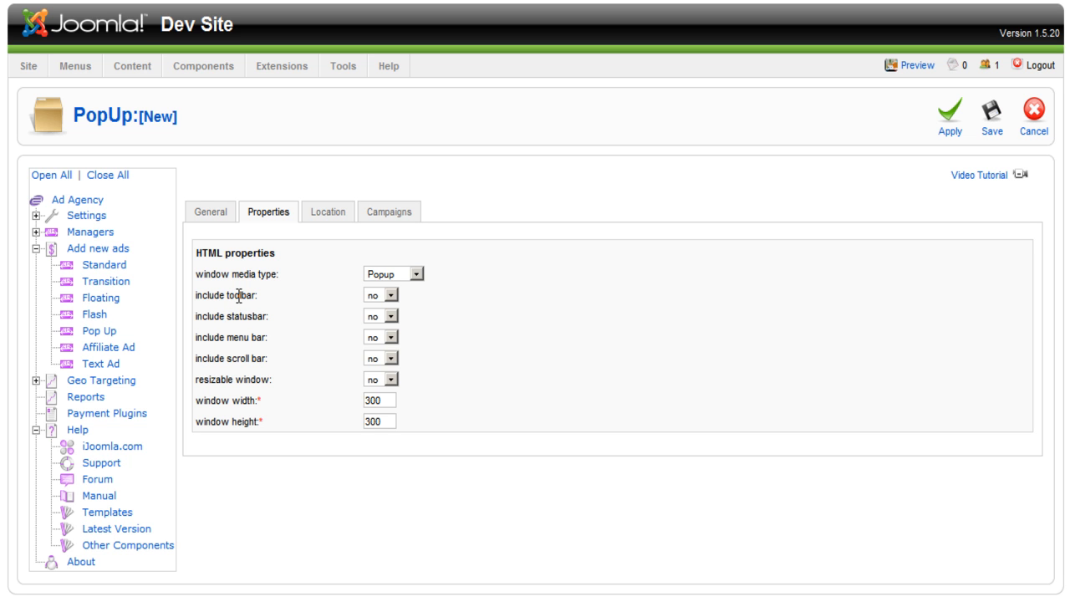
mouse_move(229, 340)
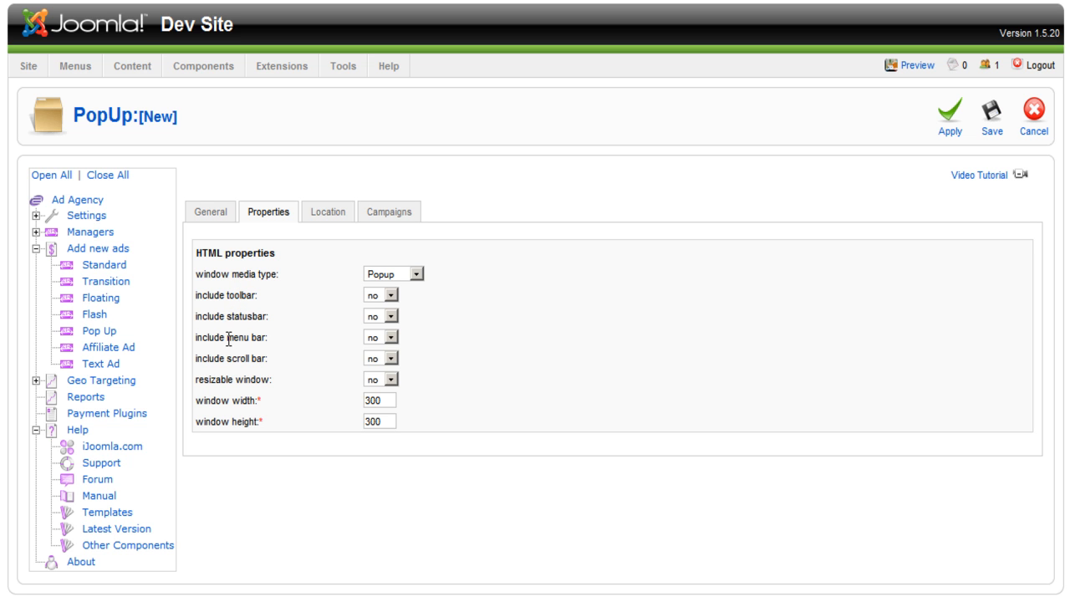
mouse_move(248, 374)
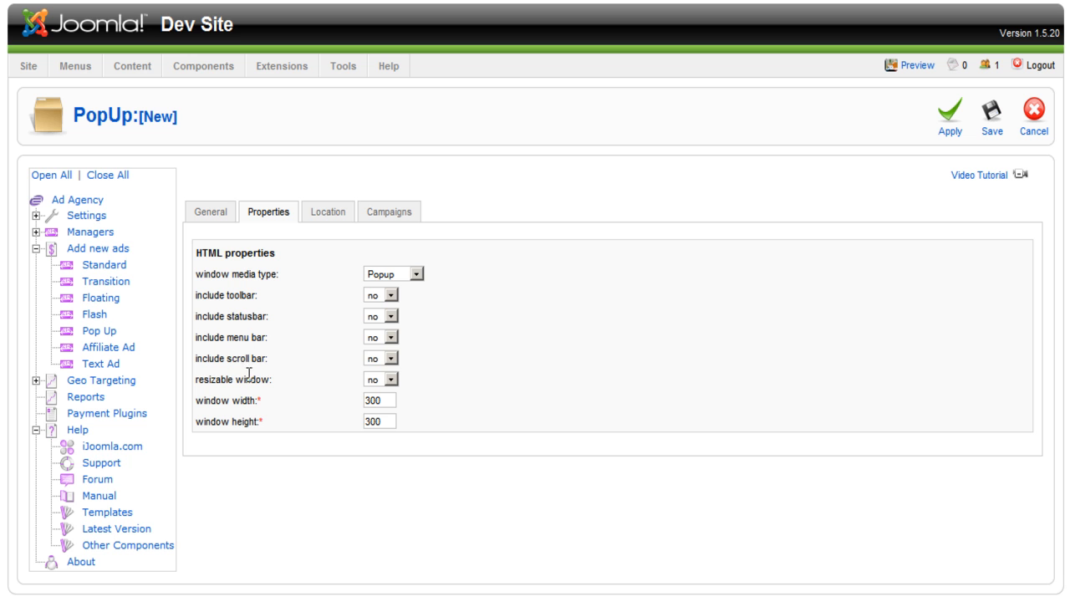
mouse_move(251, 376)
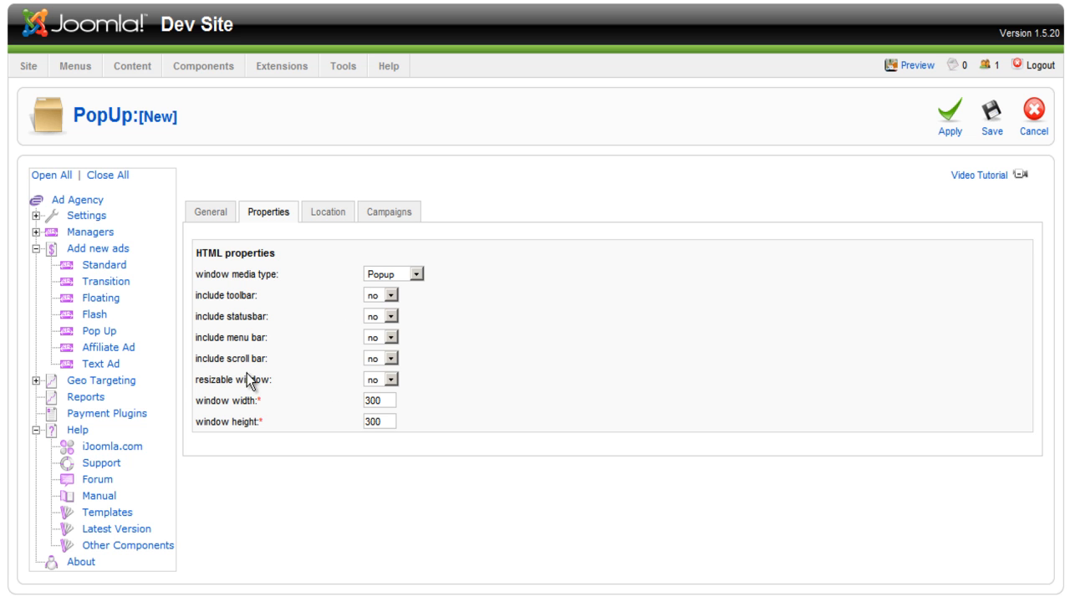
mouse_move(397, 392)
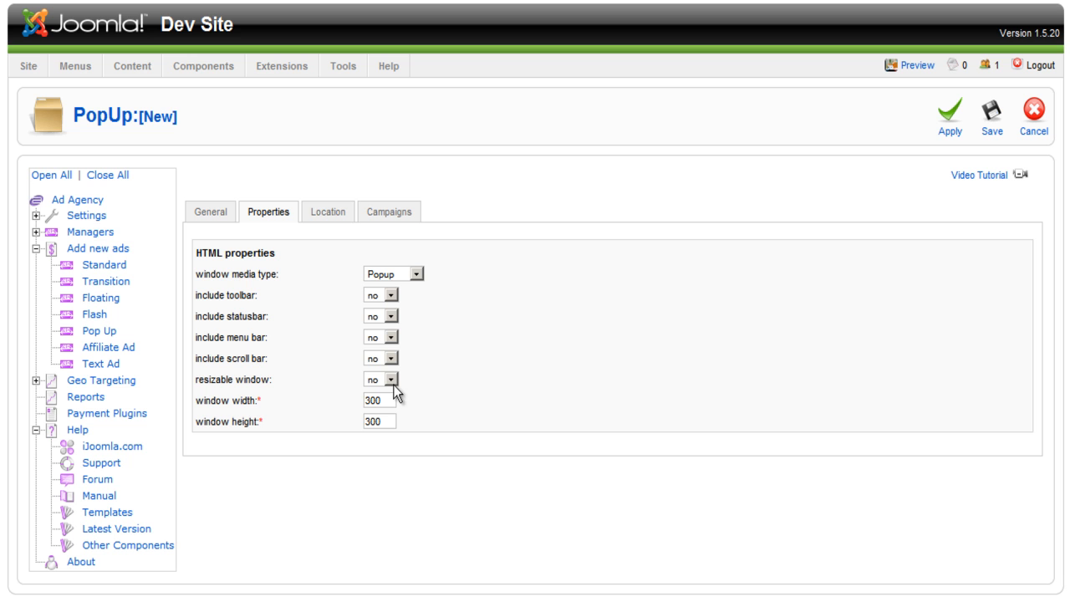
mouse_move(474, 324)
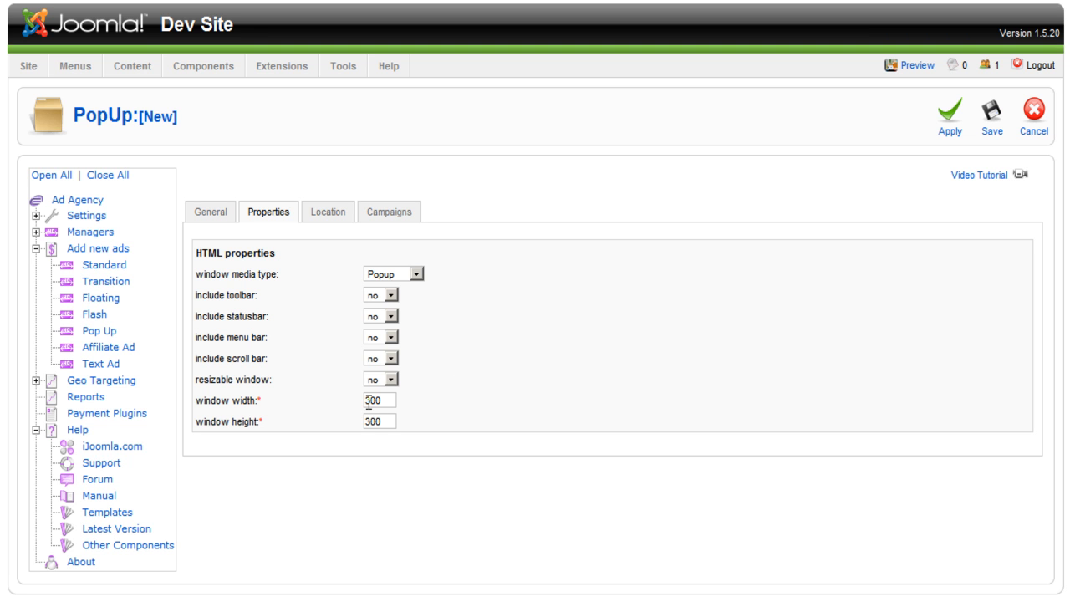
triple_click(374, 397)
text(800)
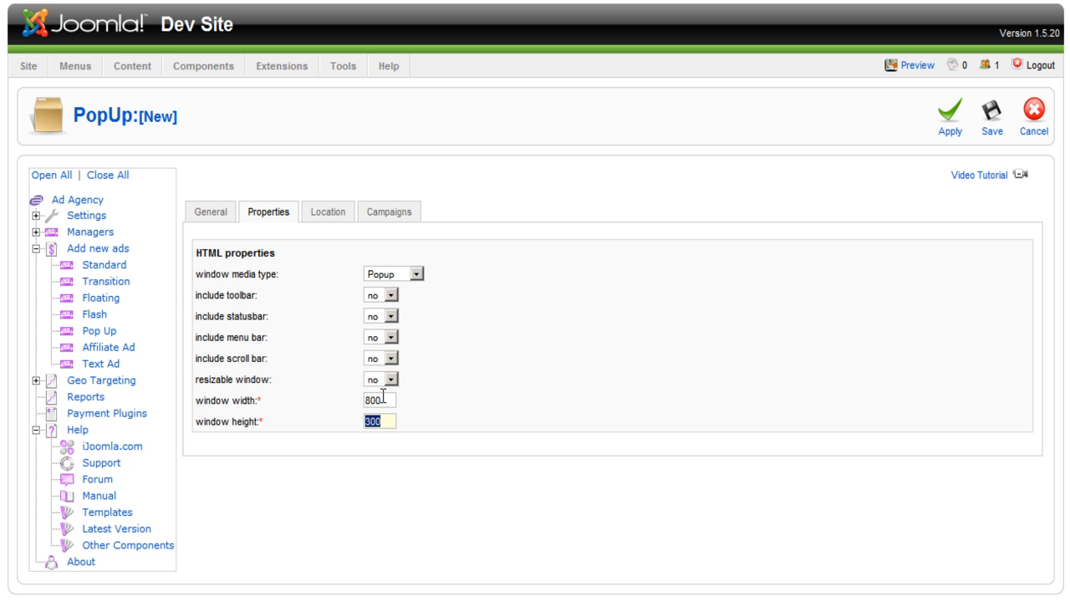
text(600)
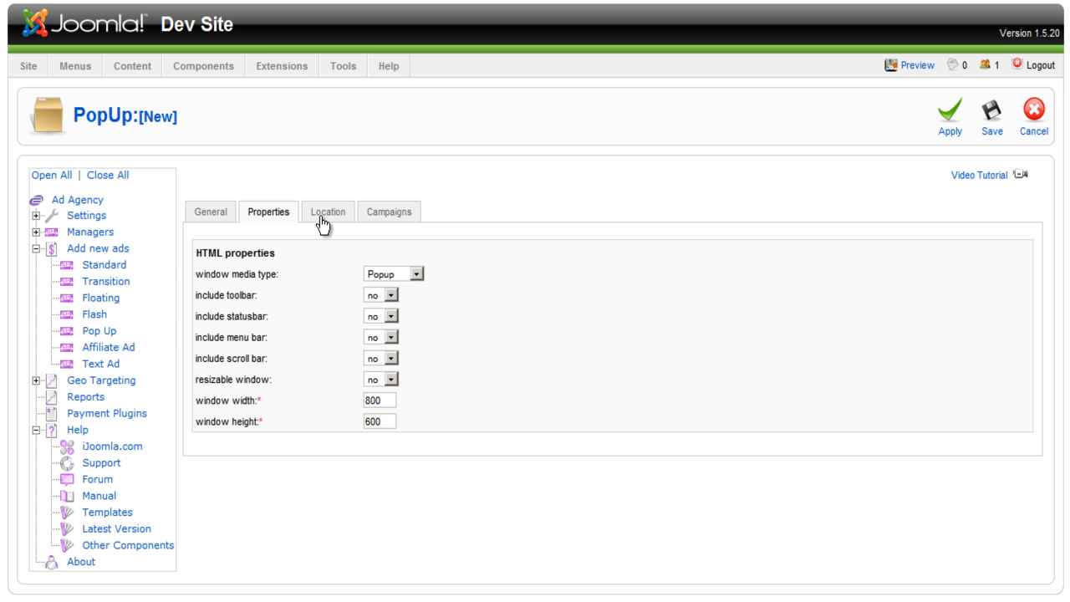
Show the Location tab's Geo Targeting settings for the pop-up ad
click(327, 212)
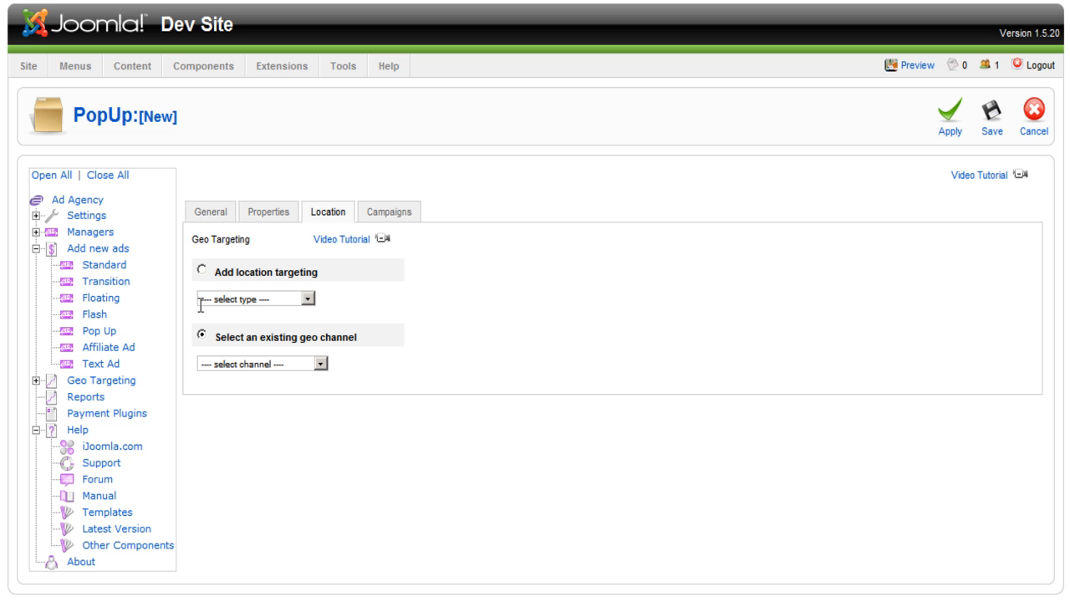
mouse_move(378, 374)
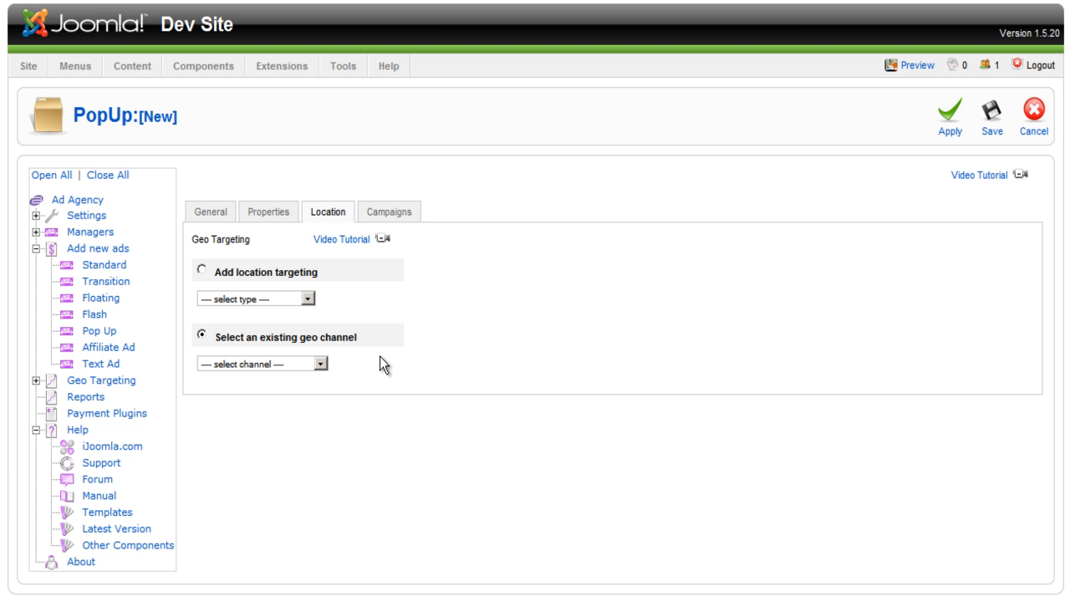
mouse_move(345, 310)
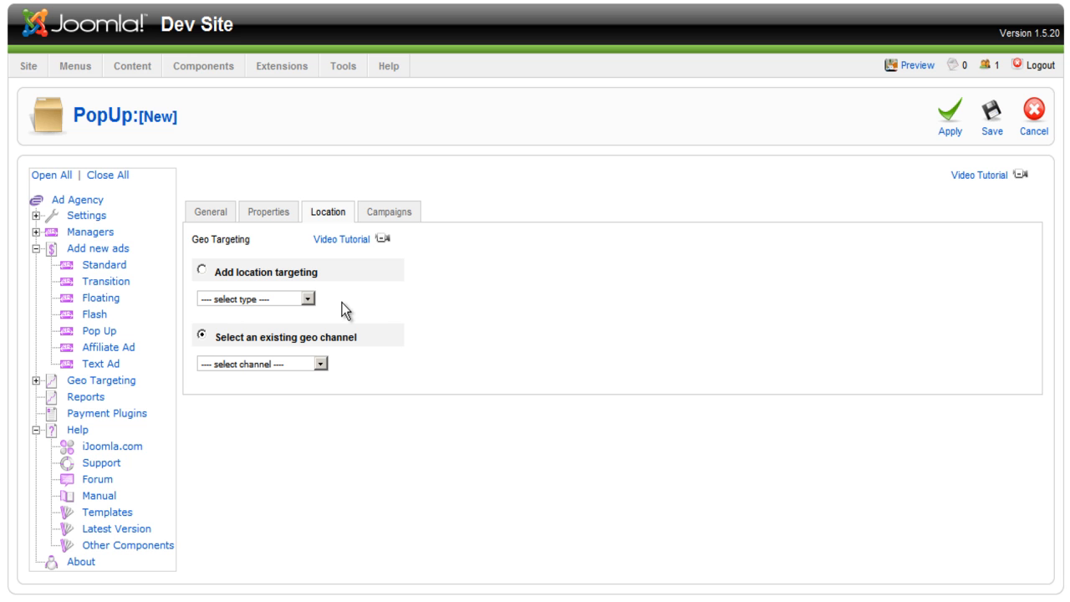
mouse_move(339, 238)
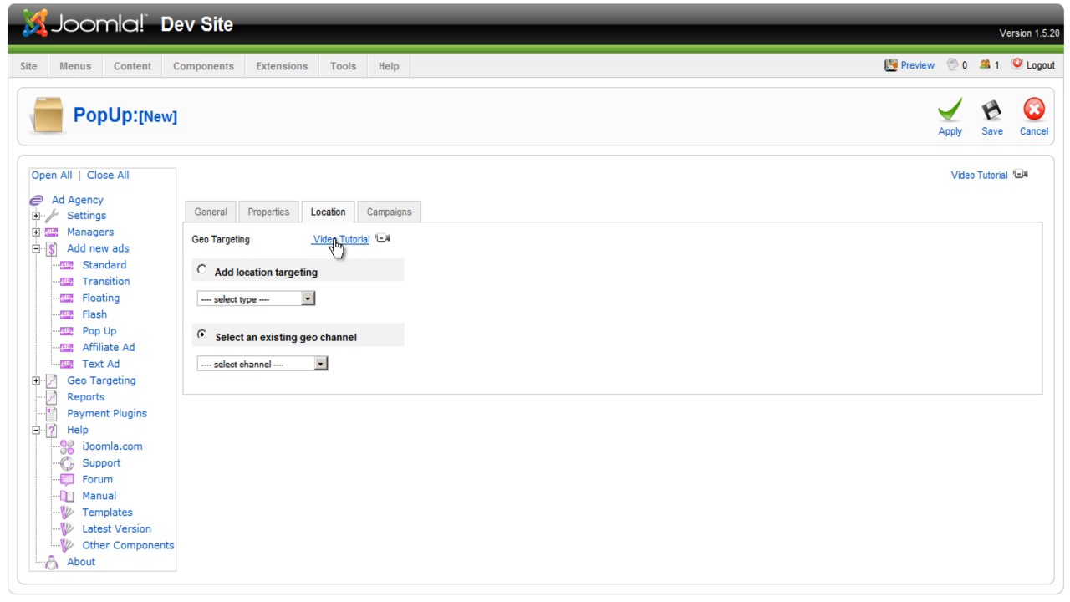
mouse_move(401, 222)
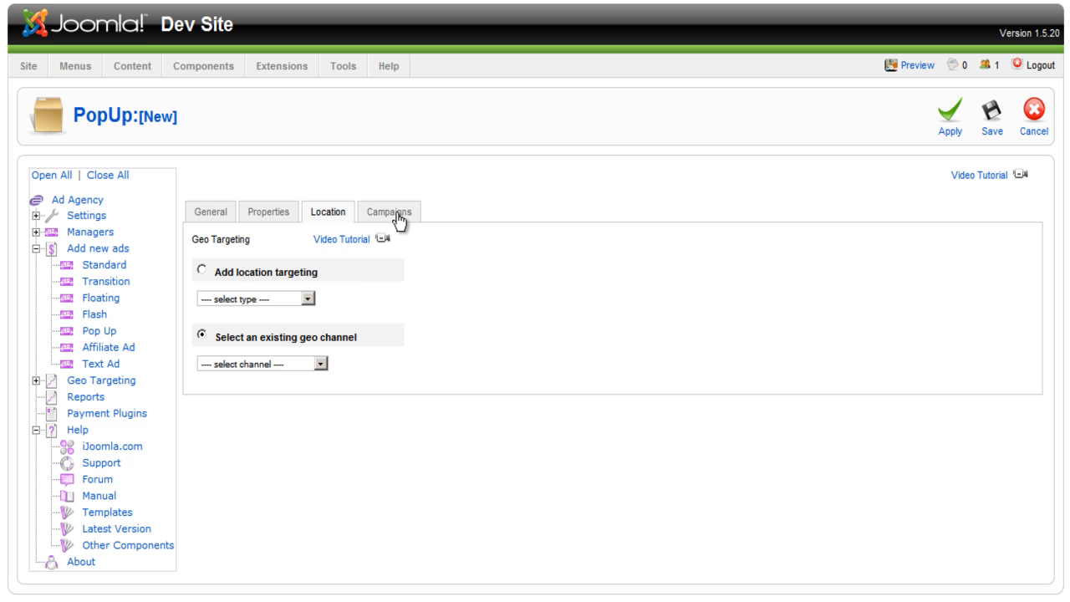
Tick the 10 years campaign on the Campaigns tab and save the iJoomla.com ad
click(389, 212)
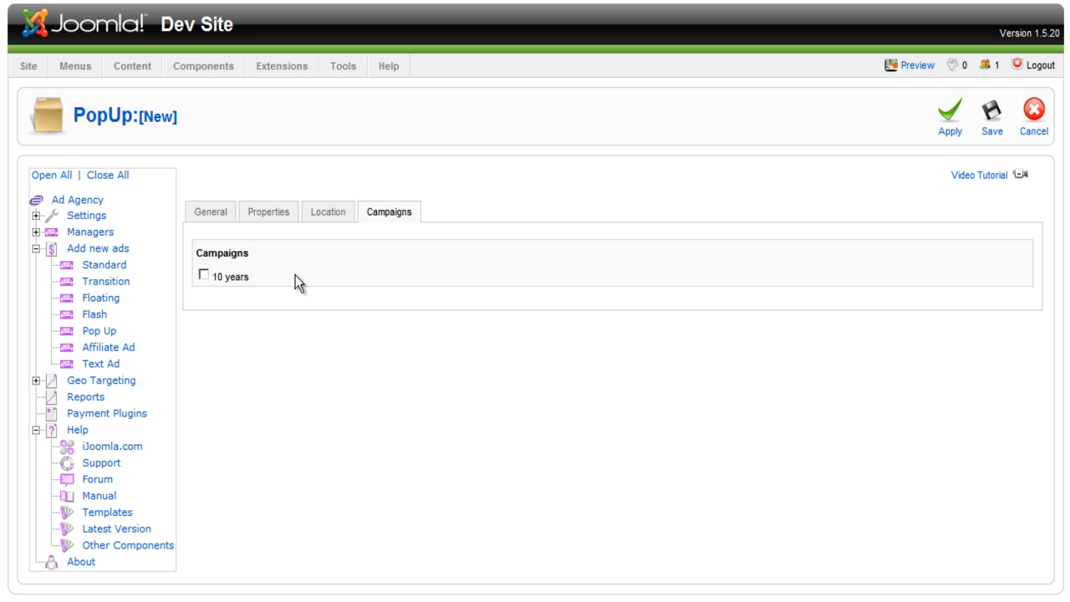
mouse_move(205, 290)
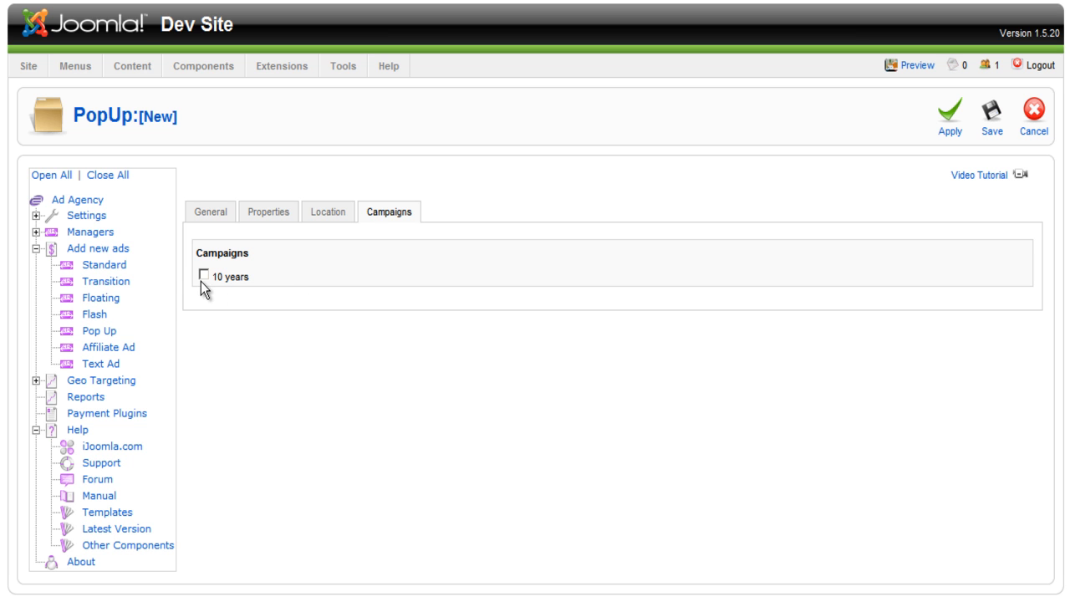
mouse_move(255, 287)
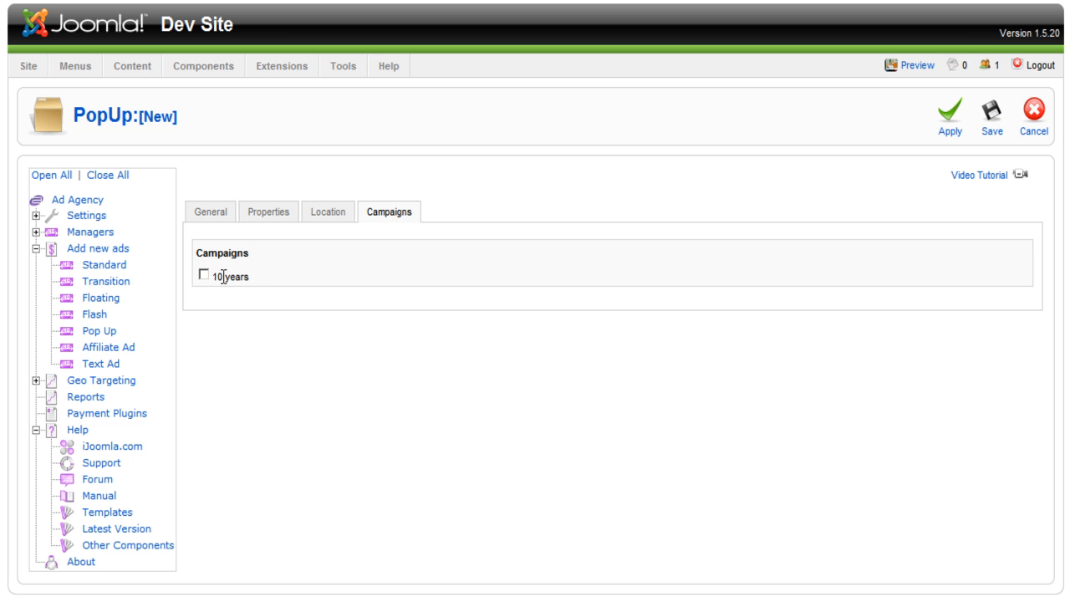
click(204, 275)
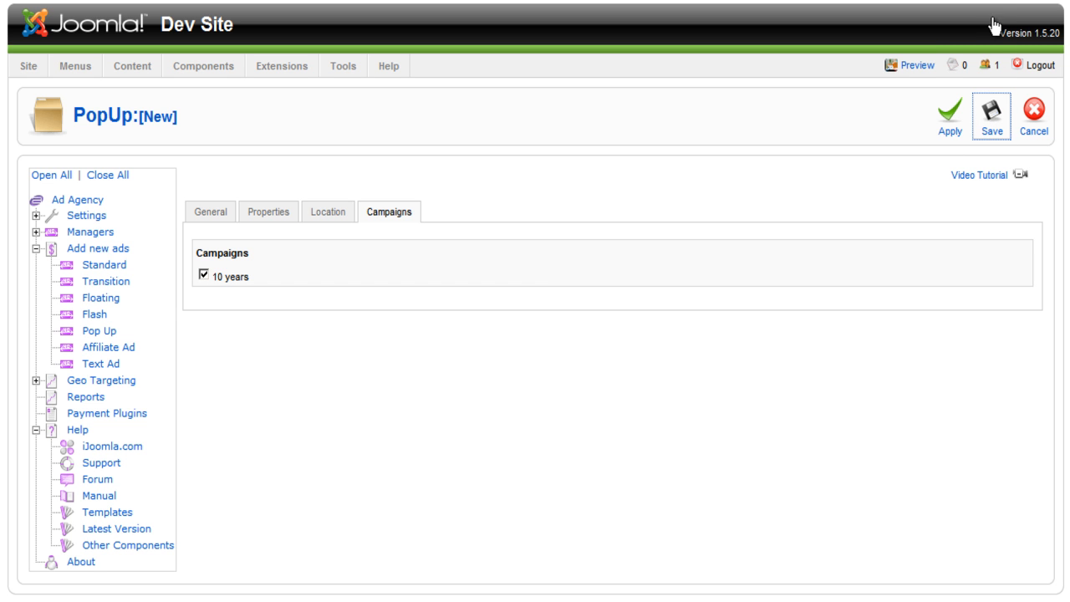
click(992, 122)
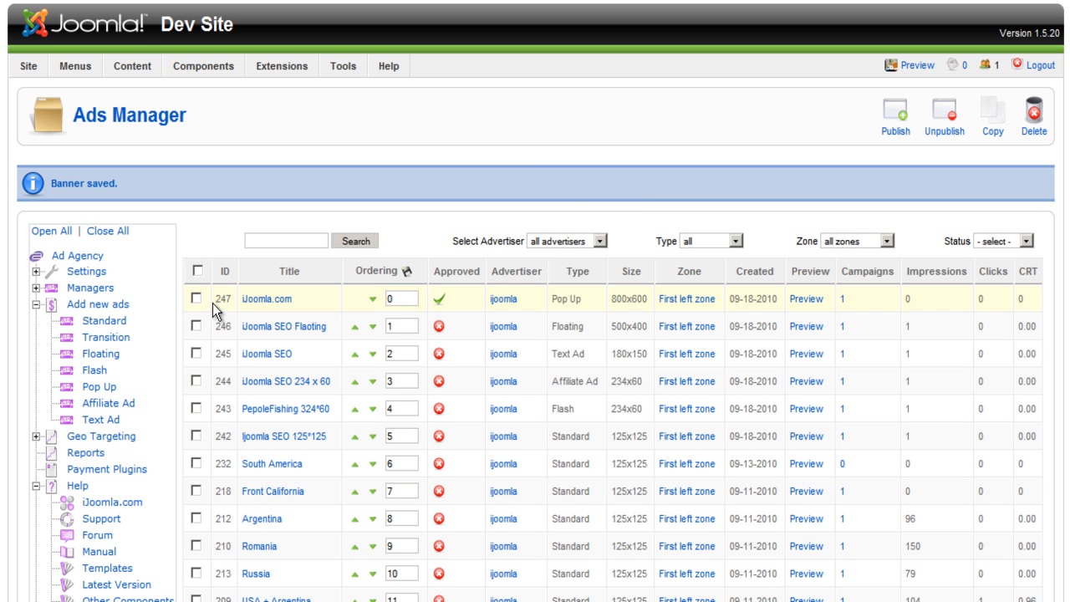
mouse_move(686, 299)
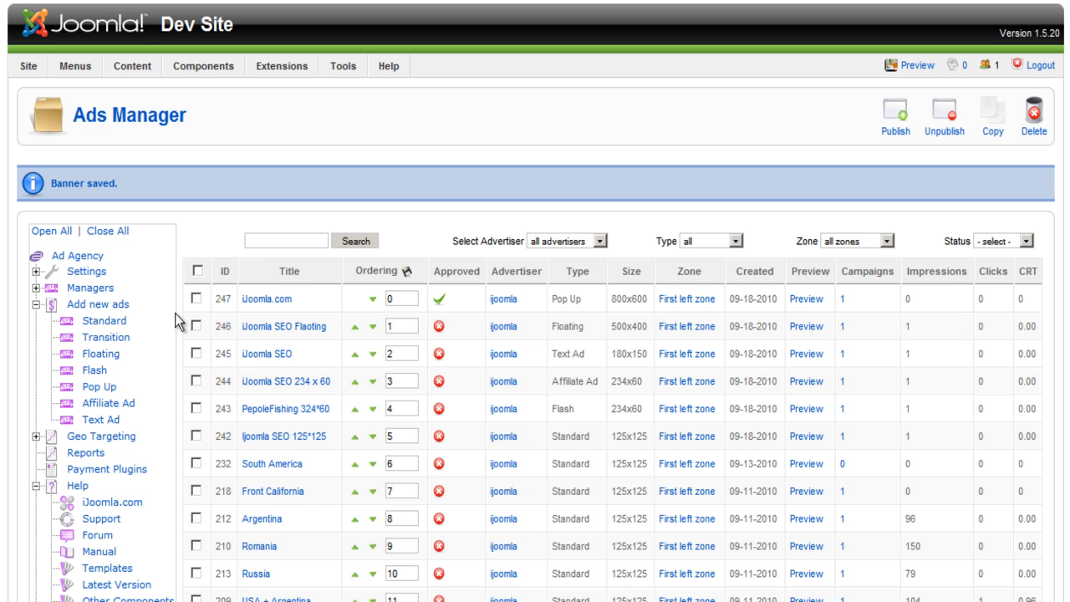
Preview the saved iJoomla.com pop-up opening over the front-end site
click(38, 287)
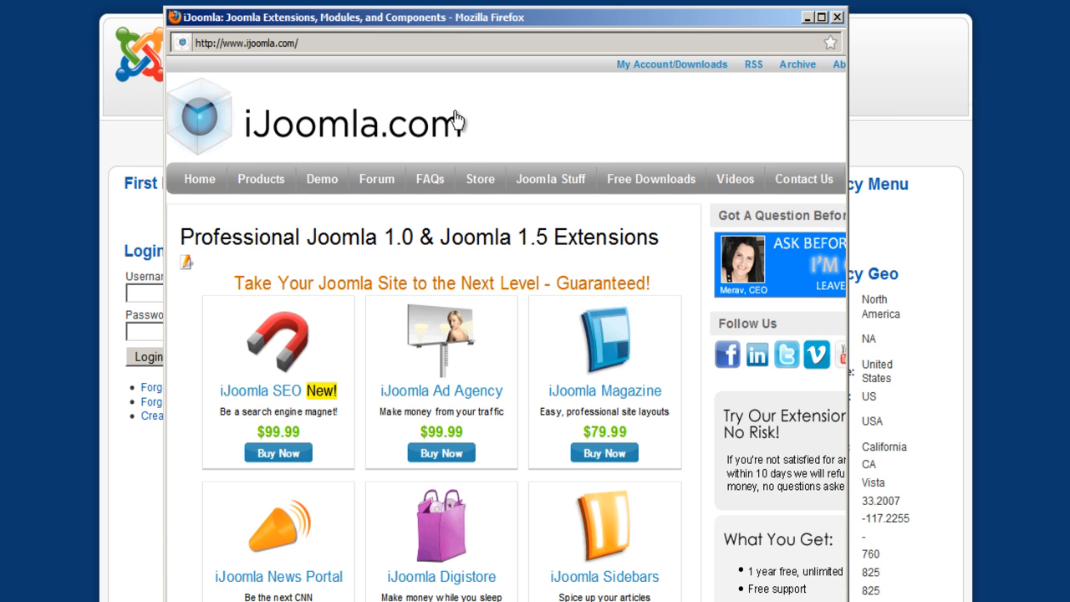
Browse the Joomla Stuff section inside the iJoomla.com popup window
click(550, 178)
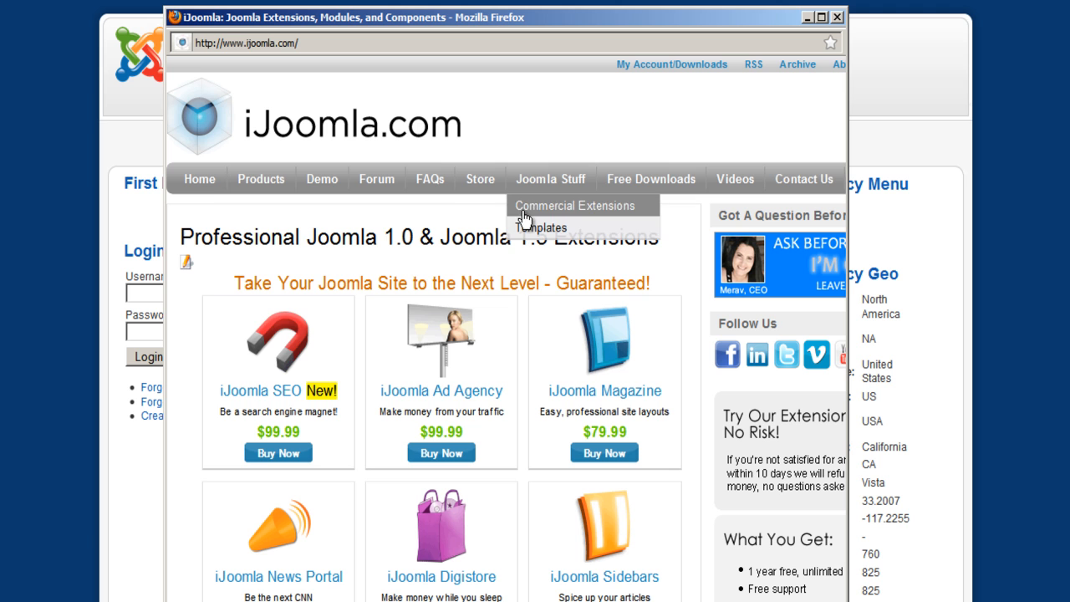
mouse_move(300, 113)
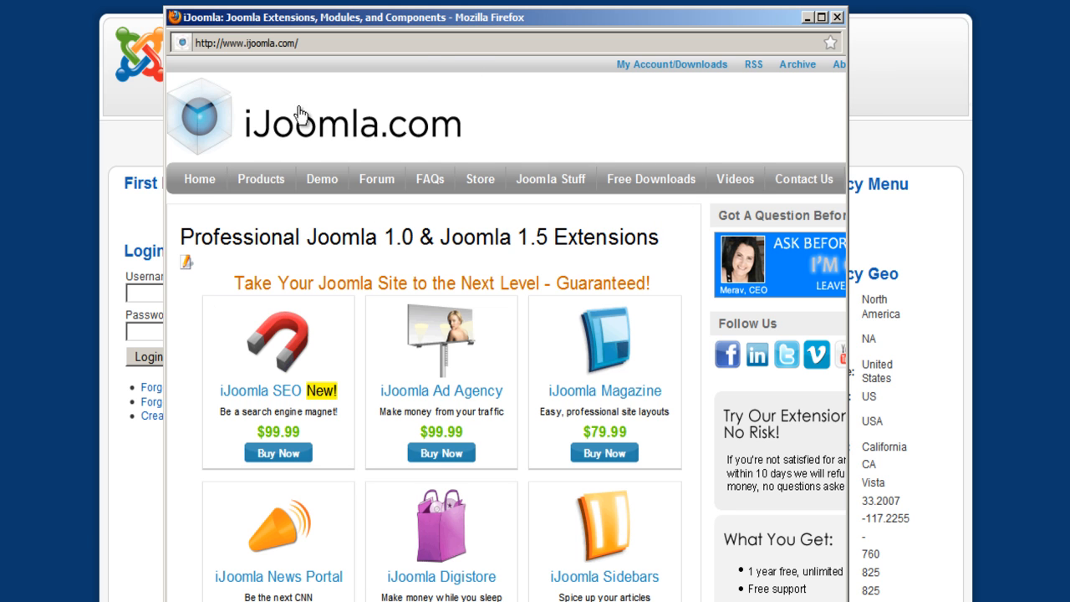
mouse_move(848, 93)
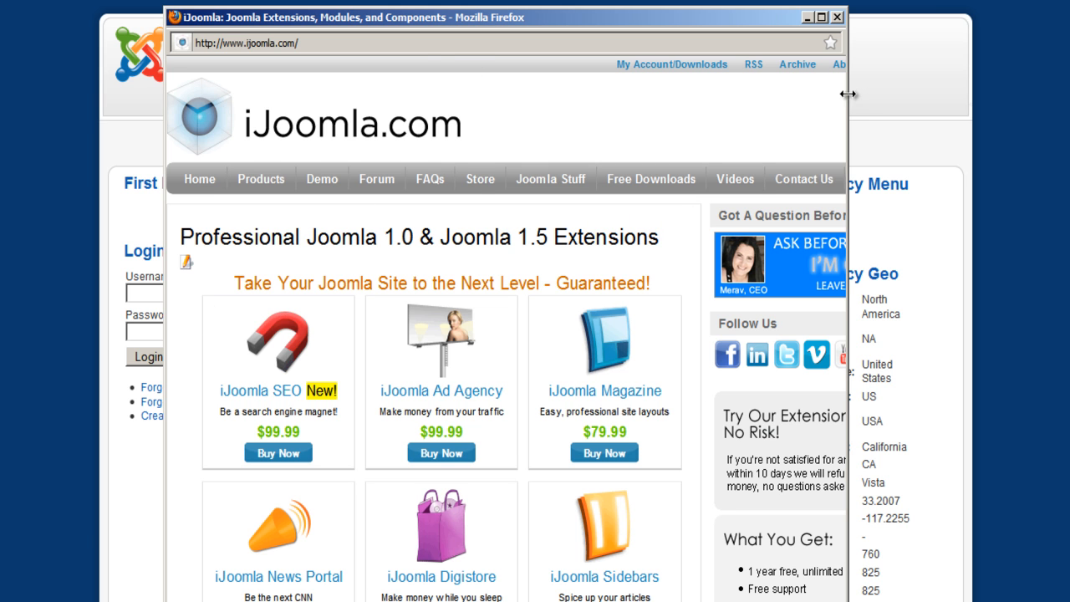
mouse_move(854, 100)
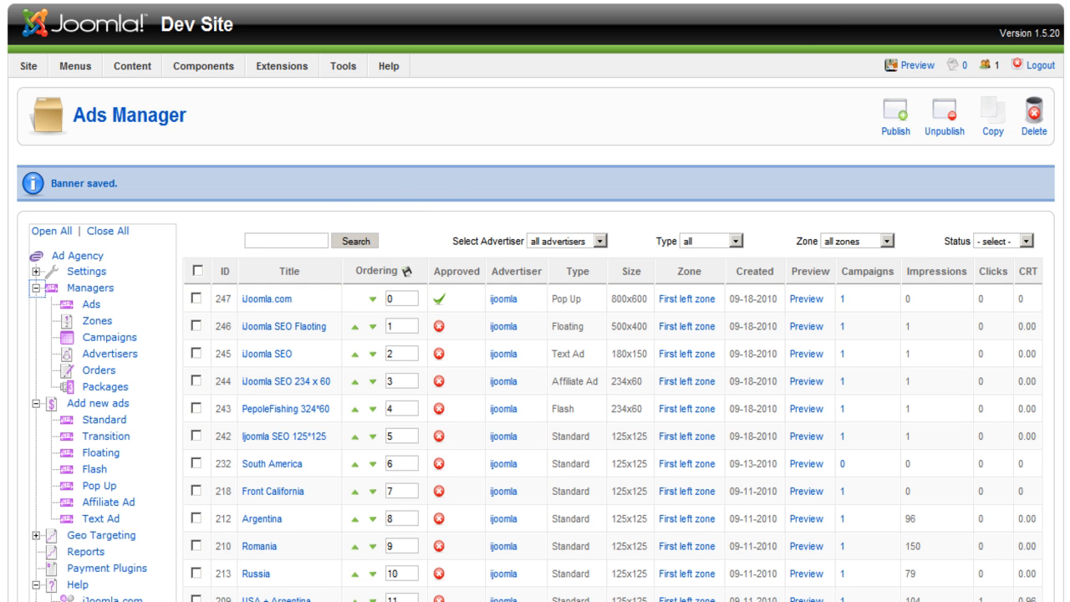
mouse_move(268, 259)
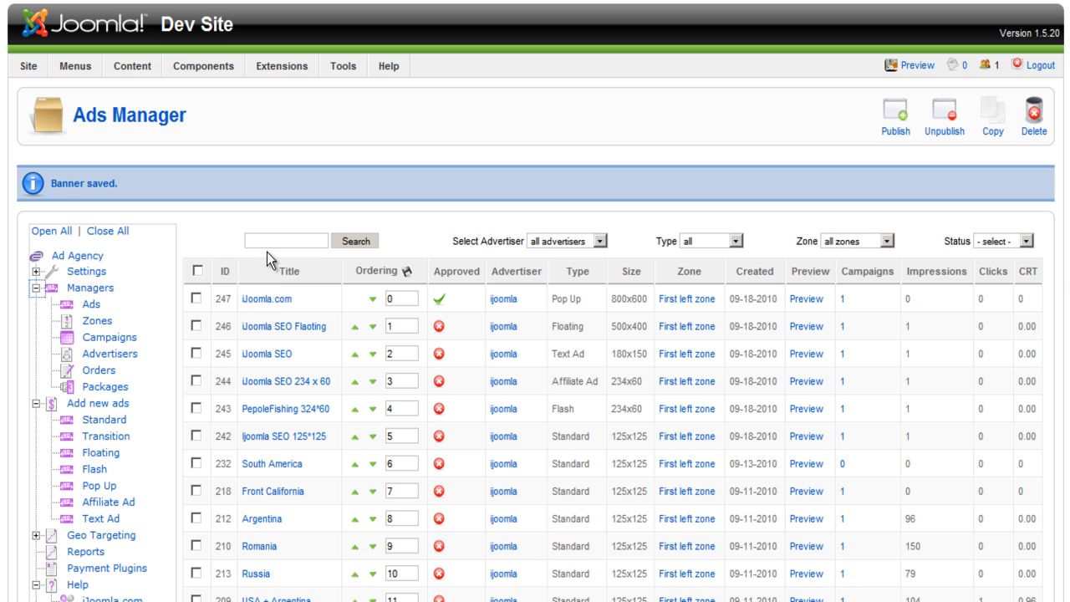
mouse_move(591, 176)
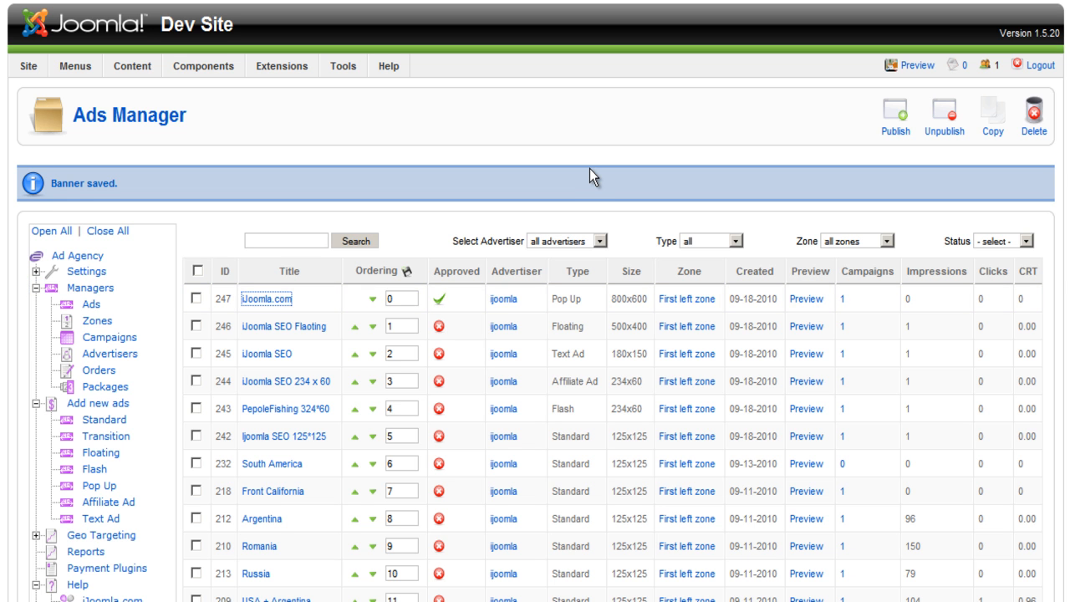
Open the iJoomla.com pop-up ad from Ads Manager in its edit form
click(267, 298)
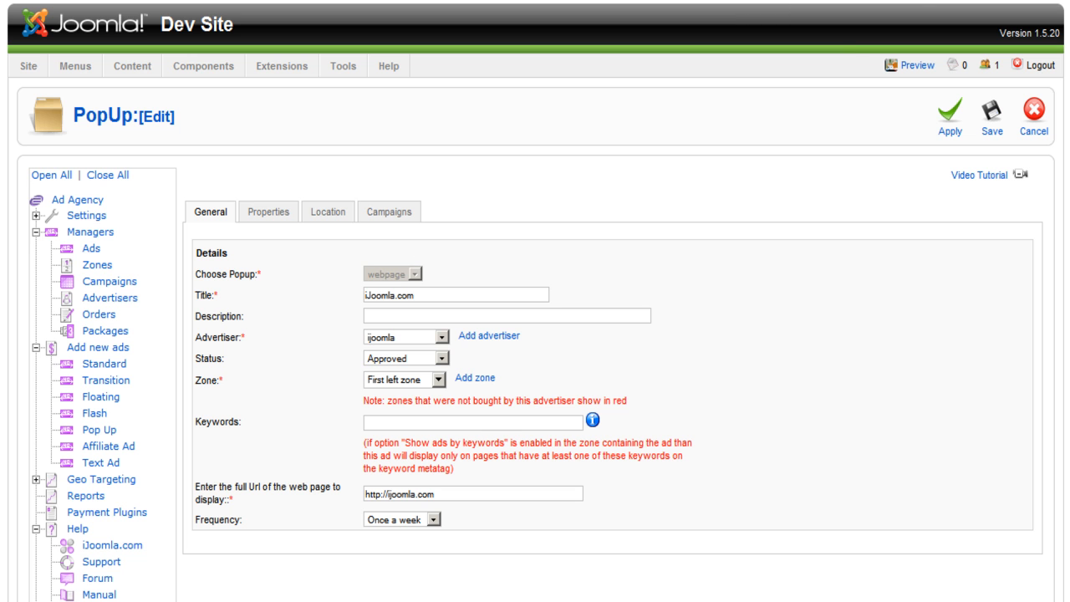
mouse_move(590, 359)
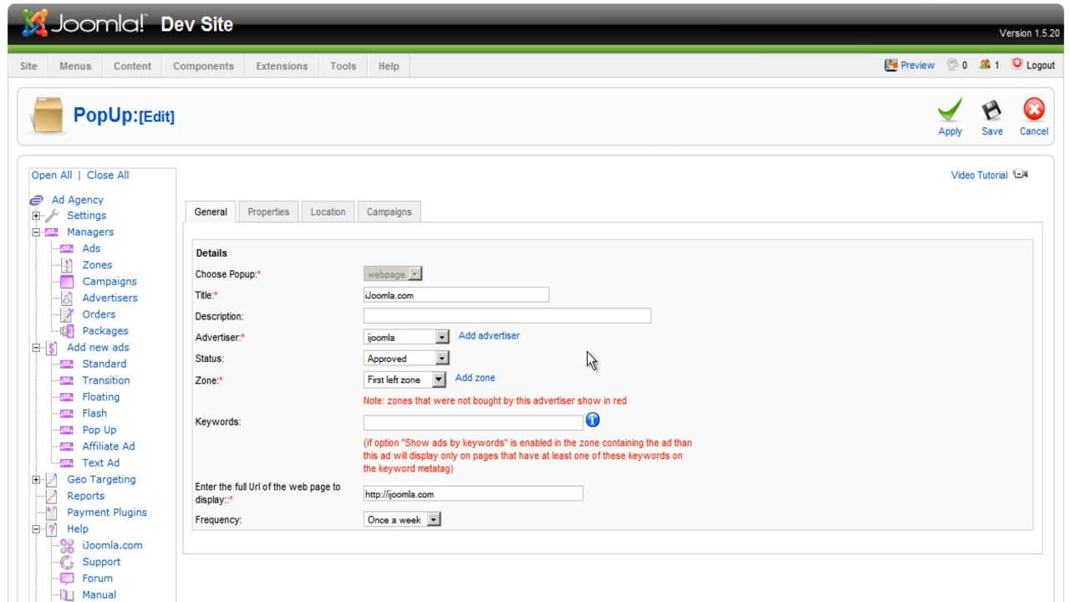
mouse_move(380, 274)
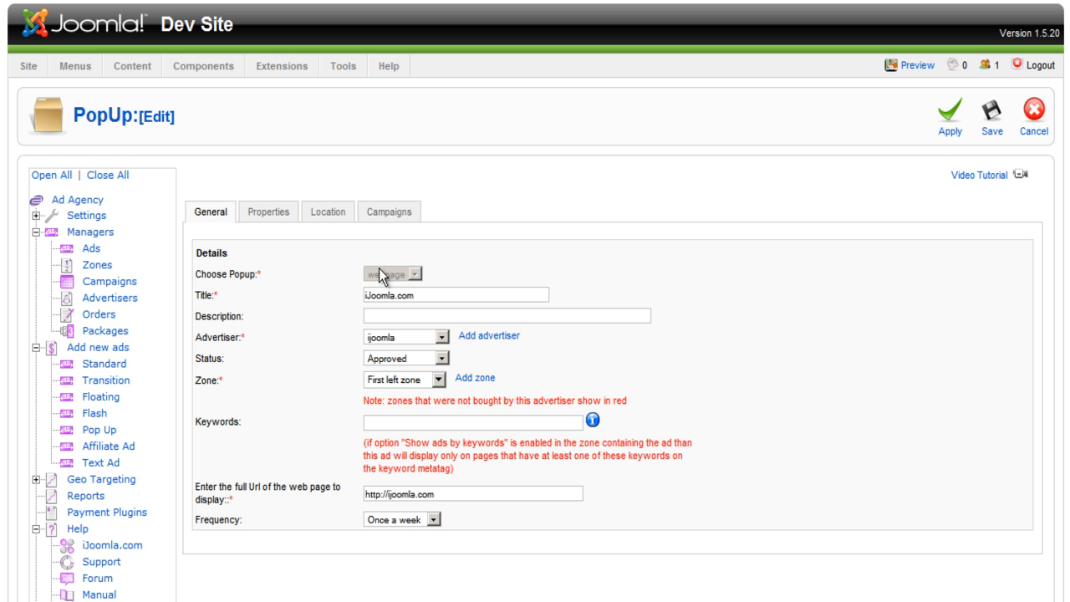
mouse_move(239, 272)
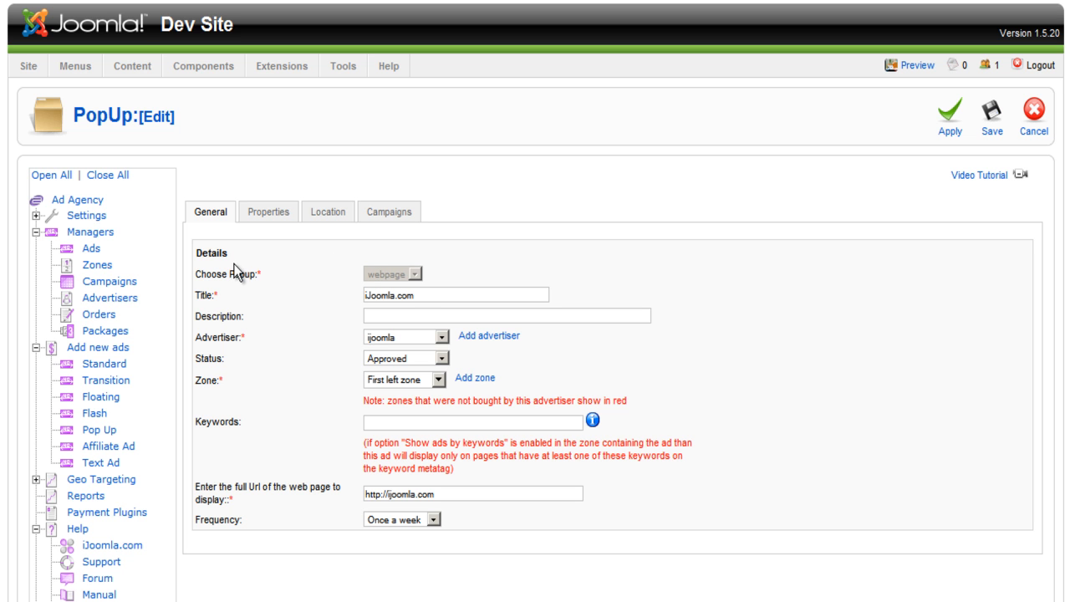
mouse_move(104, 363)
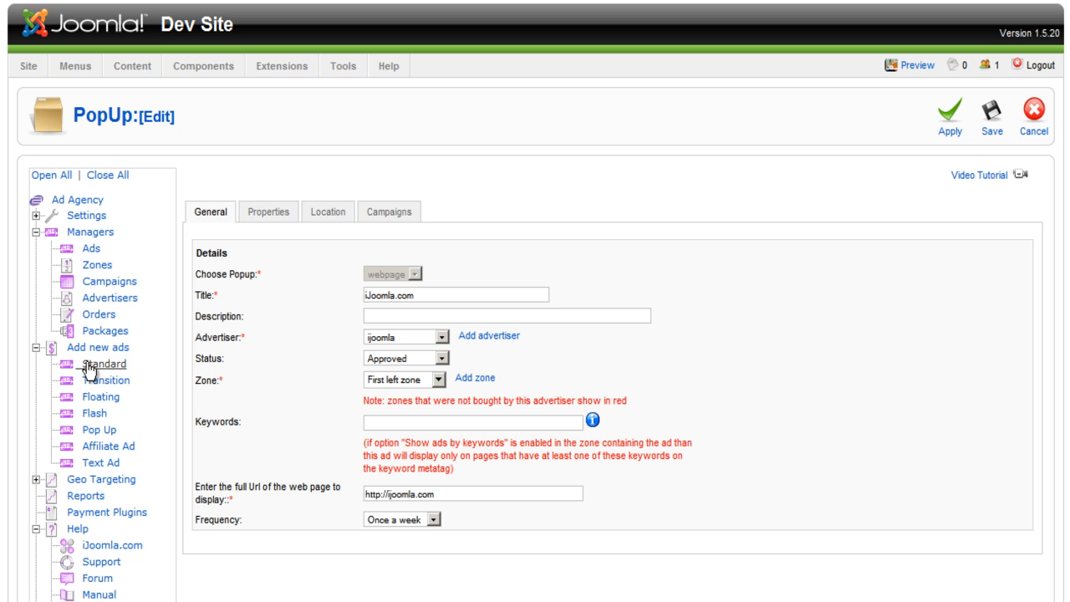
mouse_move(99, 445)
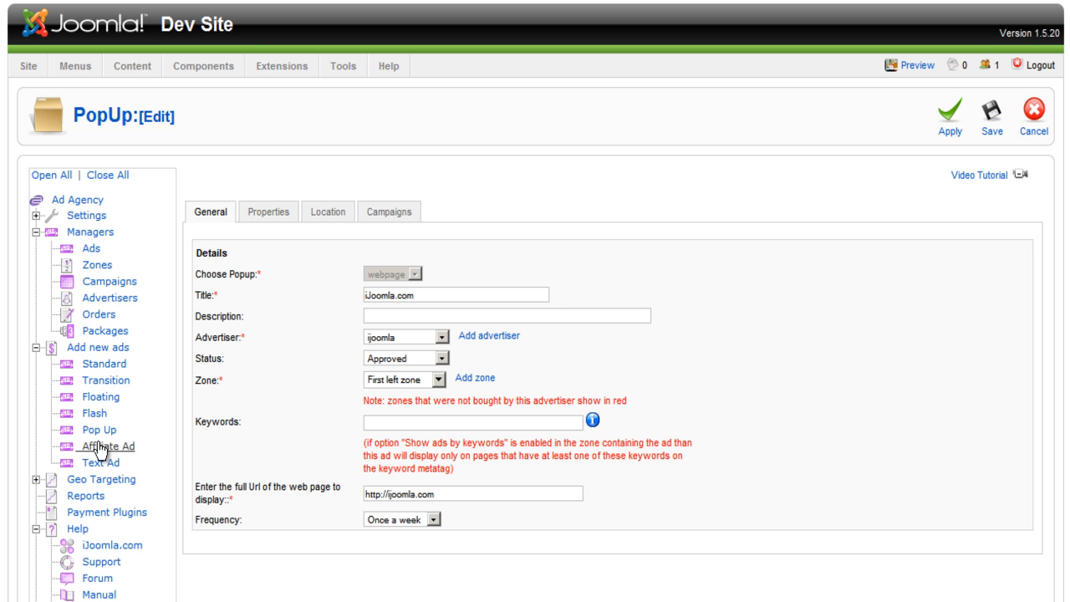
mouse_move(396, 253)
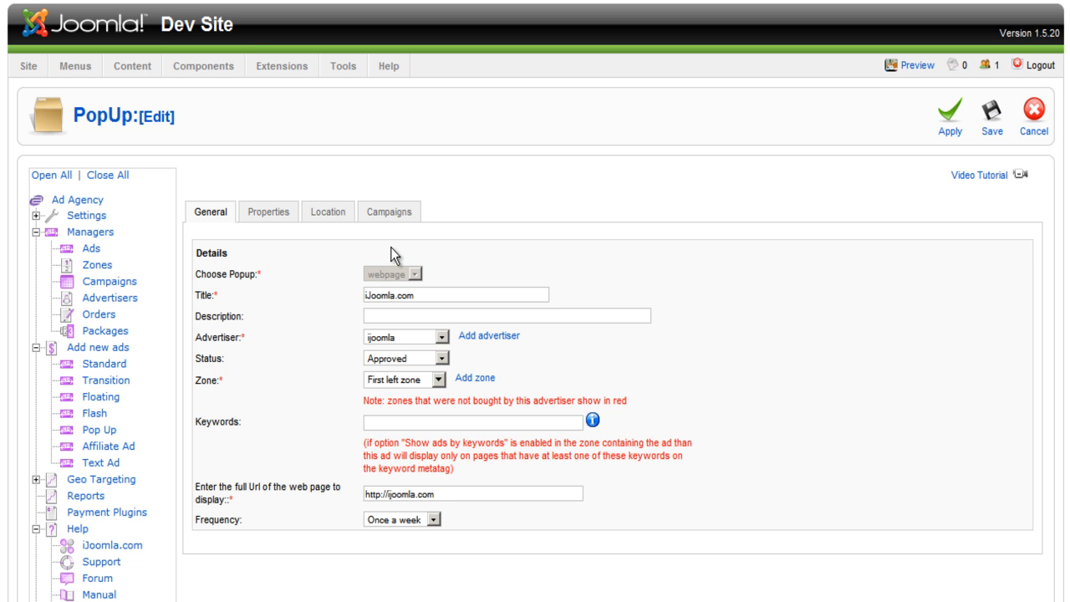
click(391, 273)
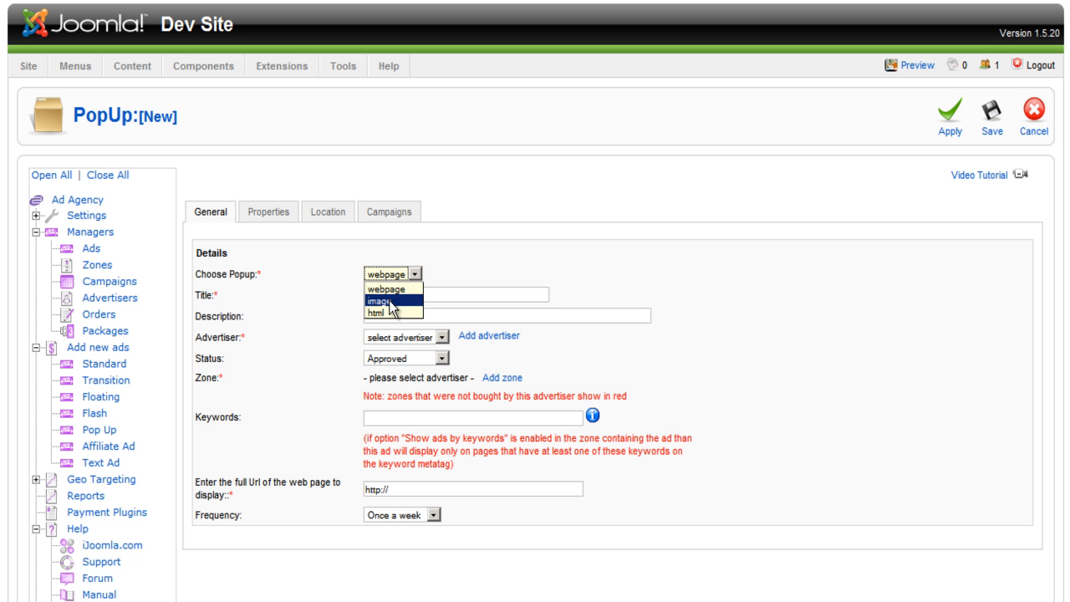
click(388, 301)
text(i)
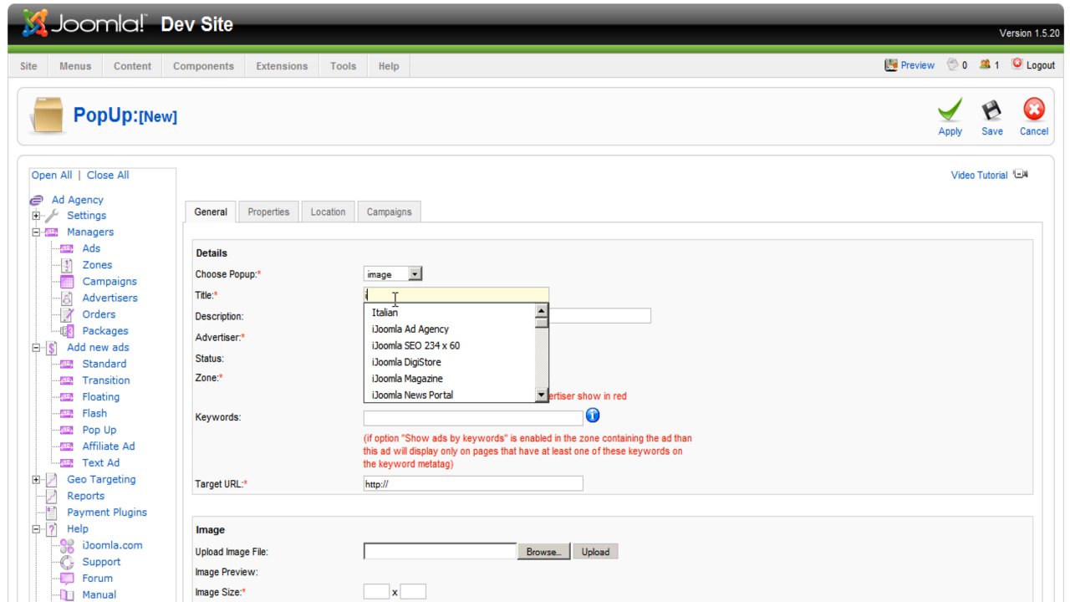
text(Joomla Ad Agency)
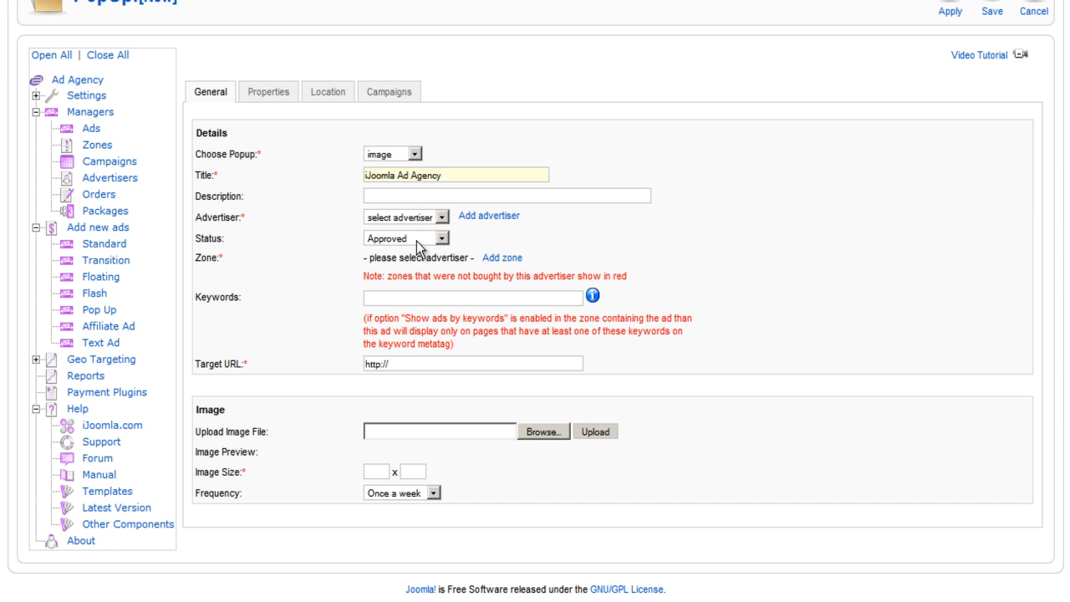
click(401, 215)
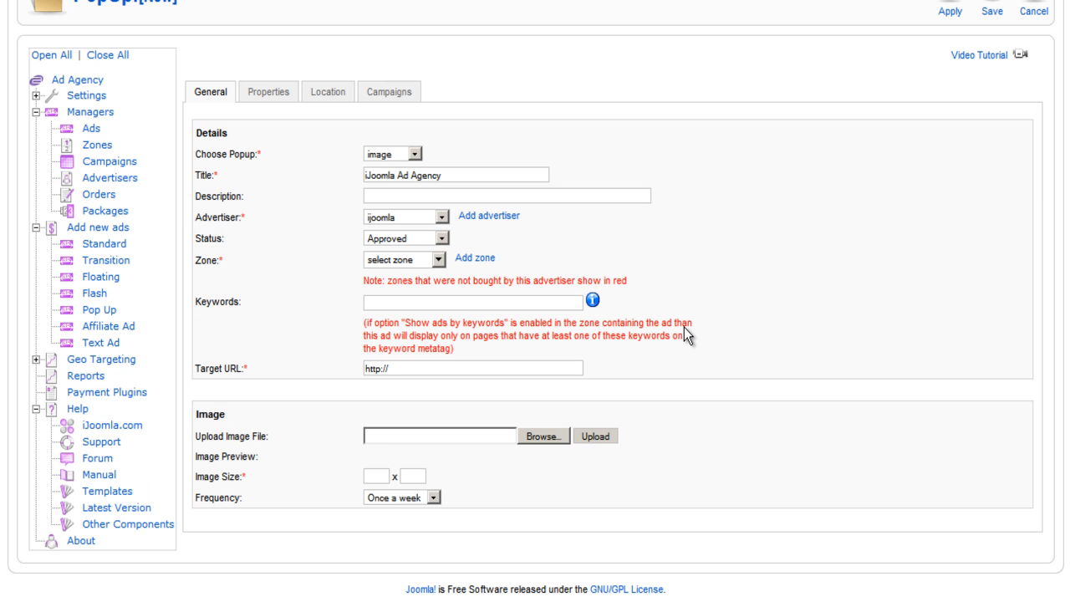
mouse_move(466, 387)
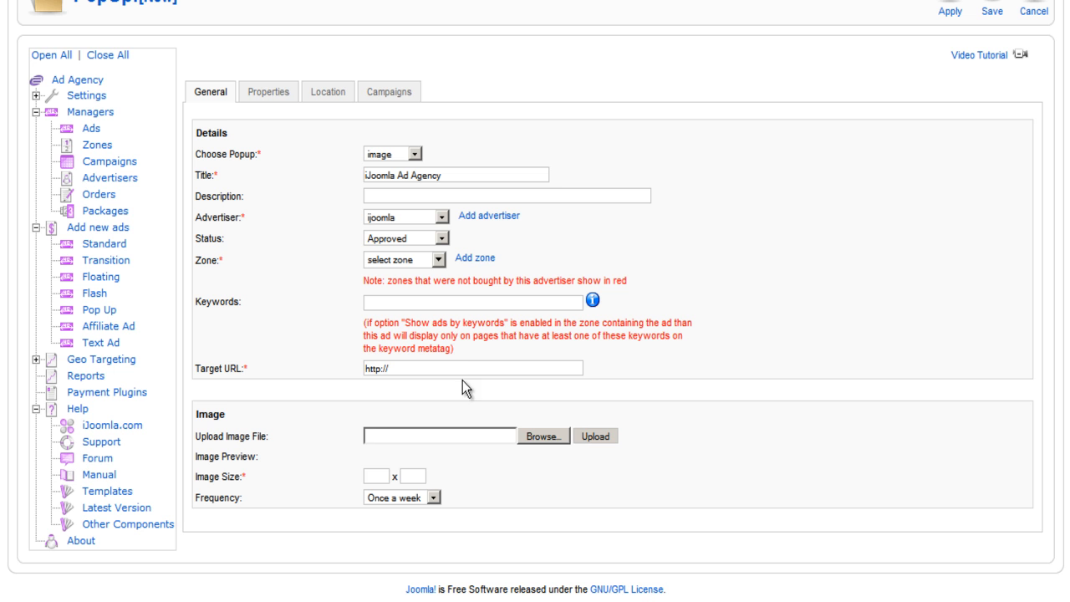
text(ijoomla.com)
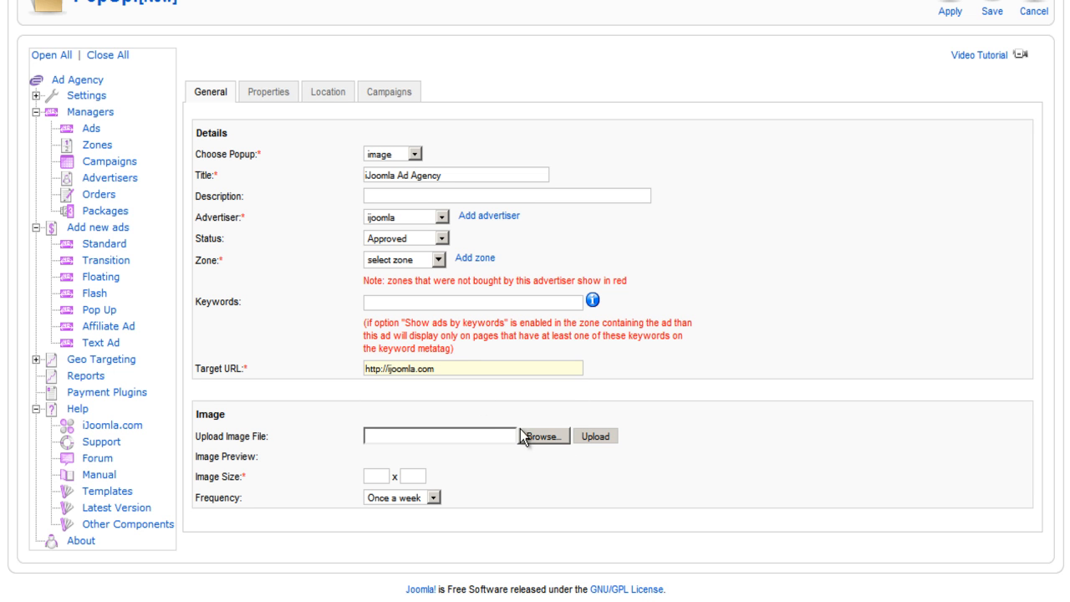
Upload ad_300x300.gif as the pop-up ad's image, previewing at 300 x 300
click(545, 436)
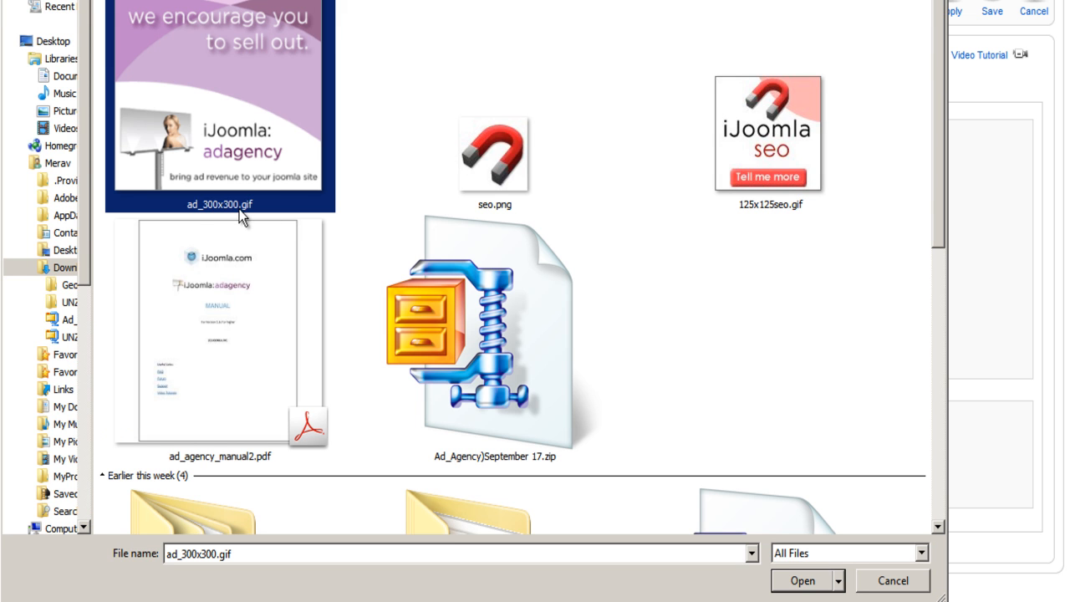
click(802, 580)
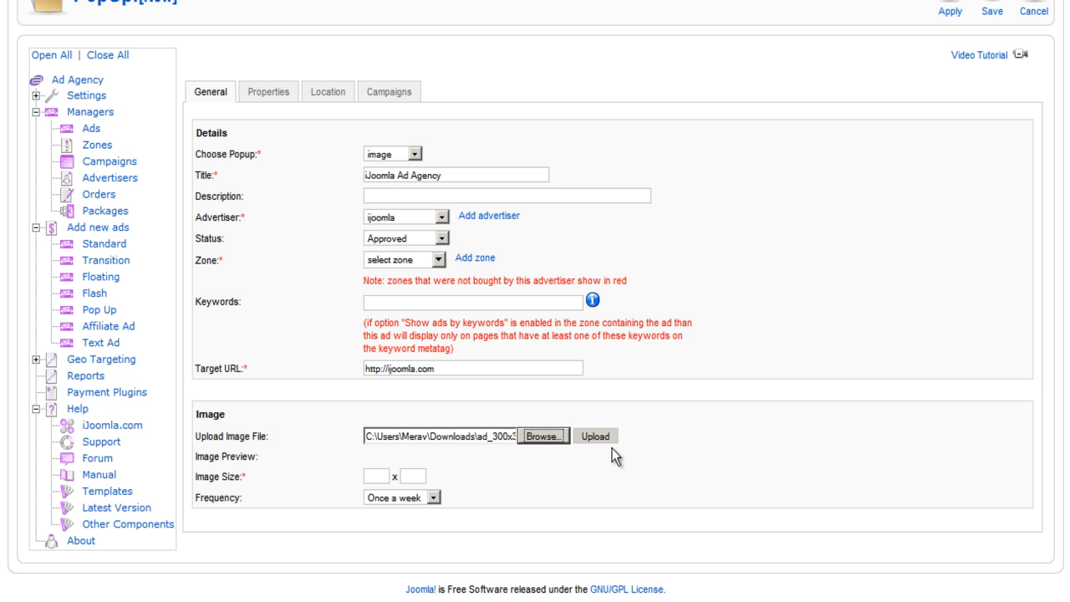
mouse_move(600, 393)
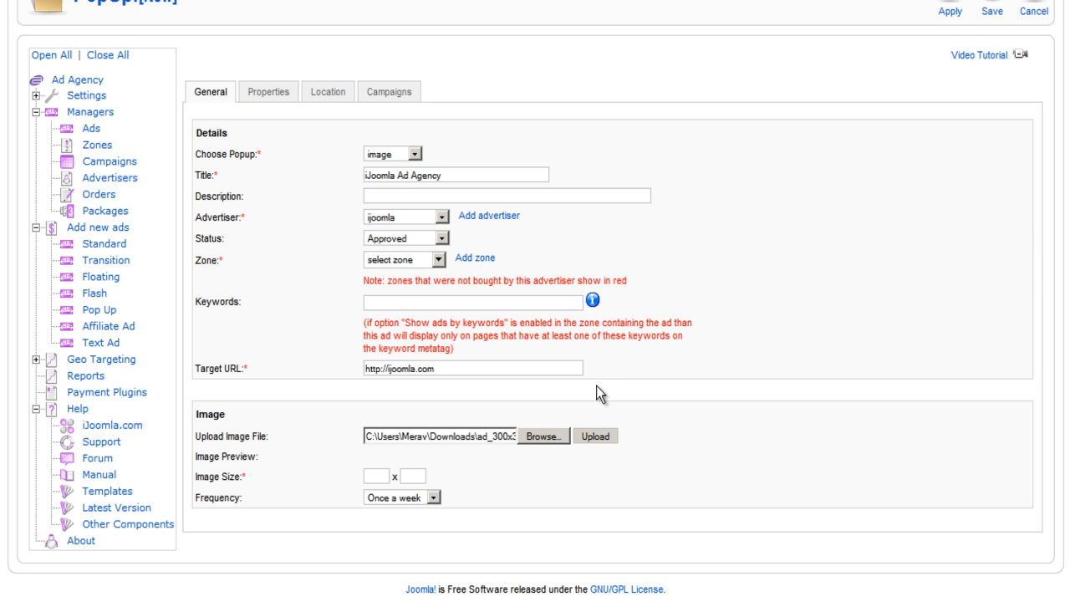
click(593, 436)
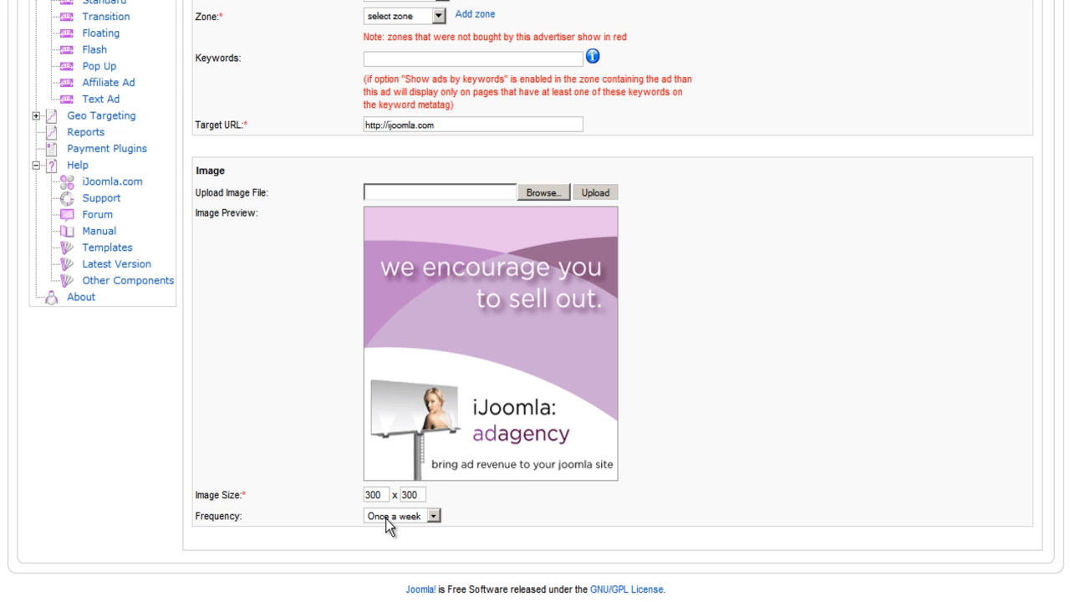
scroll(up, 3)
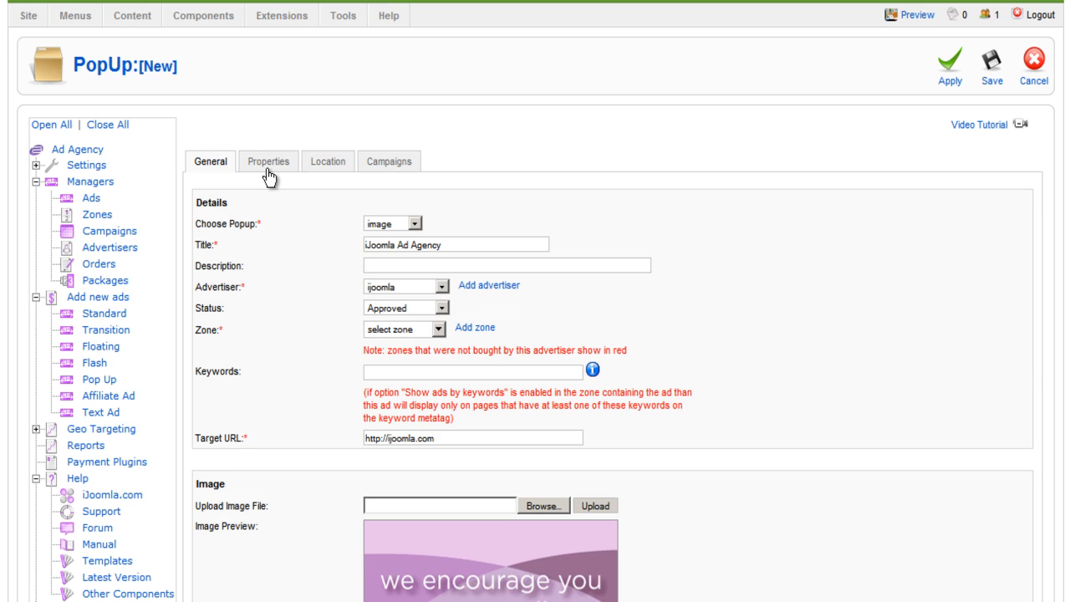
Confirm a 300 by 300 popup window in Properties and attempt to save
click(269, 161)
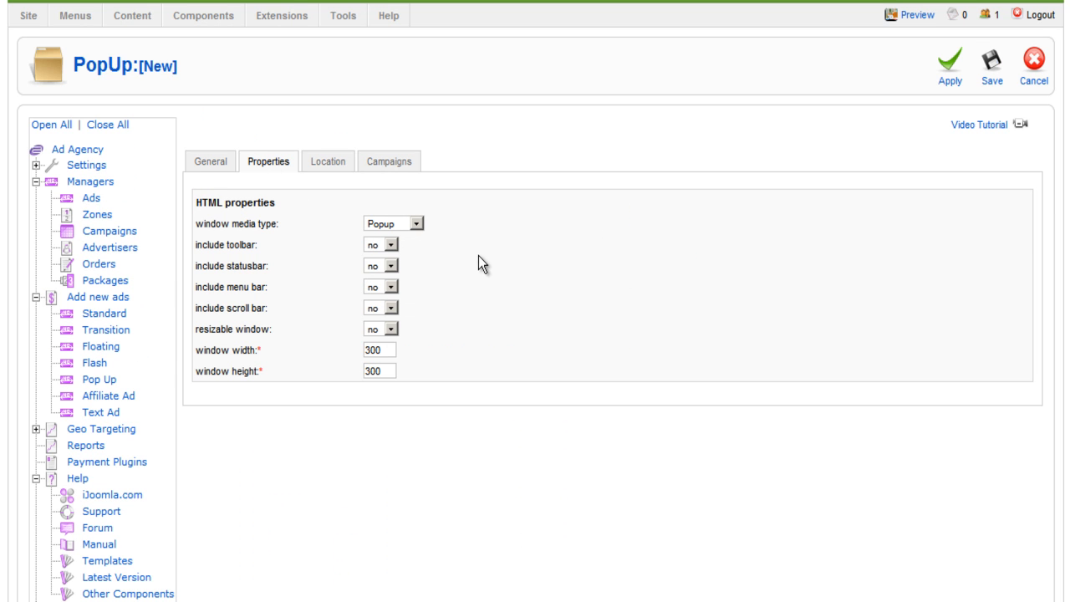
click(376, 349)
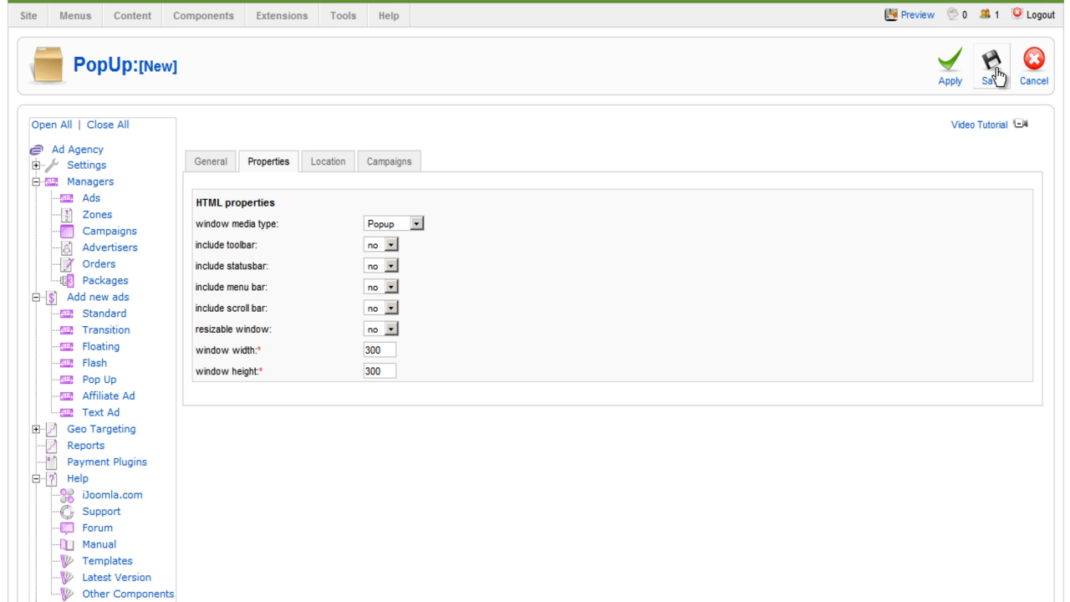
click(992, 64)
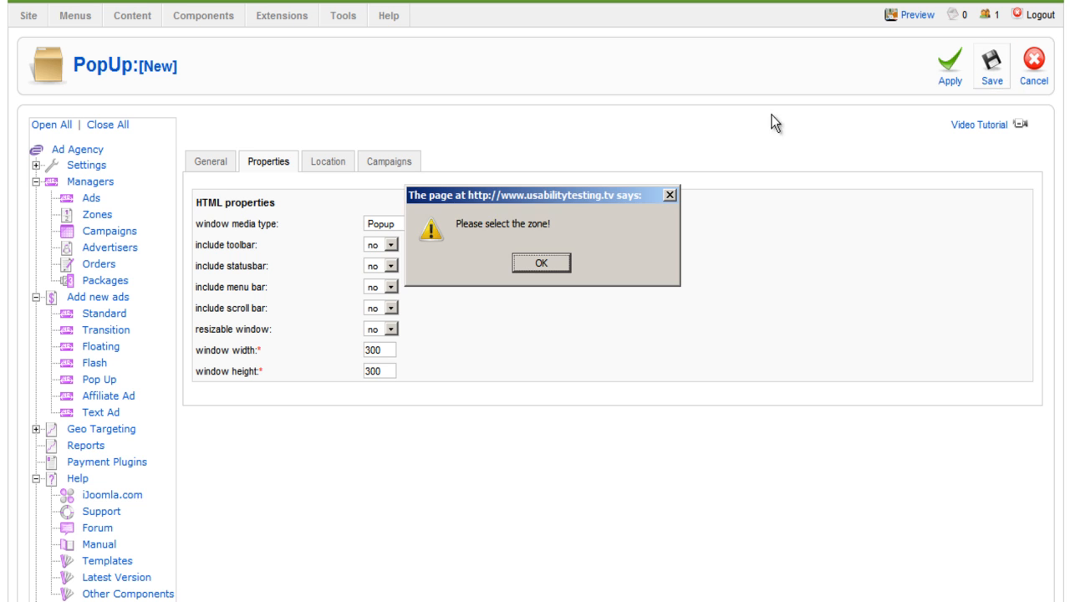
Set the zone to First left zone, tick the 10 years campaign, and review Location targeting
click(541, 263)
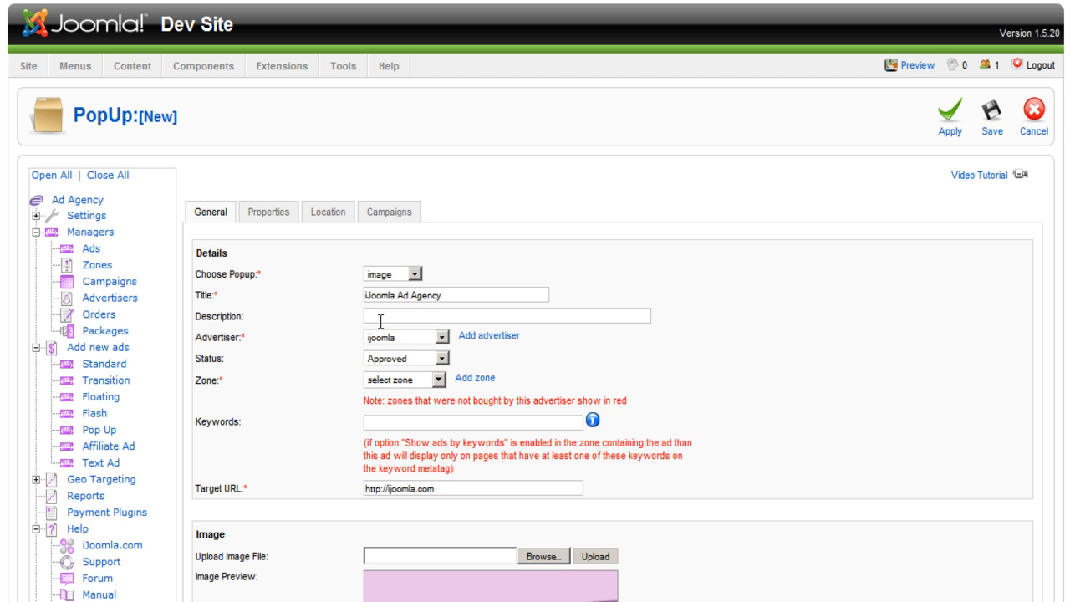
click(401, 379)
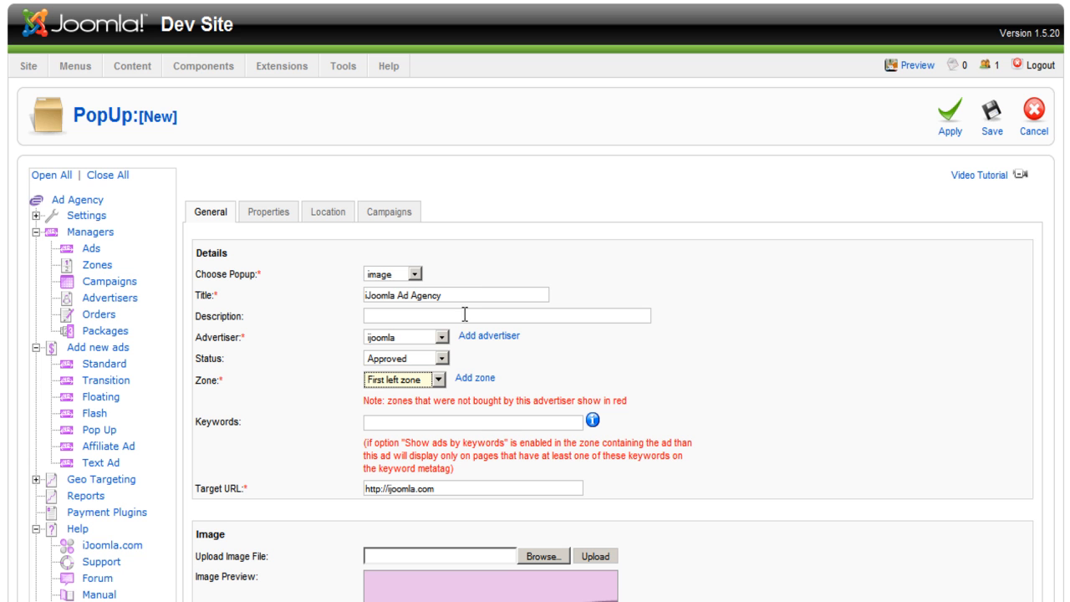
mouse_move(479, 286)
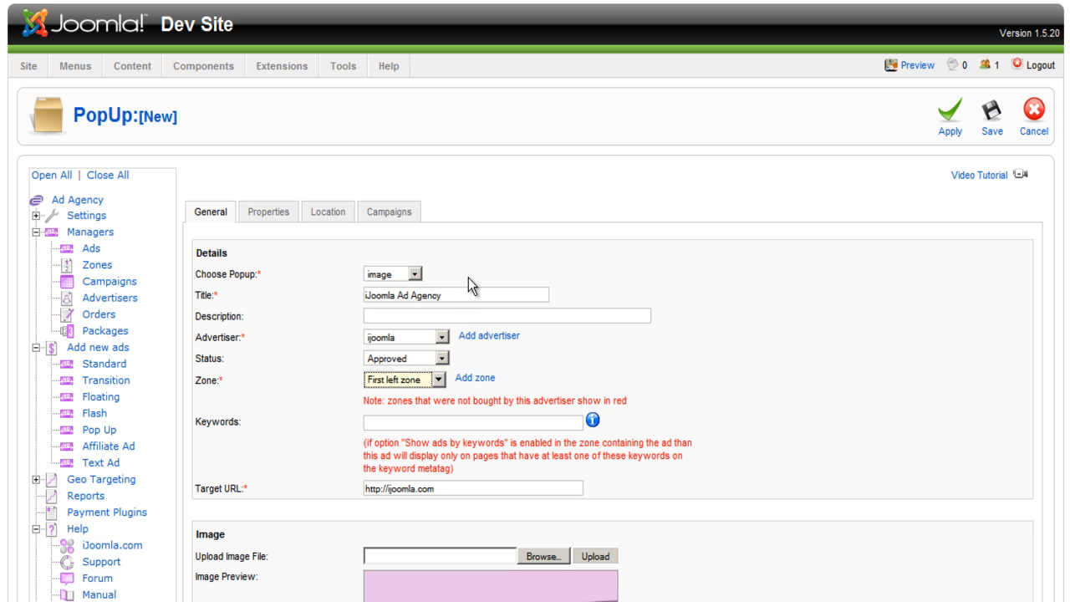
mouse_move(355, 242)
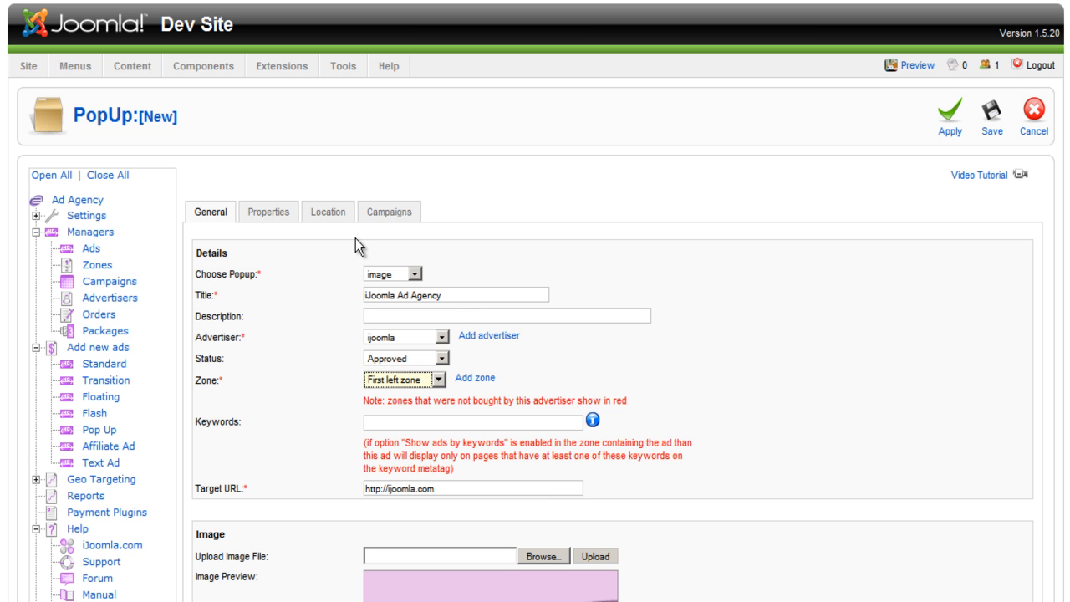
click(389, 211)
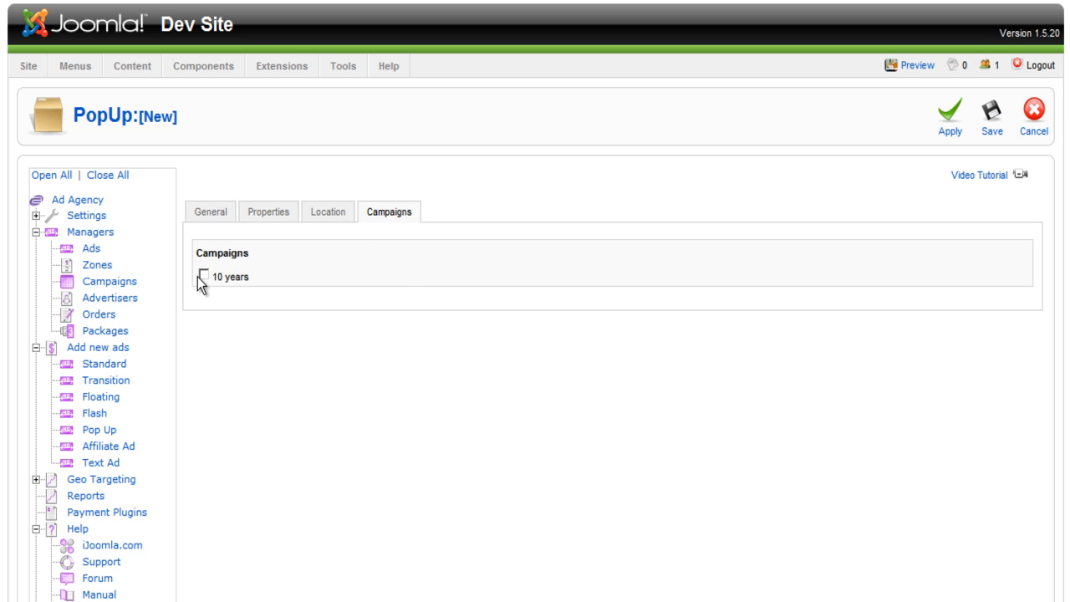
click(208, 276)
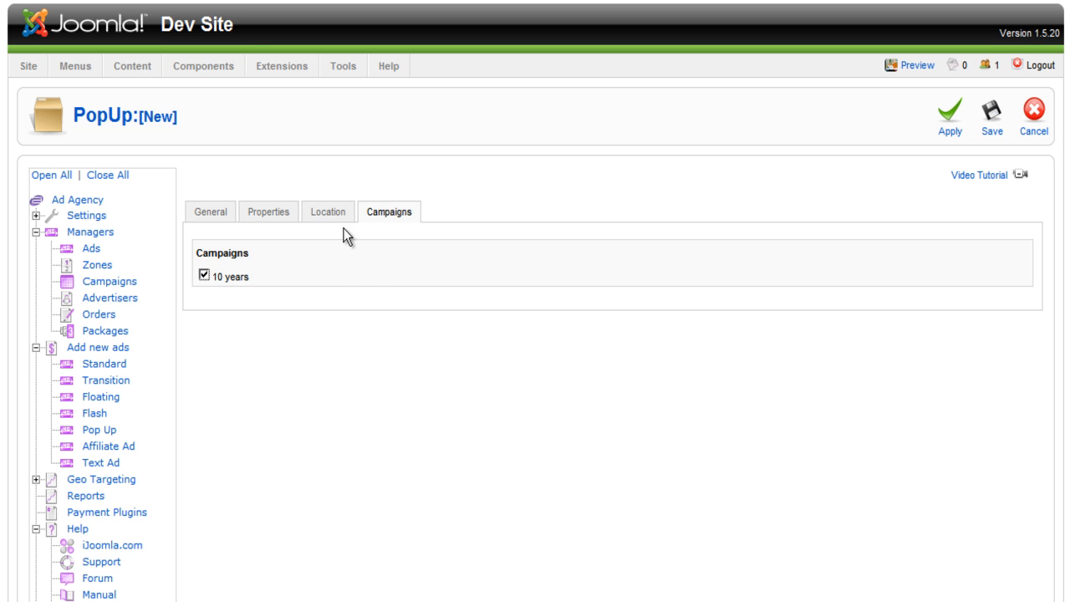
click(327, 212)
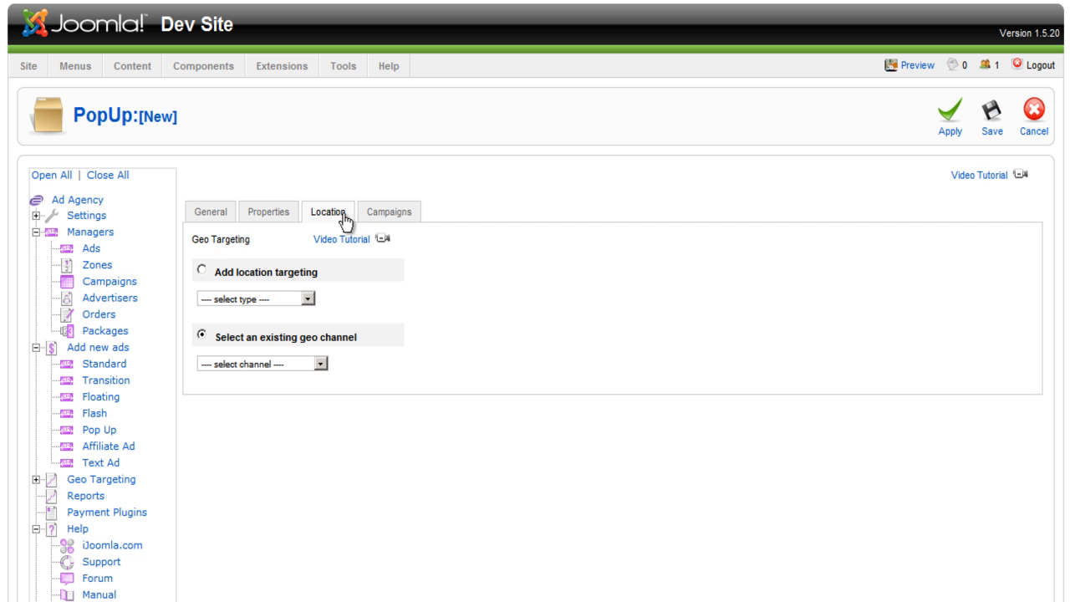
click(388, 211)
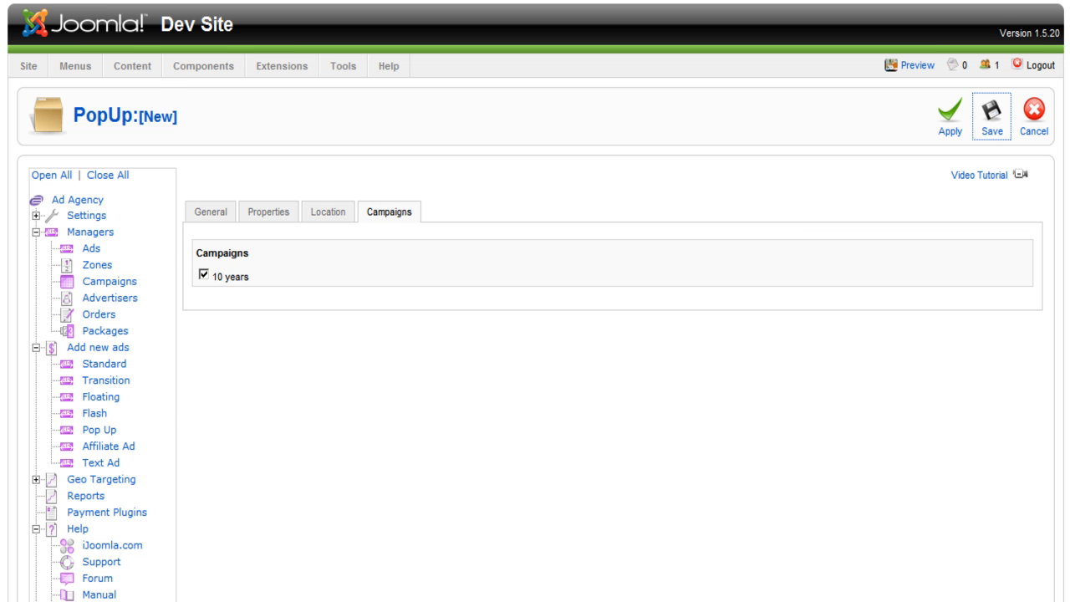
Save the image pop-up and view it as a front-end popup
click(909, 66)
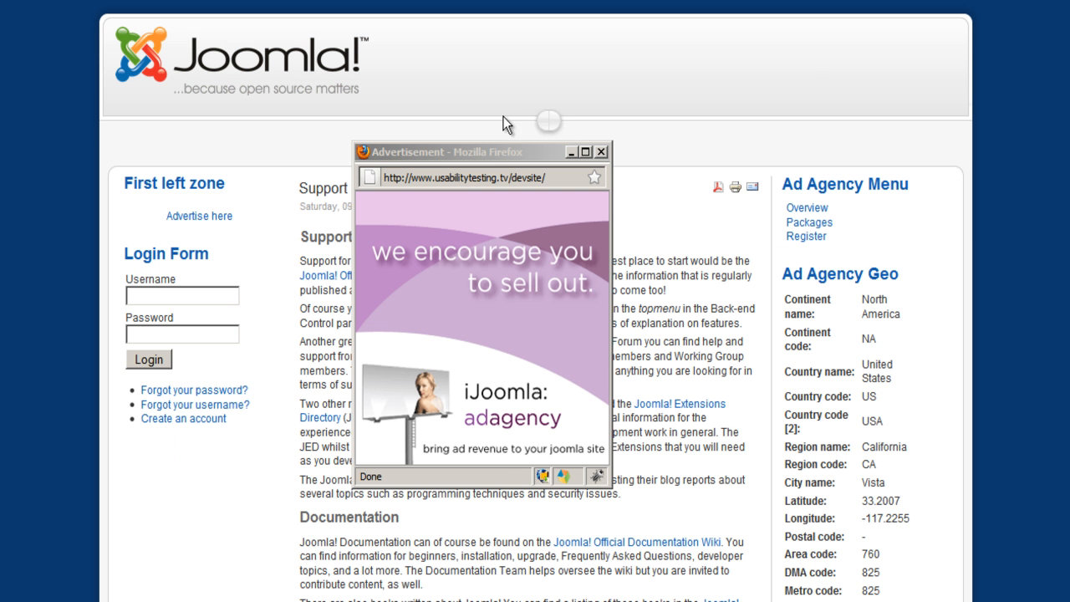
mouse_move(451, 169)
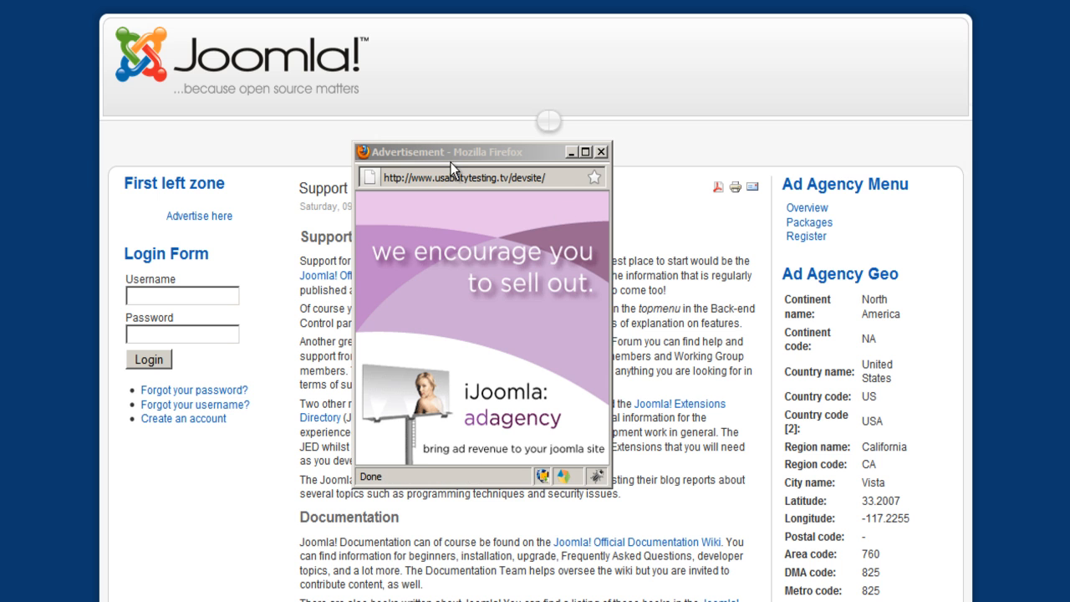
mouse_move(524, 159)
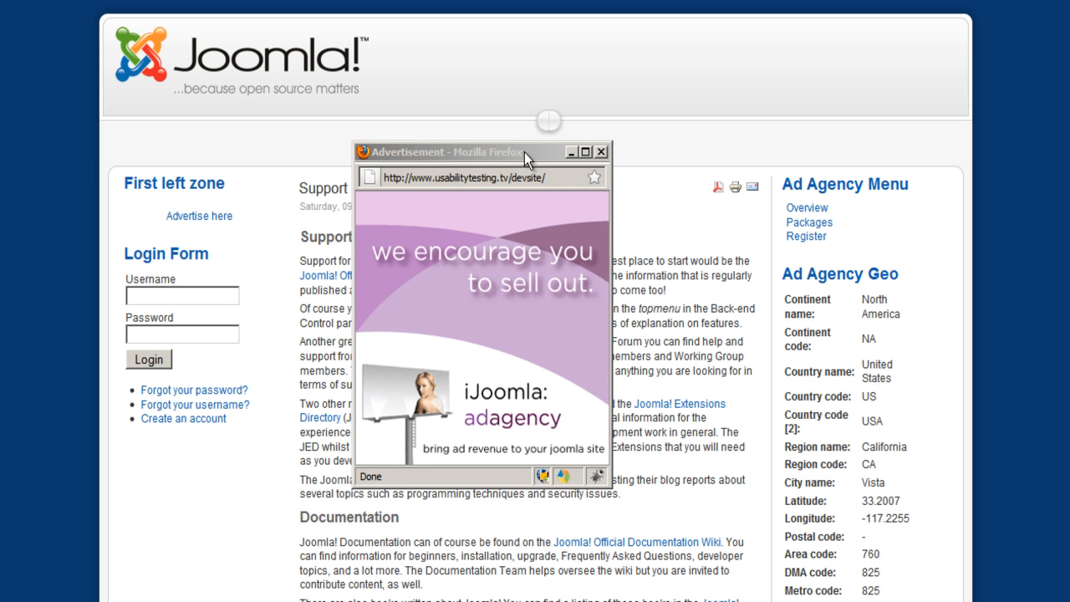
mouse_move(394, 486)
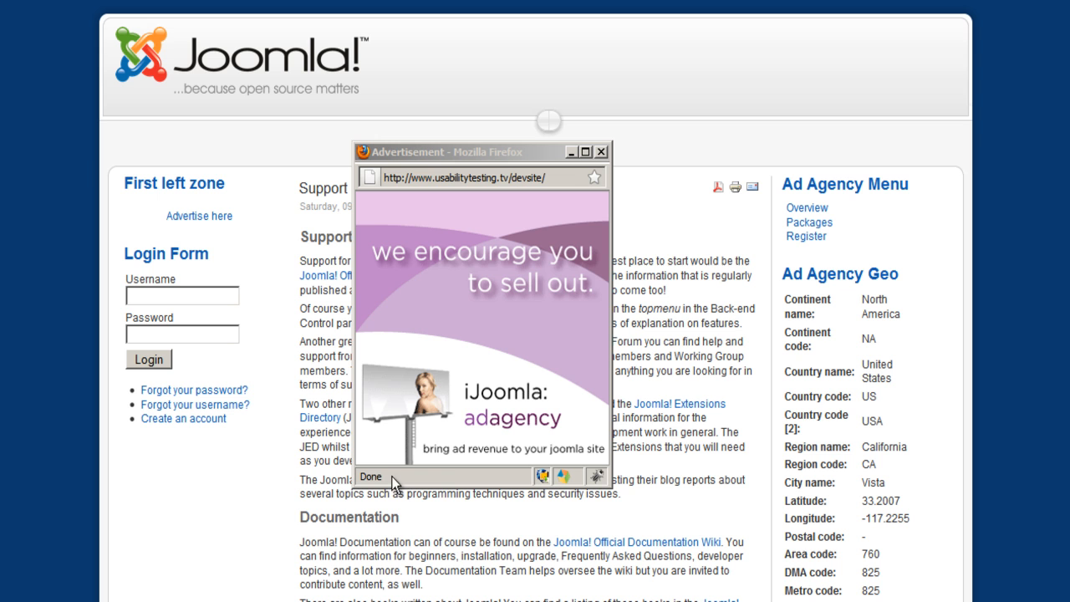
mouse_move(450, 483)
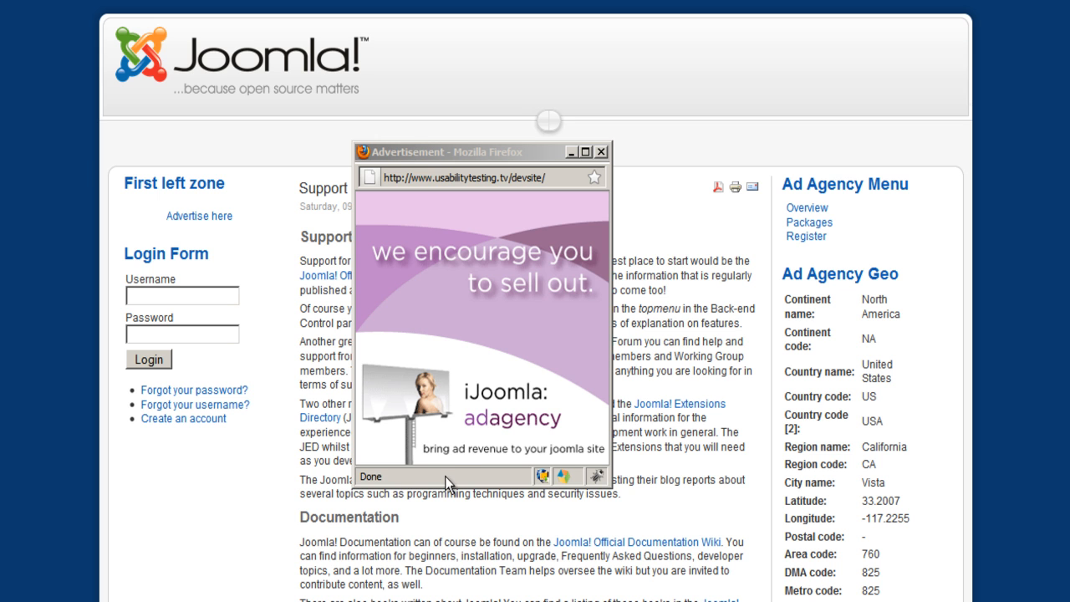
mouse_move(481, 245)
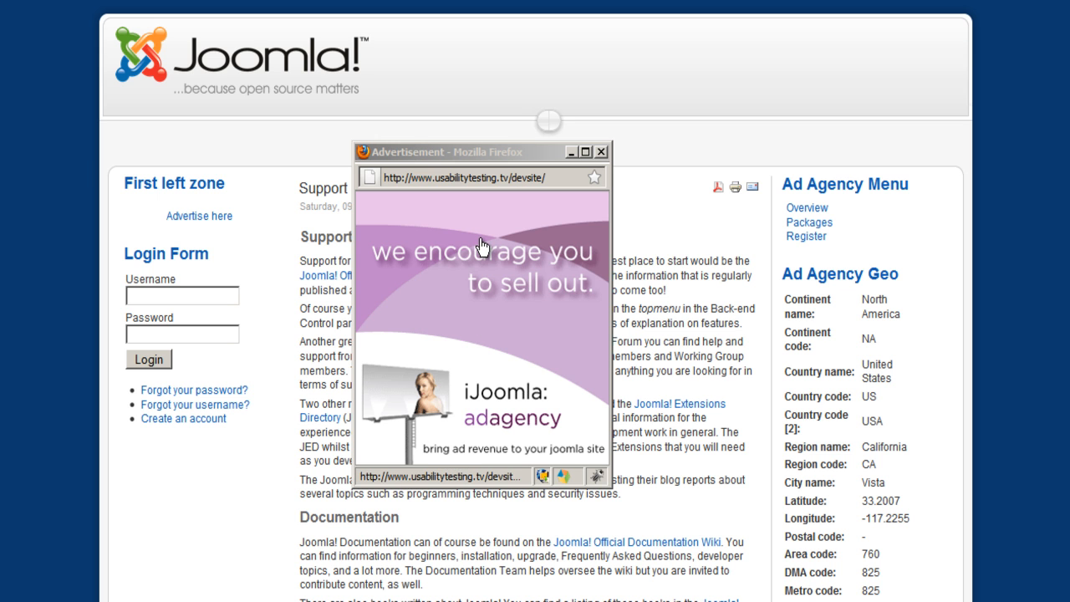
mouse_move(484, 244)
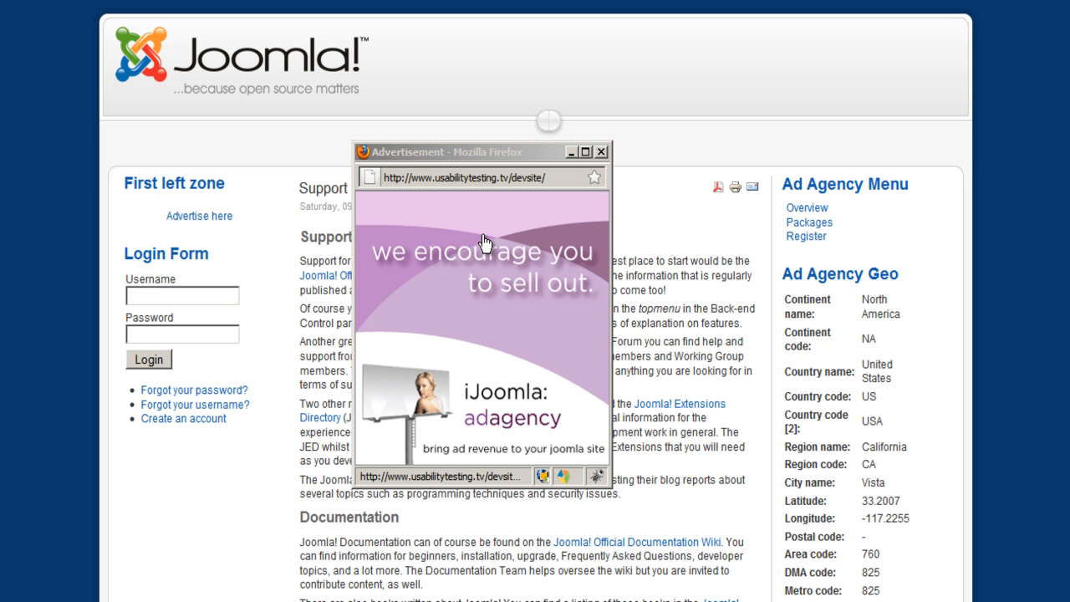
mouse_move(464, 227)
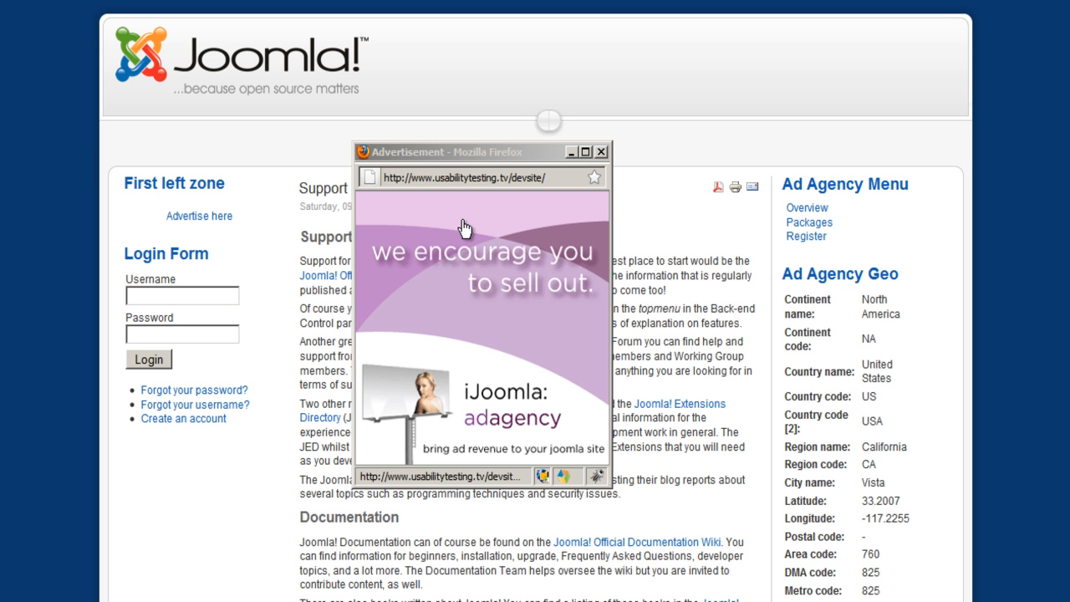
mouse_move(473, 227)
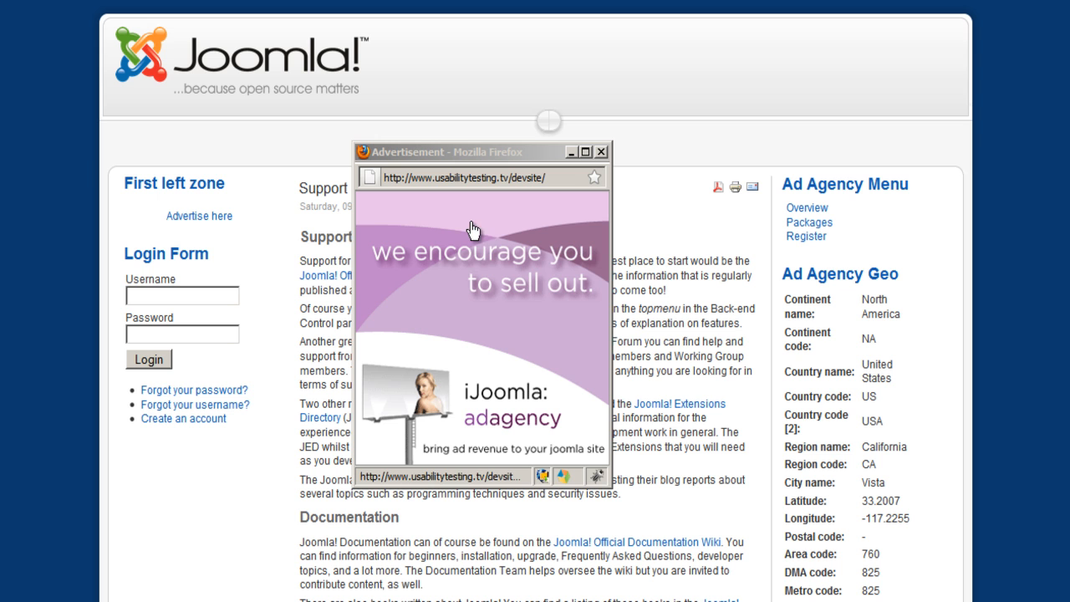
mouse_move(698, 292)
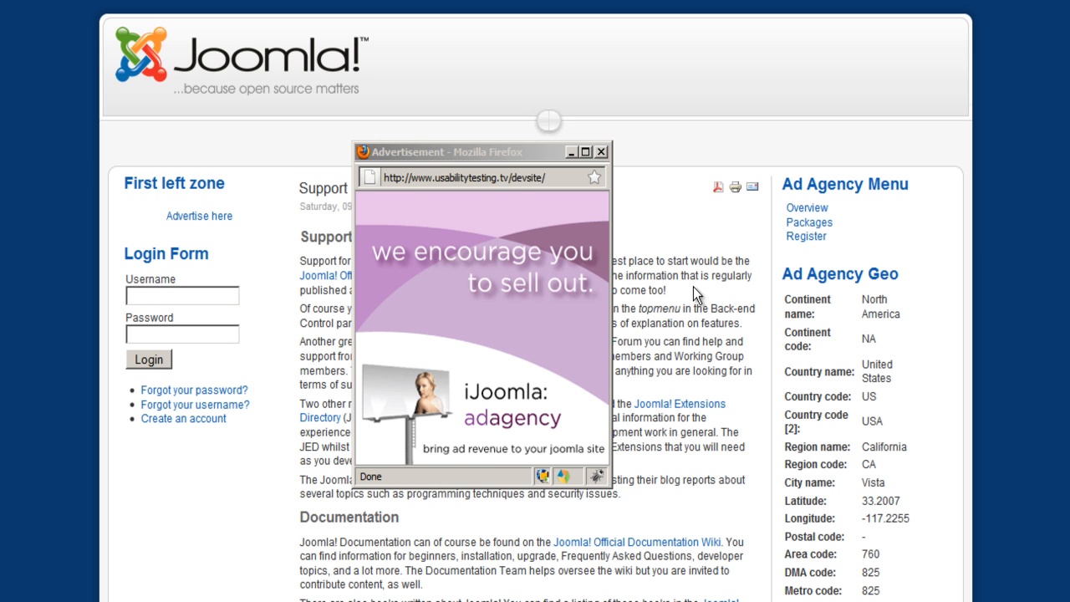
mouse_move(509, 309)
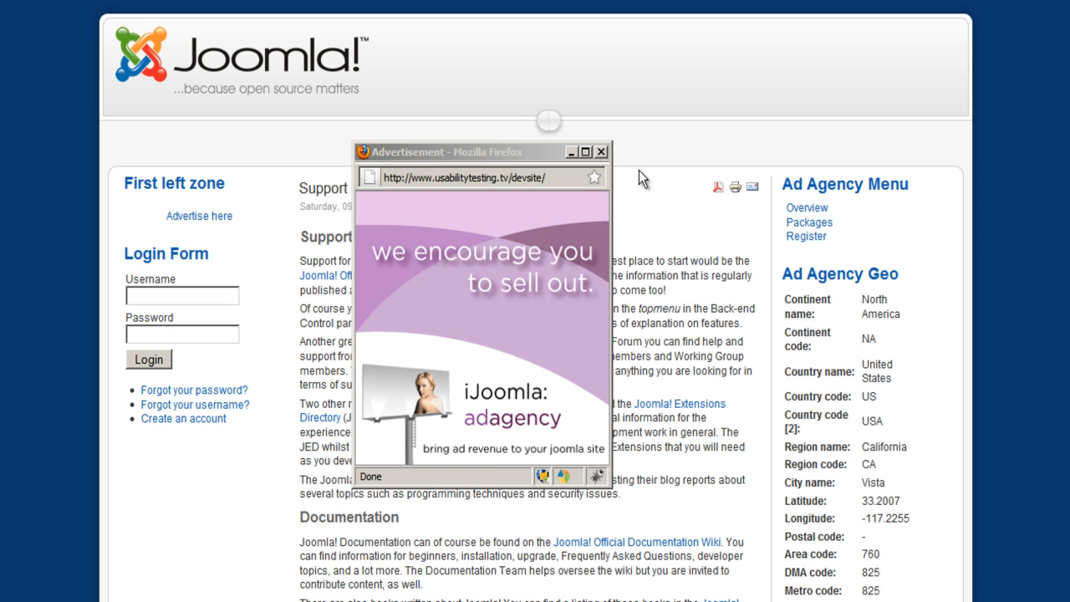
click(600, 151)
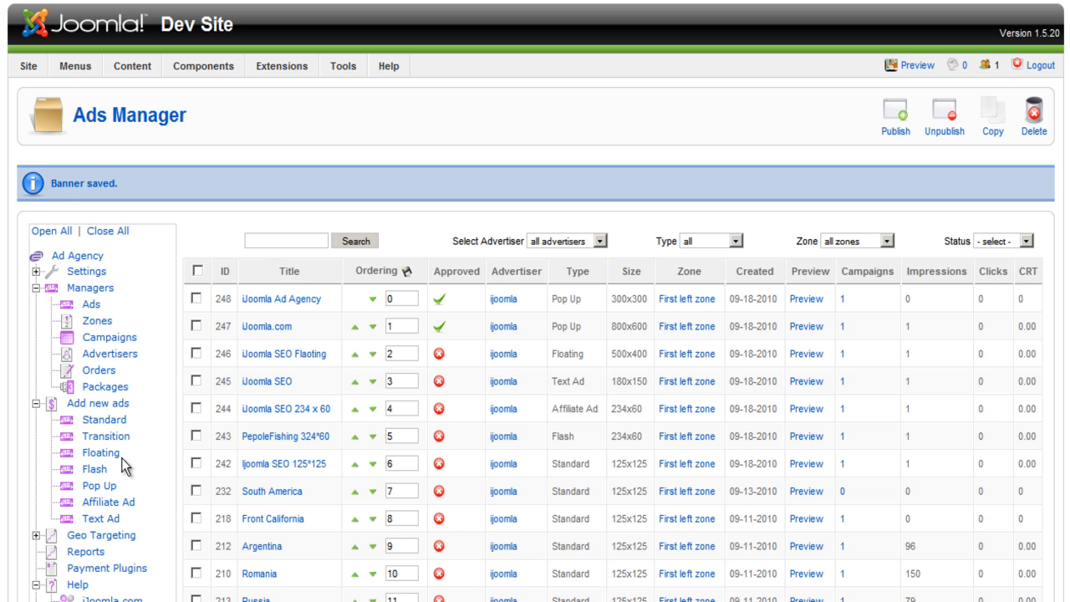
mouse_move(102, 512)
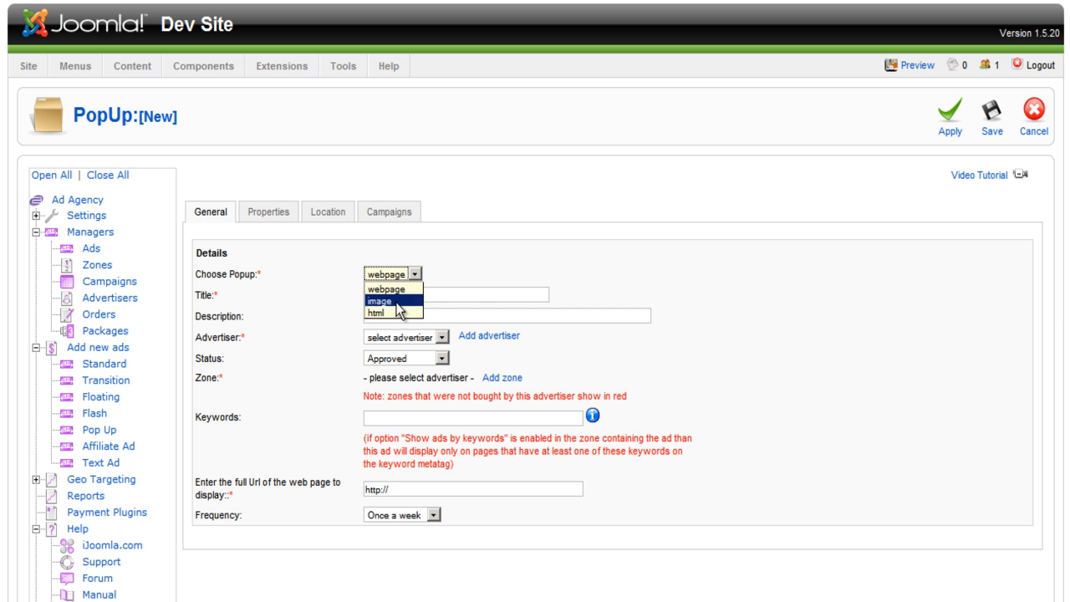
Choose html as the new pop-up's popup type
click(391, 311)
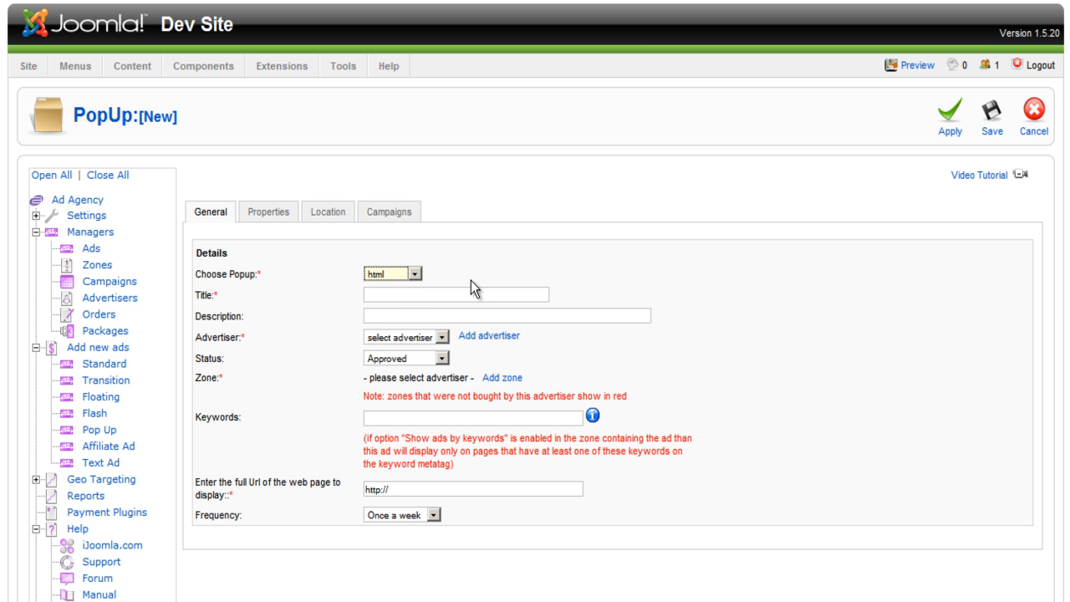
Scroll to the empty HTML Content editor, click into it, and scroll back up
scroll(down, 3)
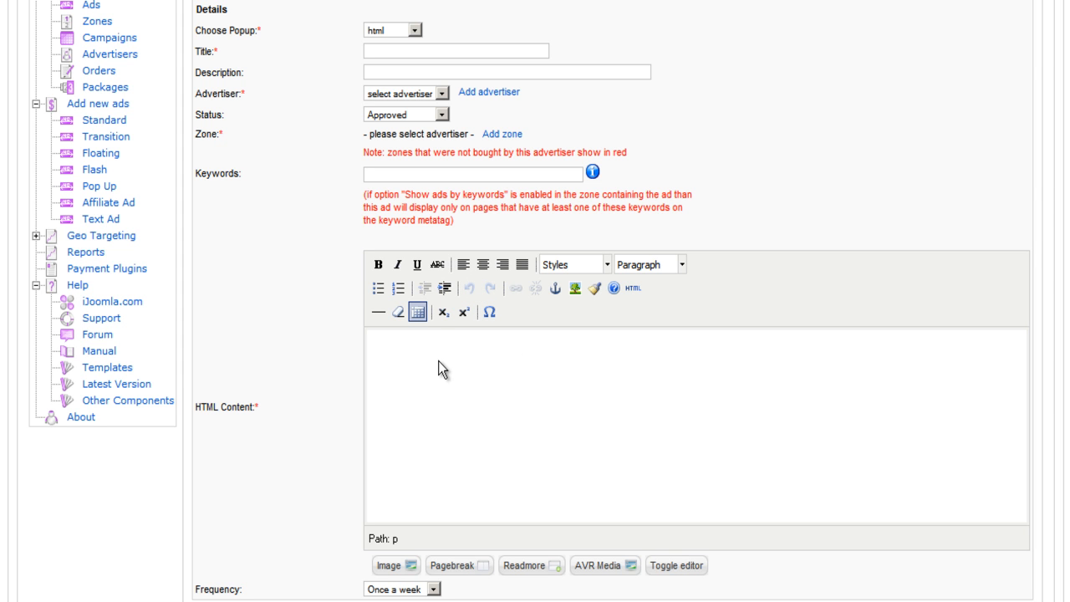
mouse_move(502, 397)
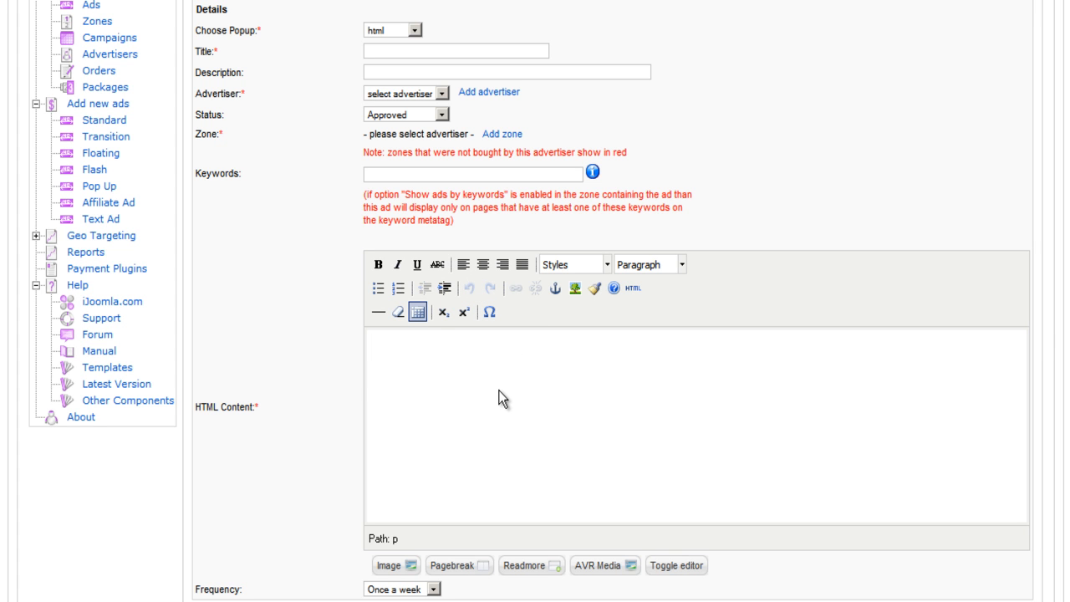
mouse_move(495, 386)
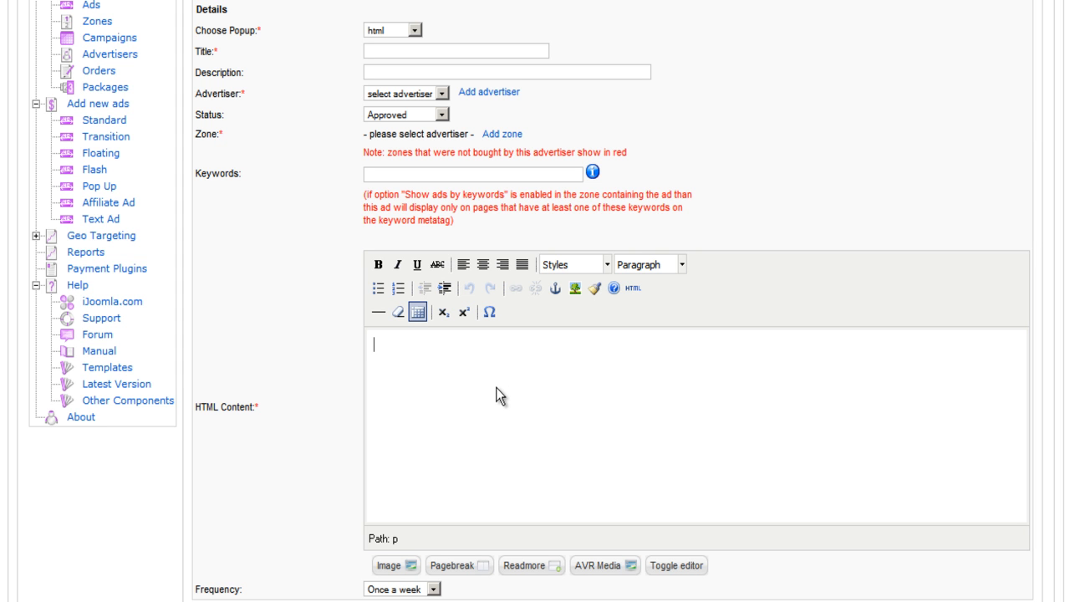
mouse_move(509, 383)
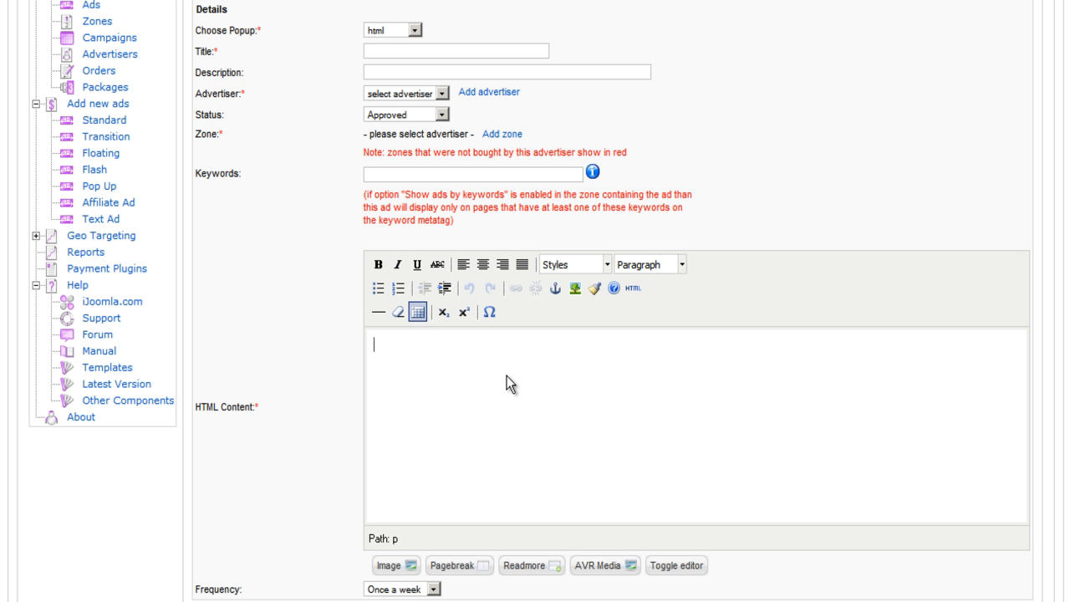
mouse_move(393, 473)
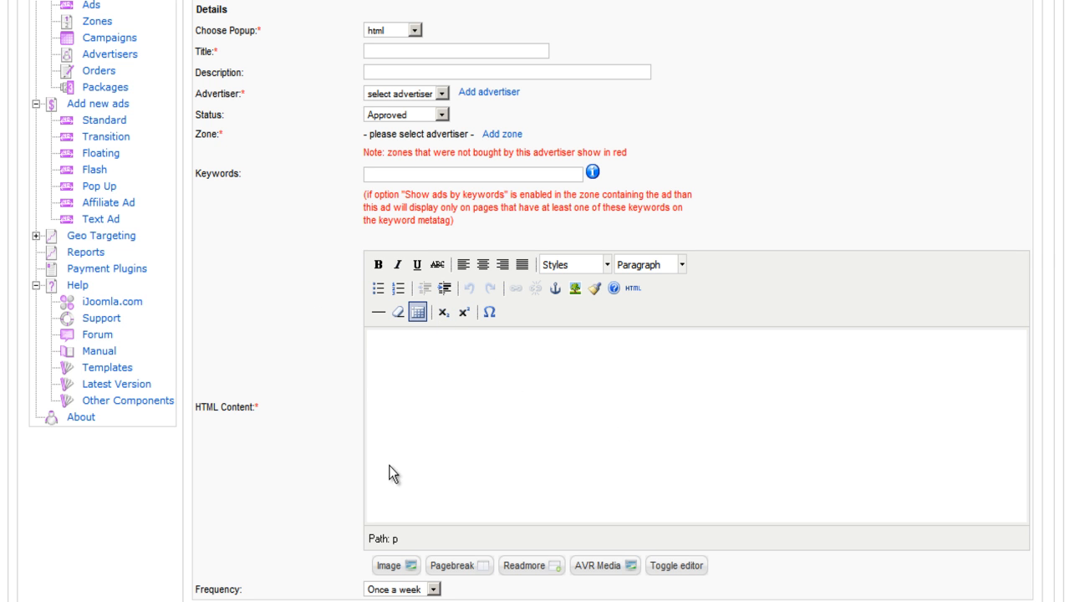
scroll(up, 3)
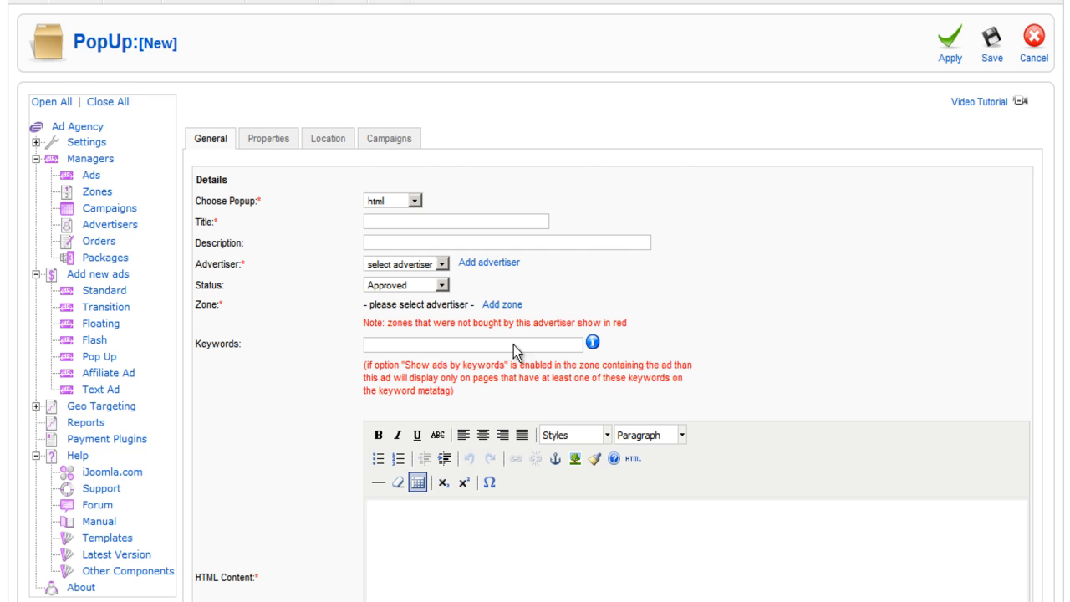
scroll(down, 3)
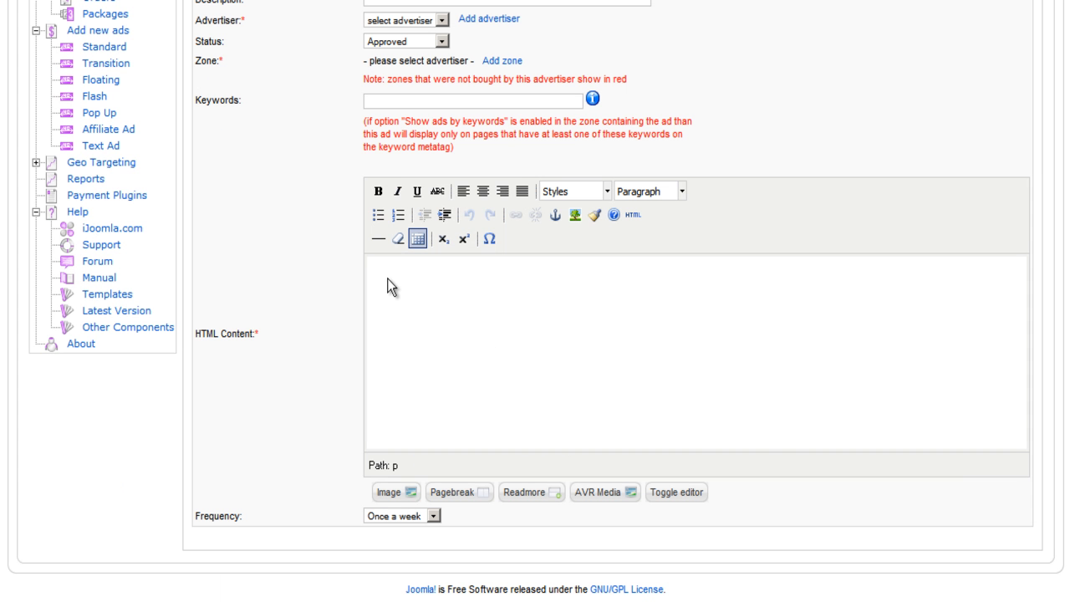
mouse_move(644, 191)
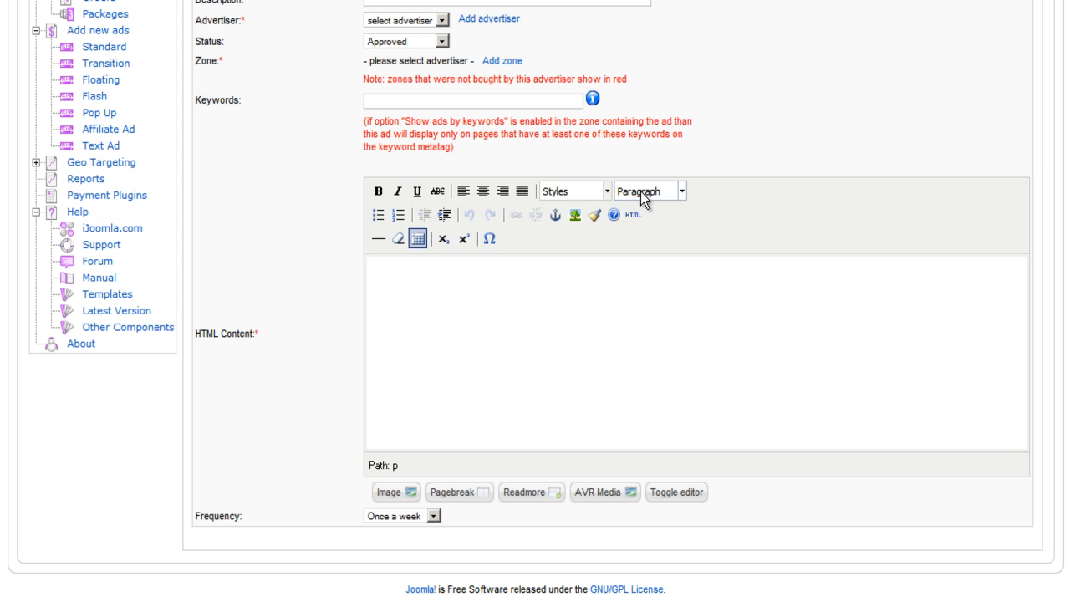
click(447, 303)
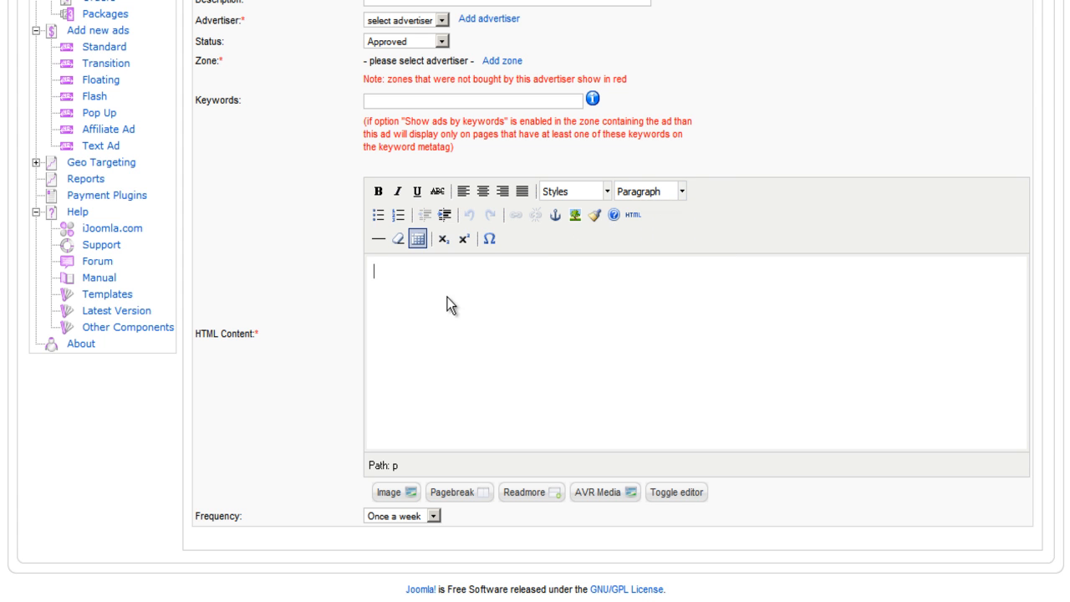
mouse_move(569, 378)
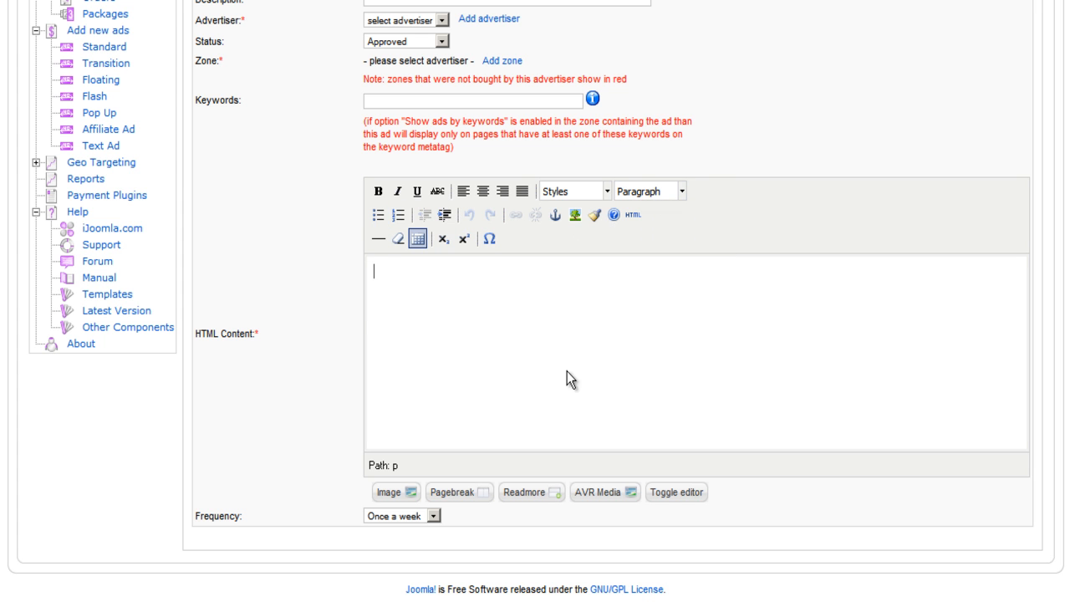
mouse_move(554, 215)
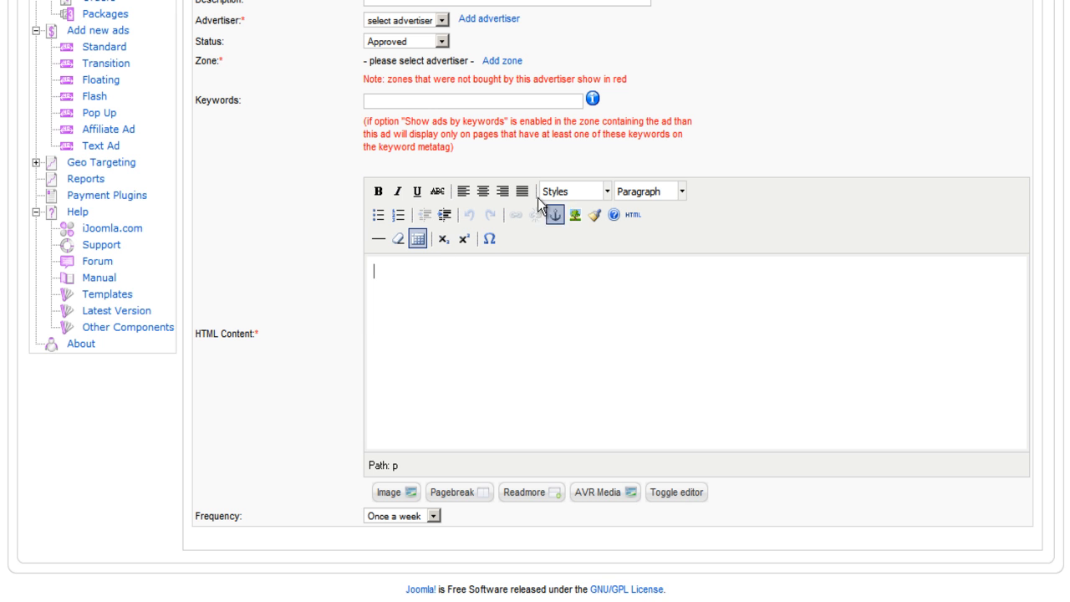
scroll(up, 3)
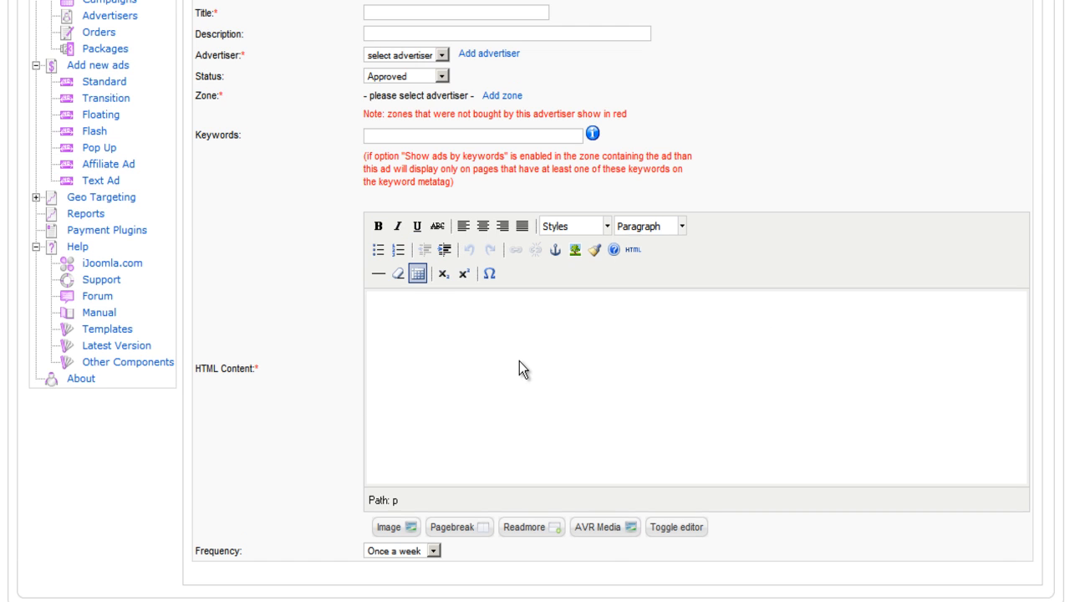
scroll(up, 3)
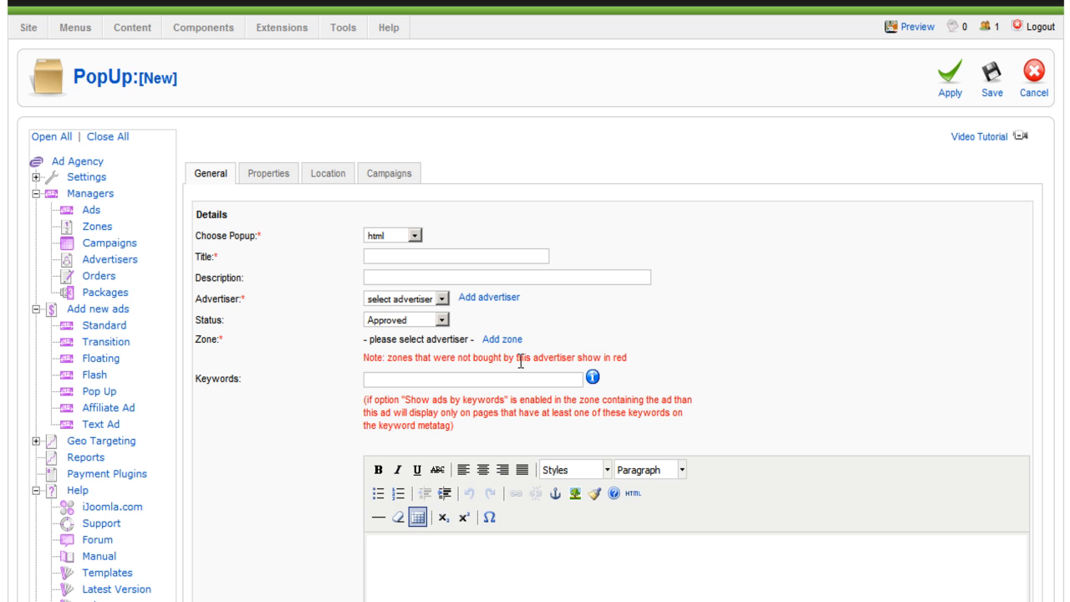